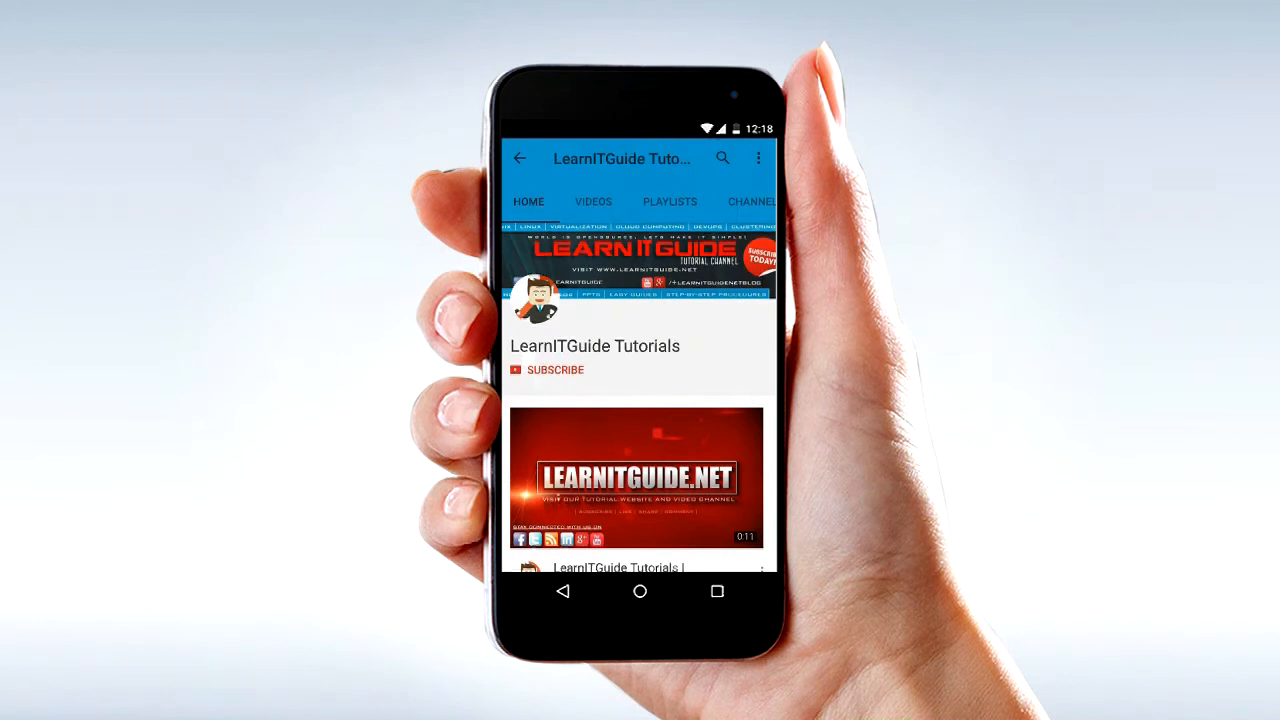
Step: Subscribe to the LearnITGuide Tutorials channel and turn on the notification bell
{"action": "left_click", "coordinate": [546, 370]}
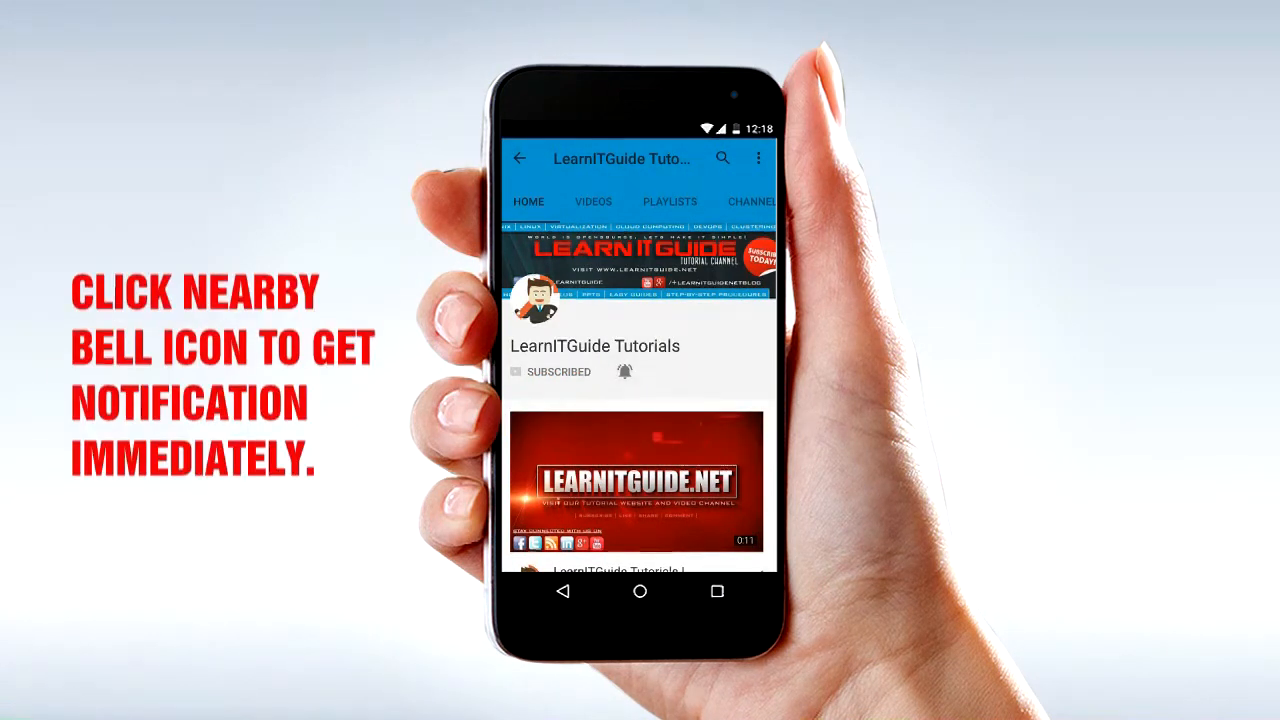
{"action": "left_click", "coordinate": [624, 371]}
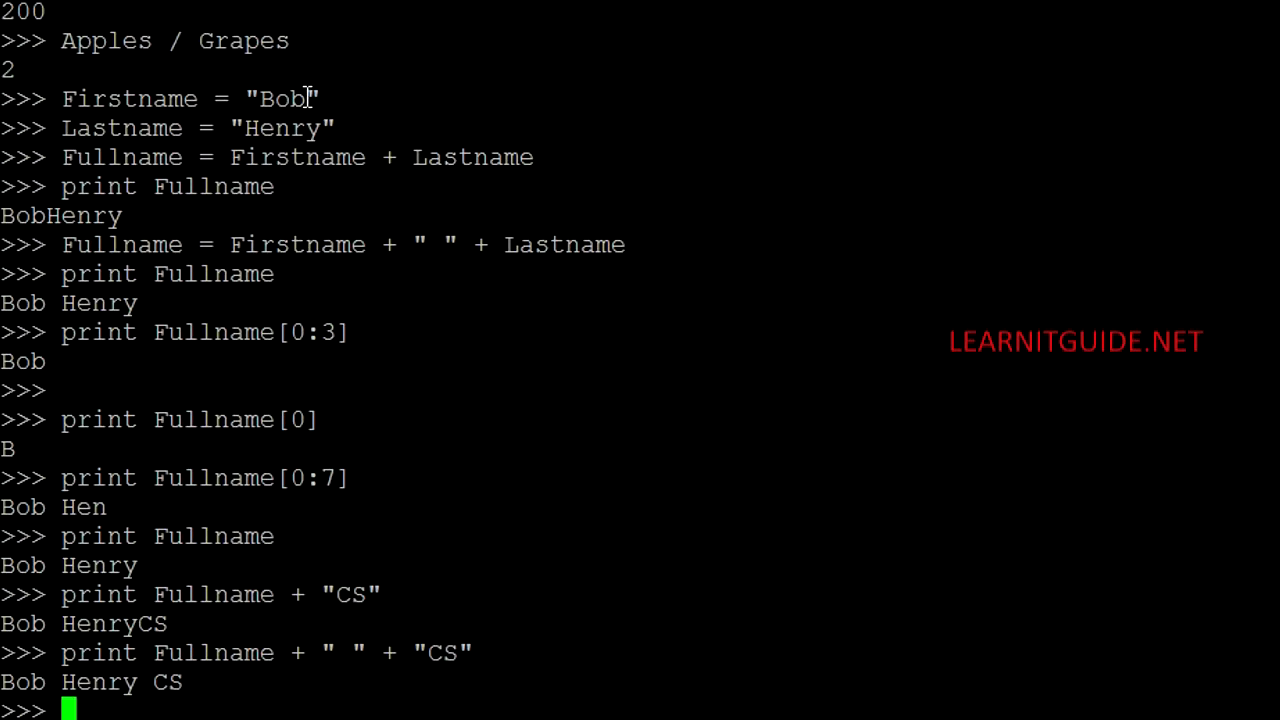
{"action": "mouse_move", "coordinate": [851, 361]}
{"action": "type", "text": "Laptops"}
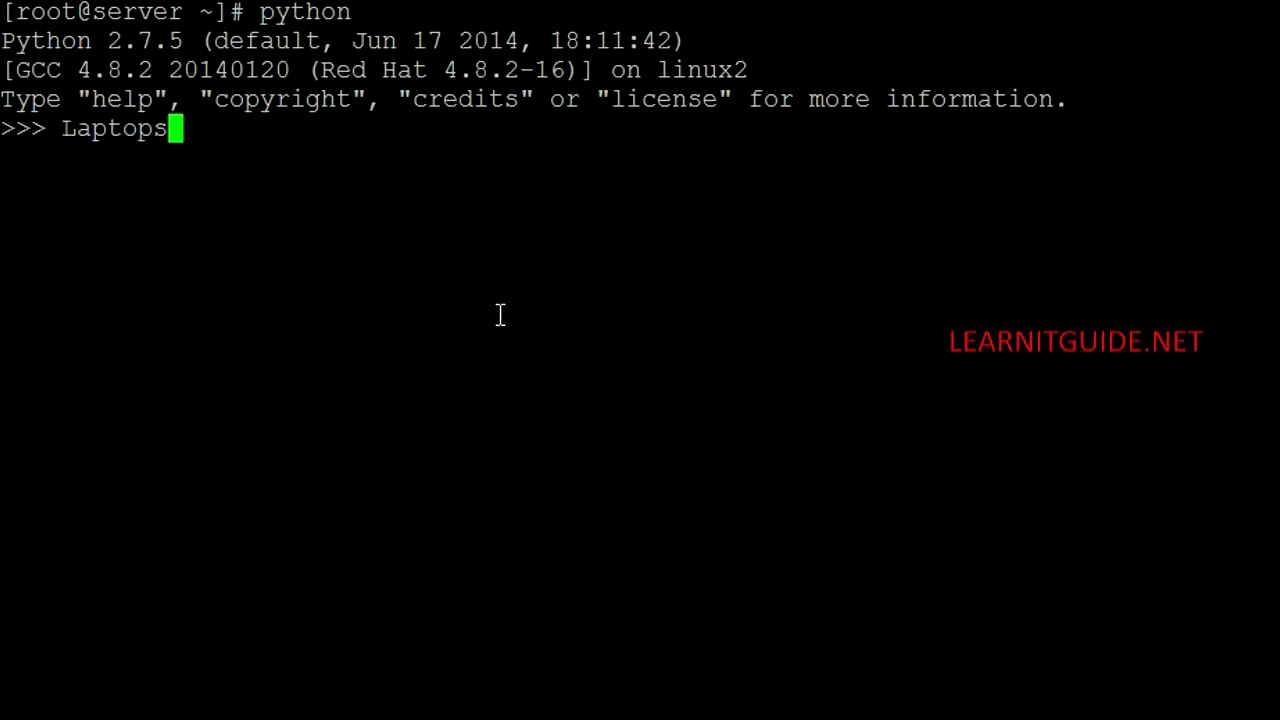
Step: Assign Laptops = ["ibm","acer","mac","hp"] and run it
{"action": "type", "text": "="}
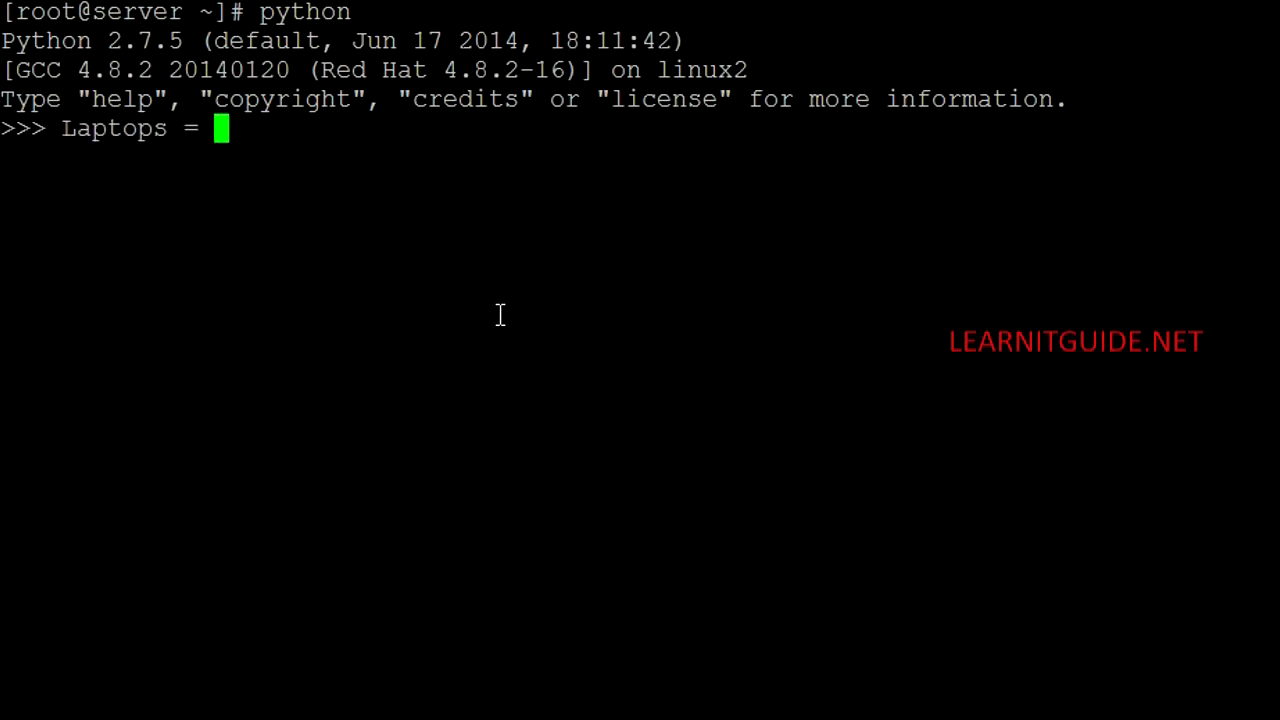
{"action": "type", "text": "[\"ib"}
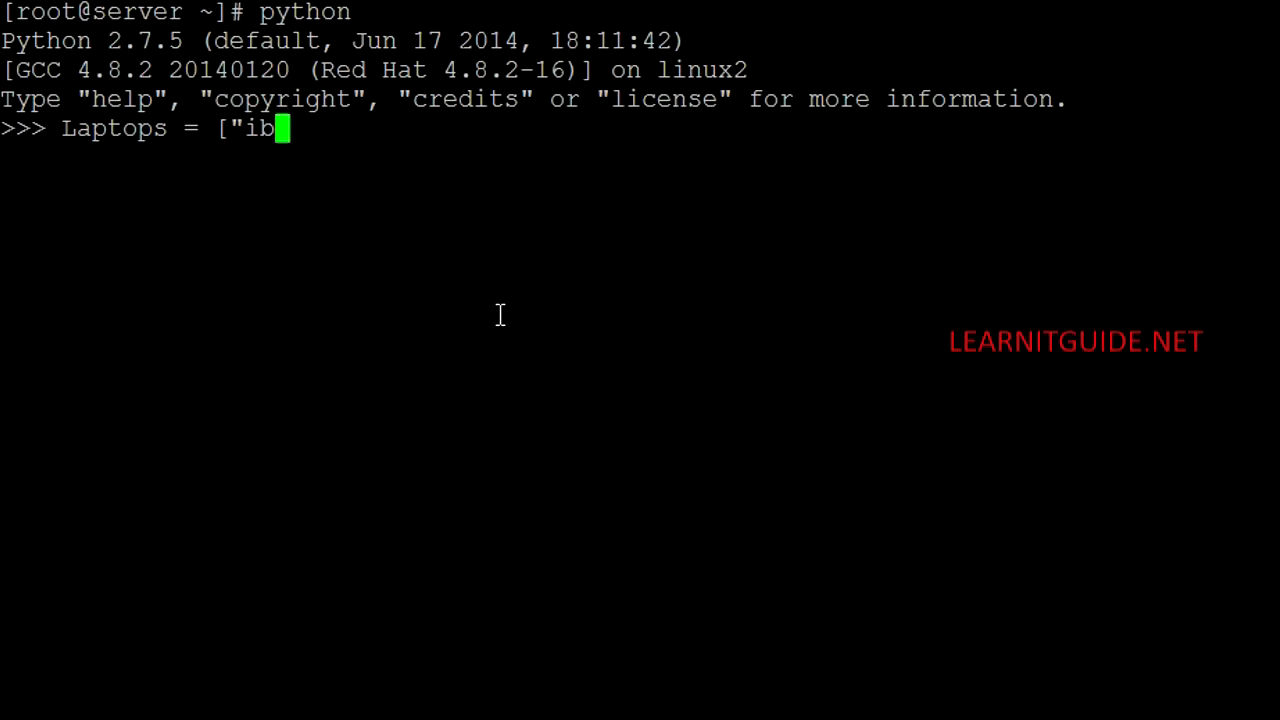
{"action": "type", "text": "m\","}
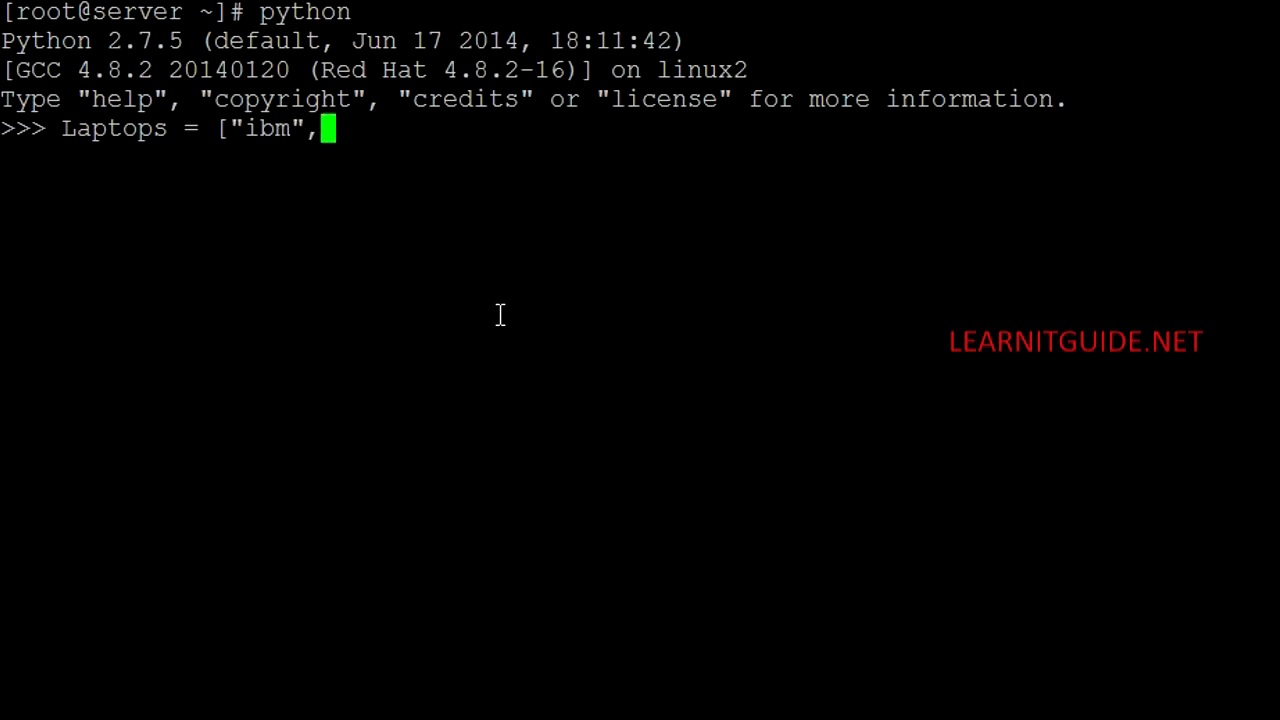
{"action": "type", "text": "\"acer\","}
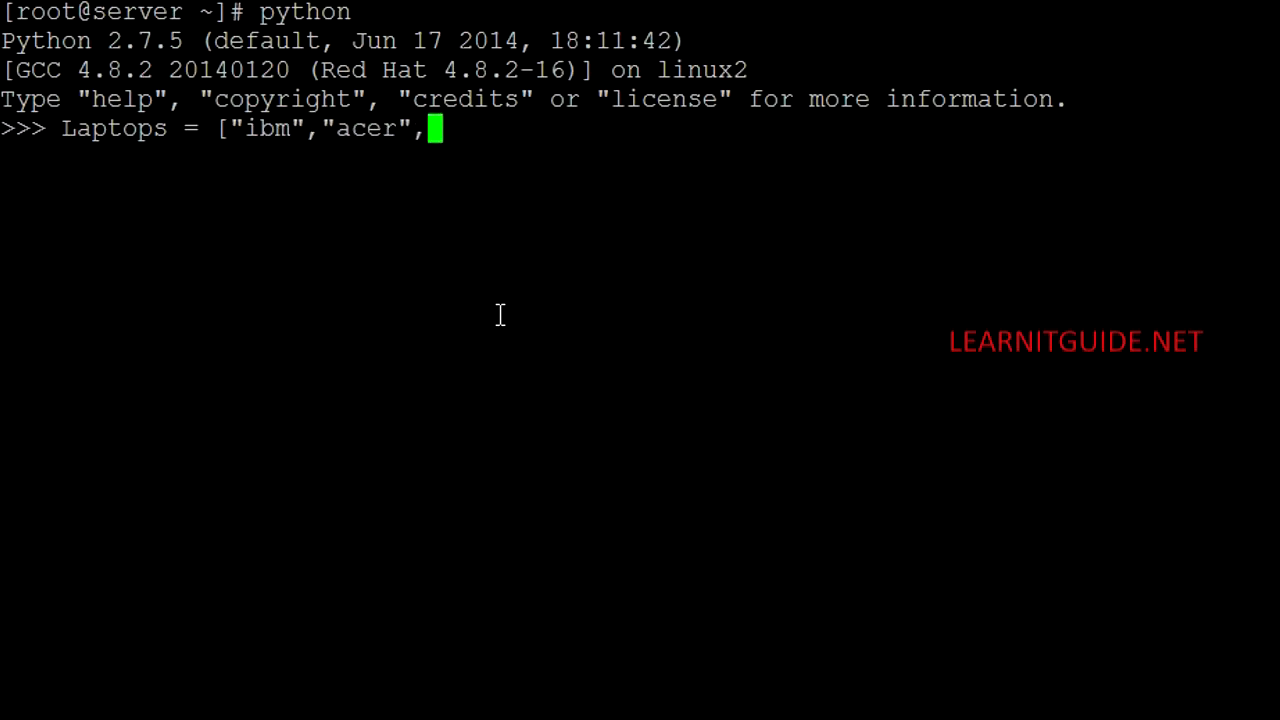
{"action": "type", "text": "\"mac\",\""}
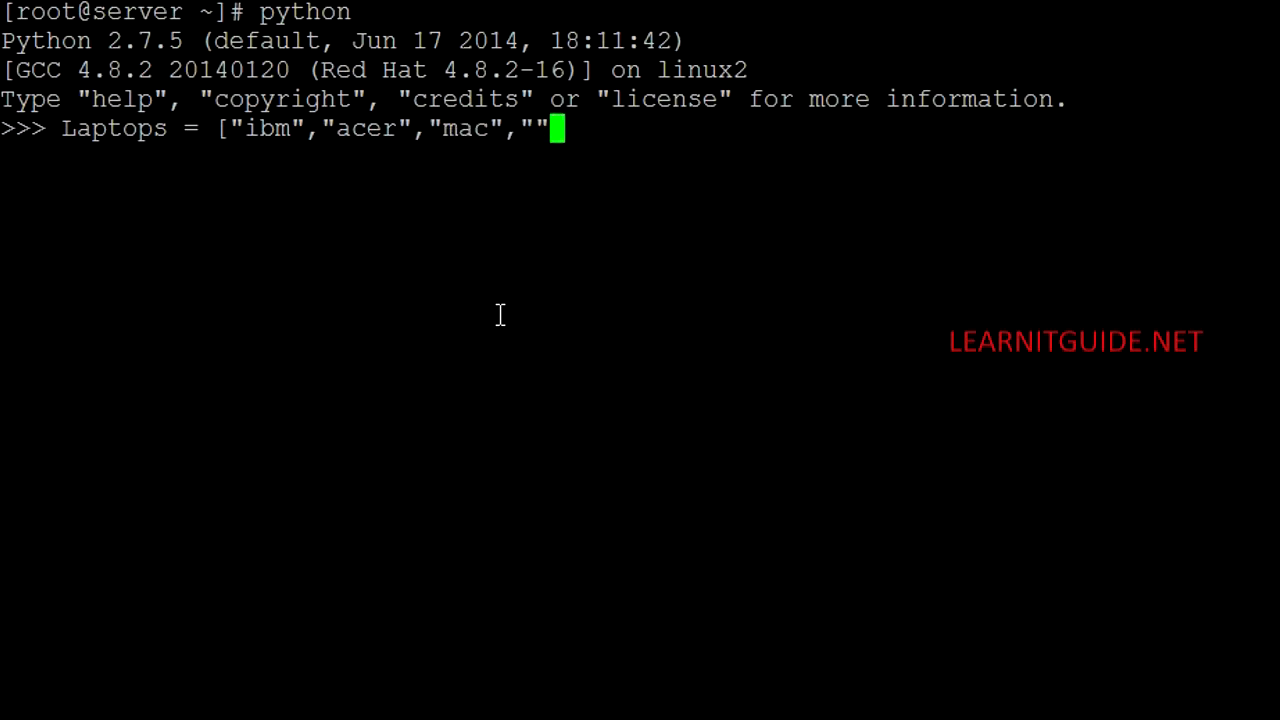
{"action": "type", "text": "jp"}
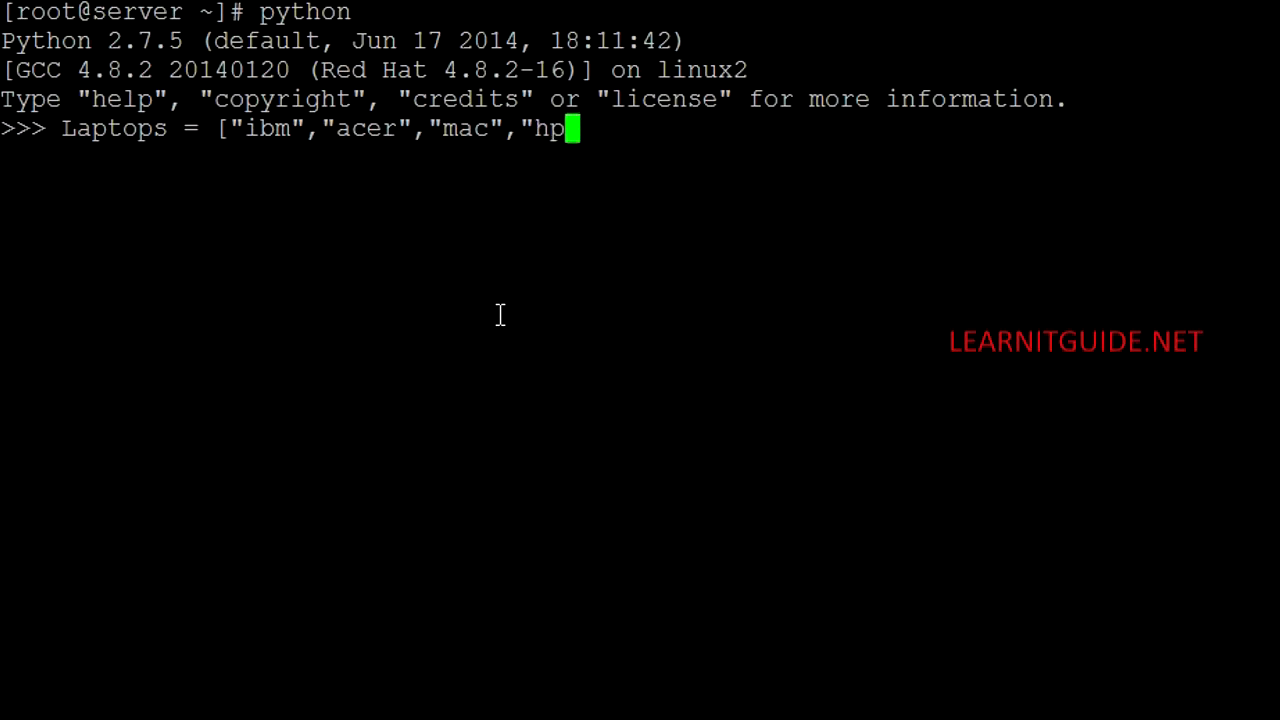
{"action": "type", "text": "]"}
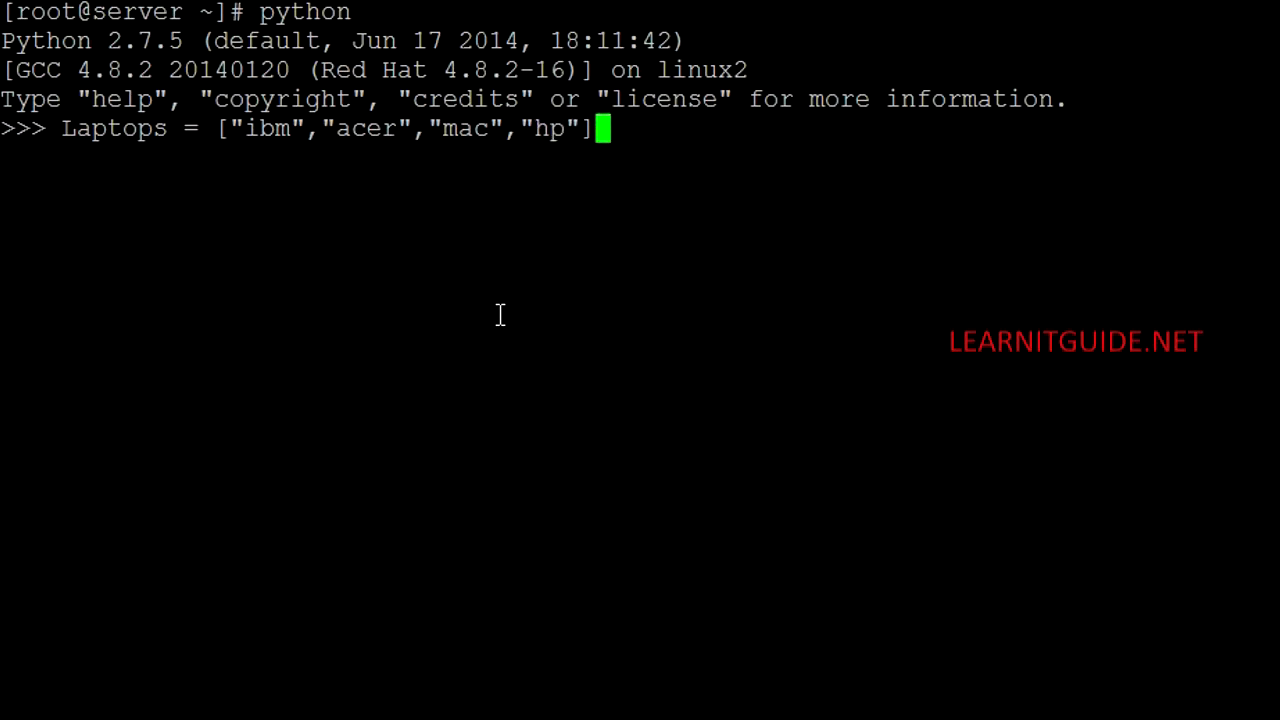
{"action": "key", "text": "Return"}
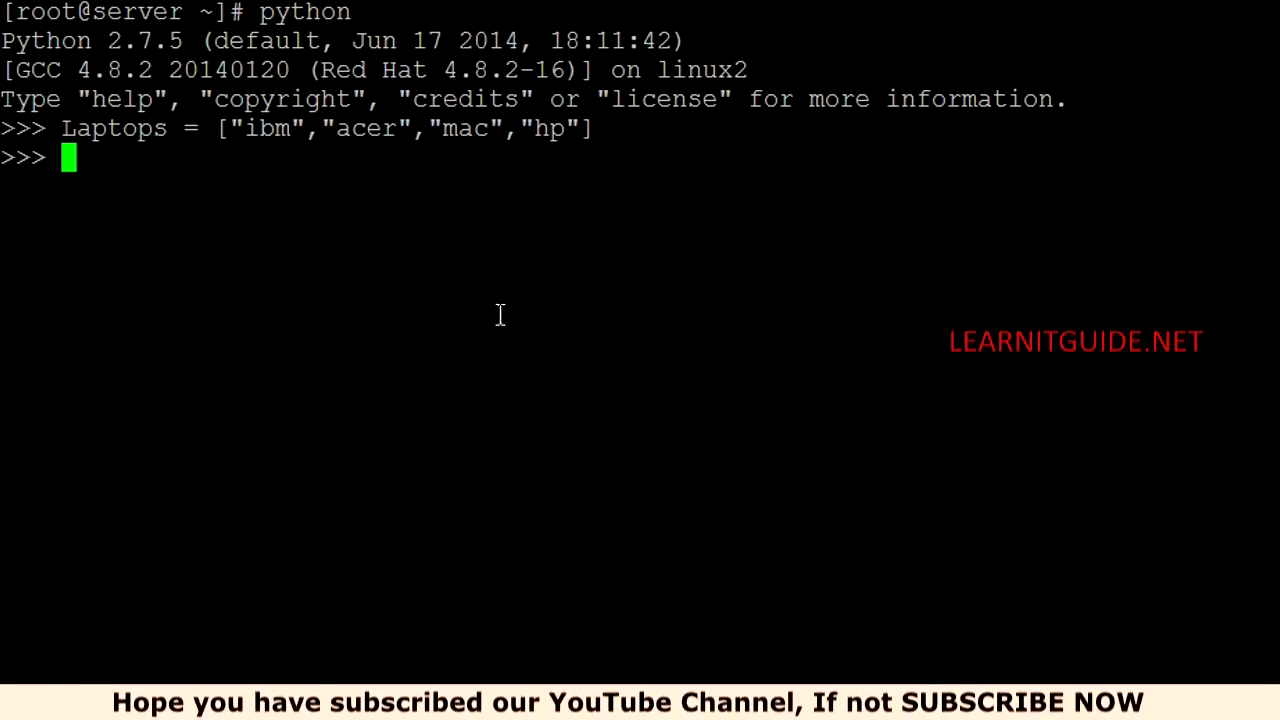
{"action": "mouse_move", "coordinate": [315, 135]}
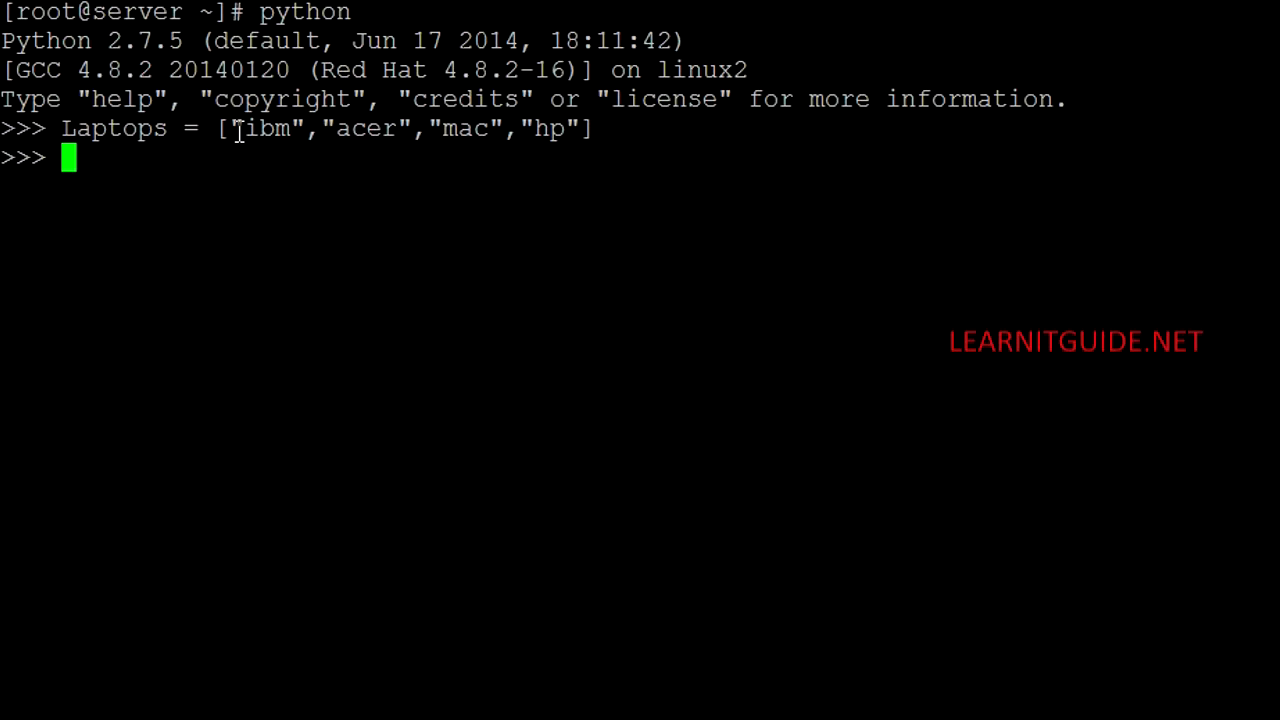
Step: Print Laptops, Laptops[0] giving ibm, and Laptops[1:3] giving acer and mac
{"action": "type", "text": "pint"}
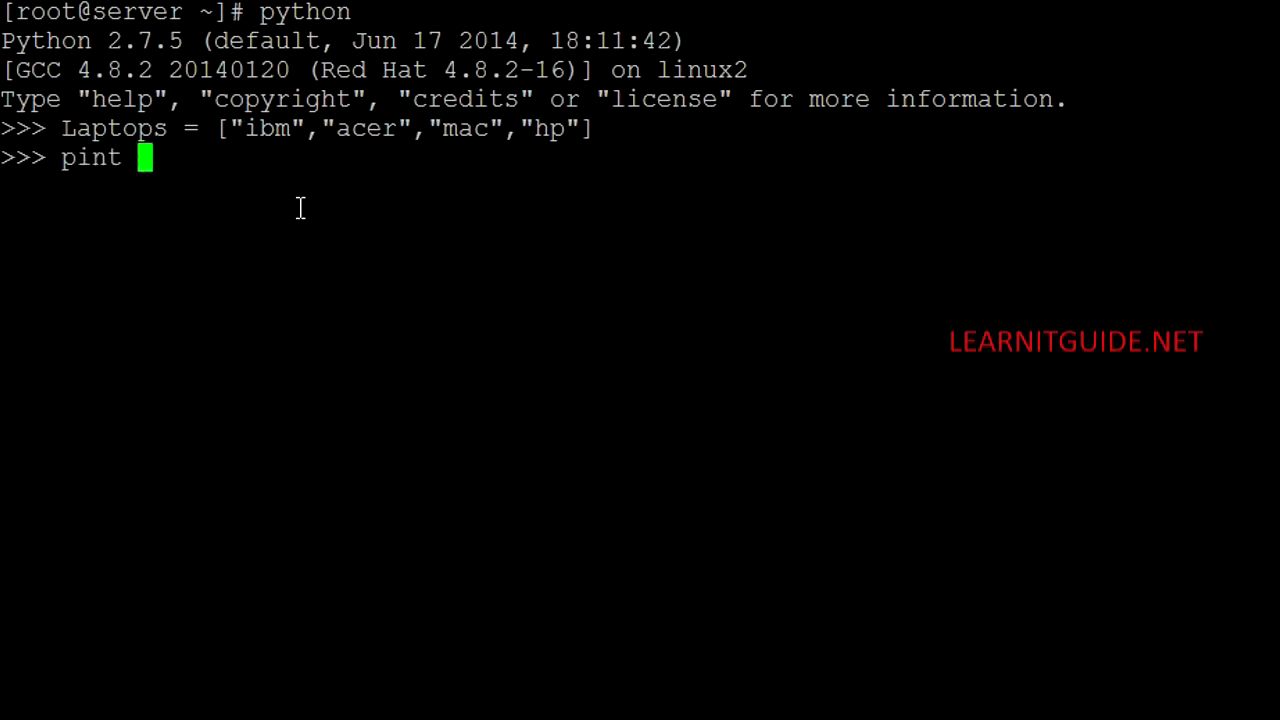
{"action": "type", "text": "r"}
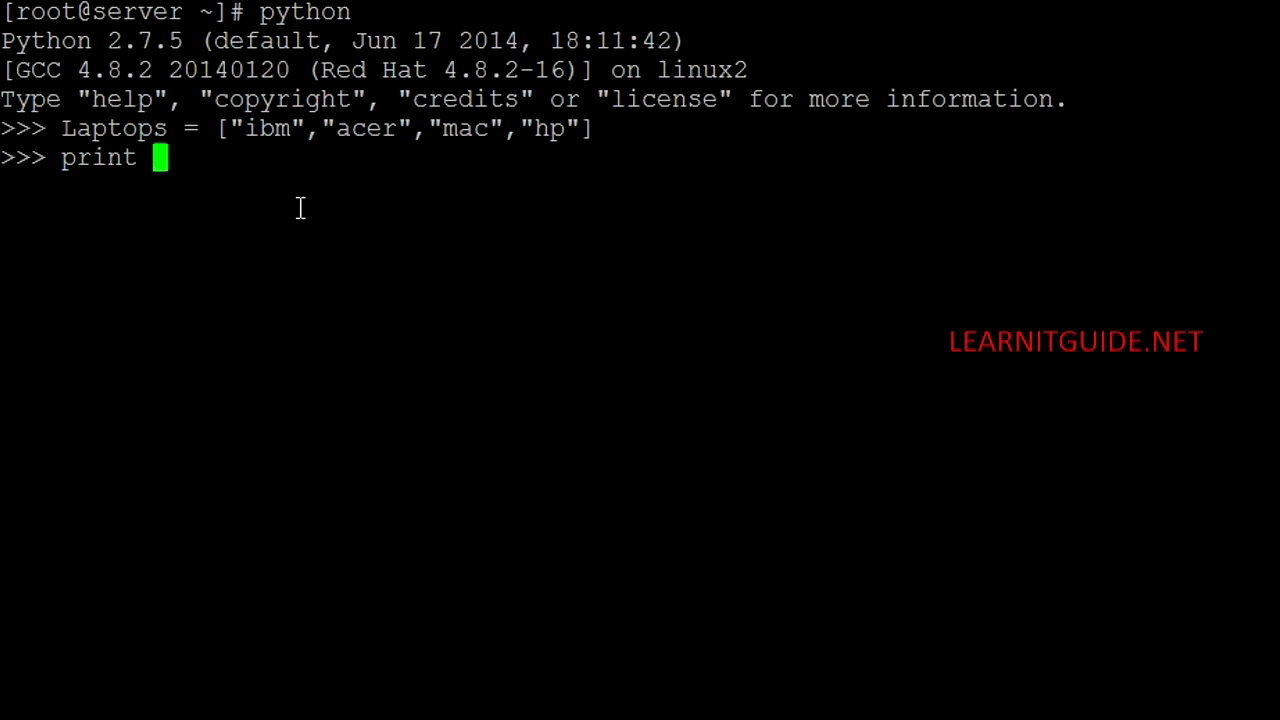
{"action": "mouse_move", "coordinate": [125, 113]}
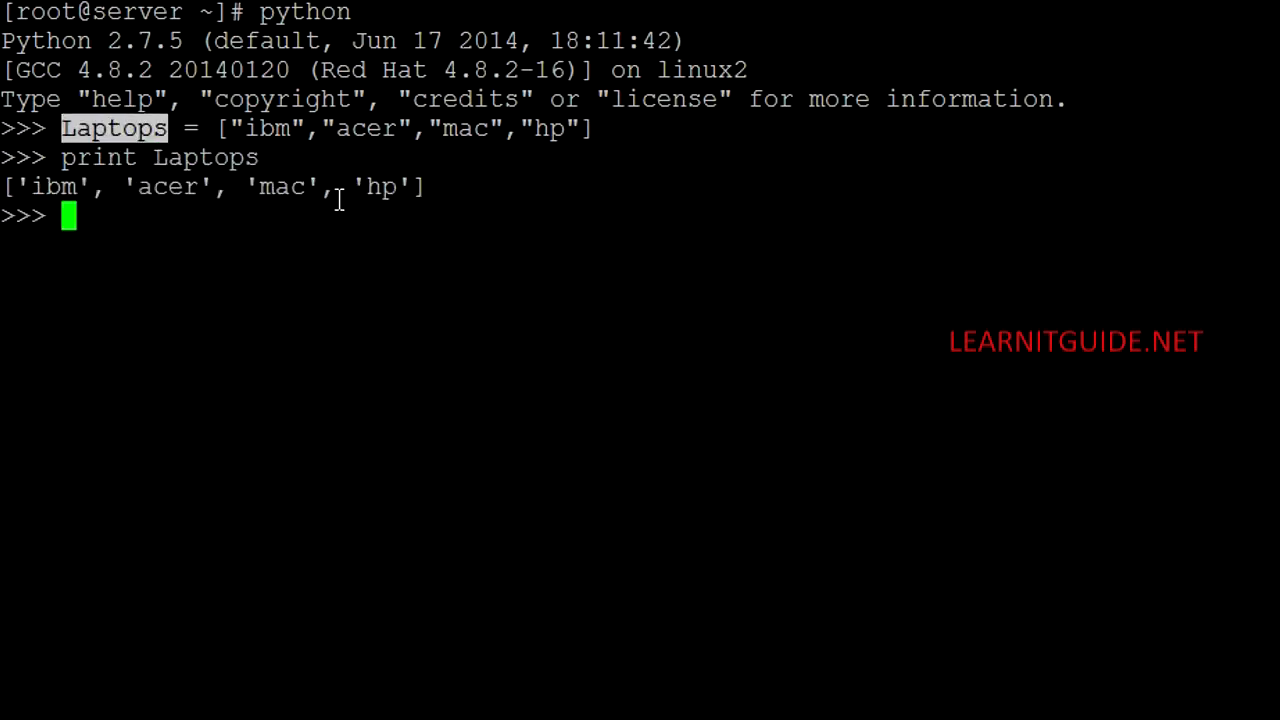
{"action": "mouse_move", "coordinate": [453, 208]}
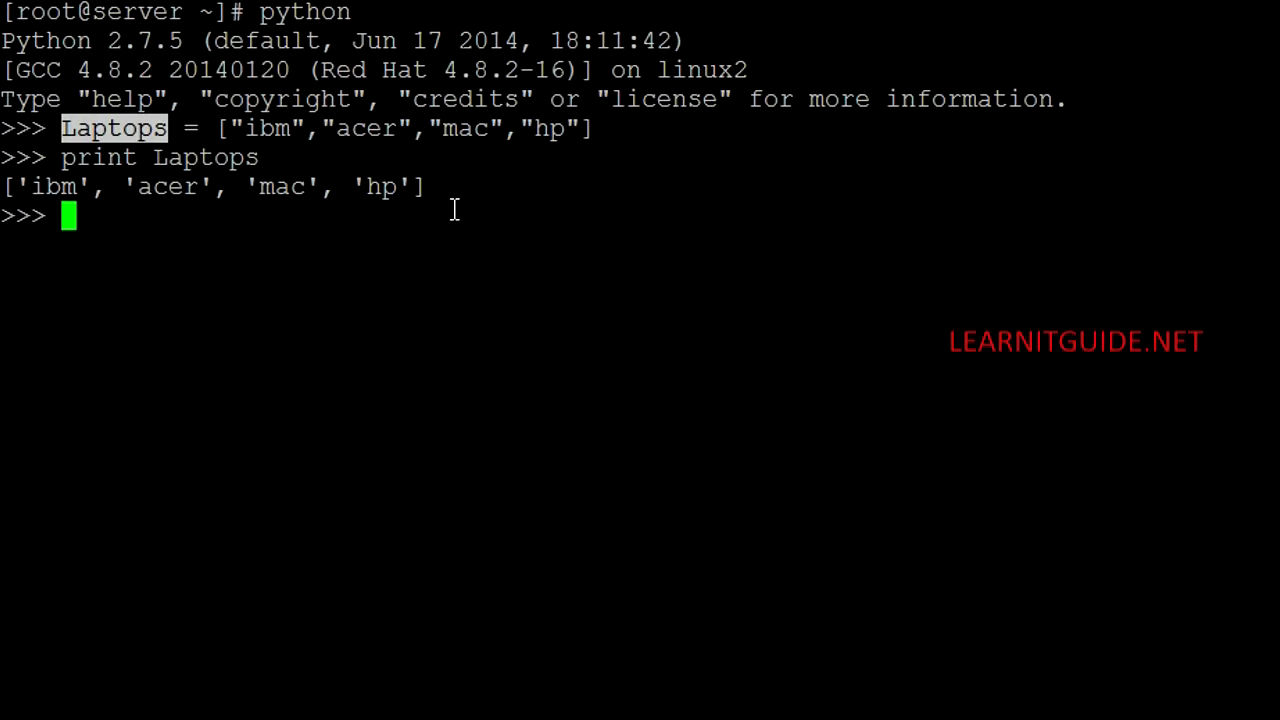
{"action": "type", "text": "print Laptops"}
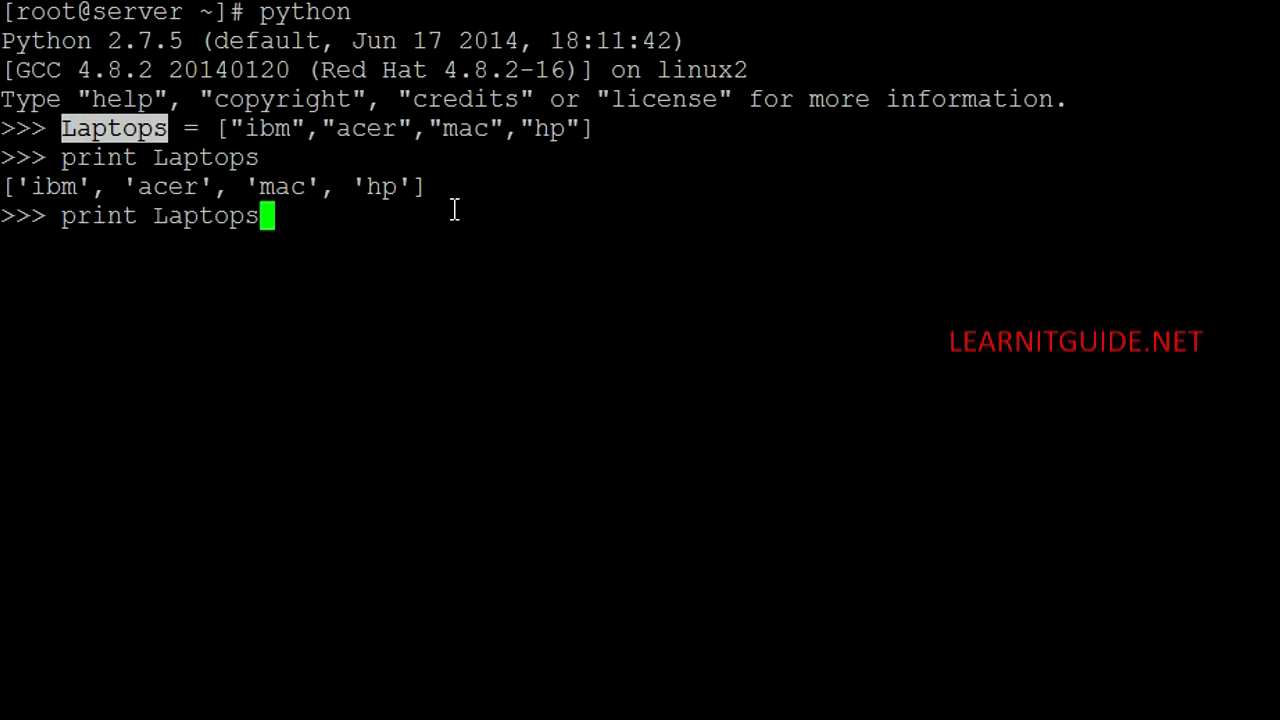
{"action": "type", "text": "[0"}
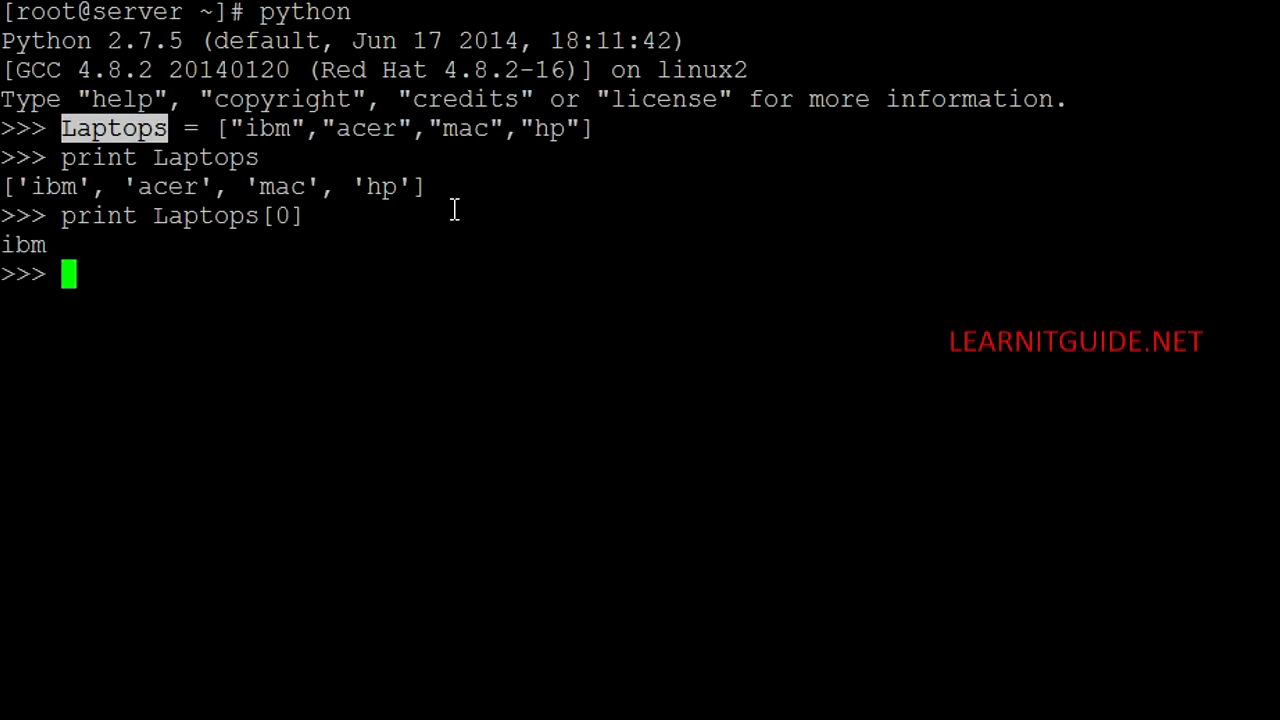
{"action": "mouse_move", "coordinate": [360, 138]}
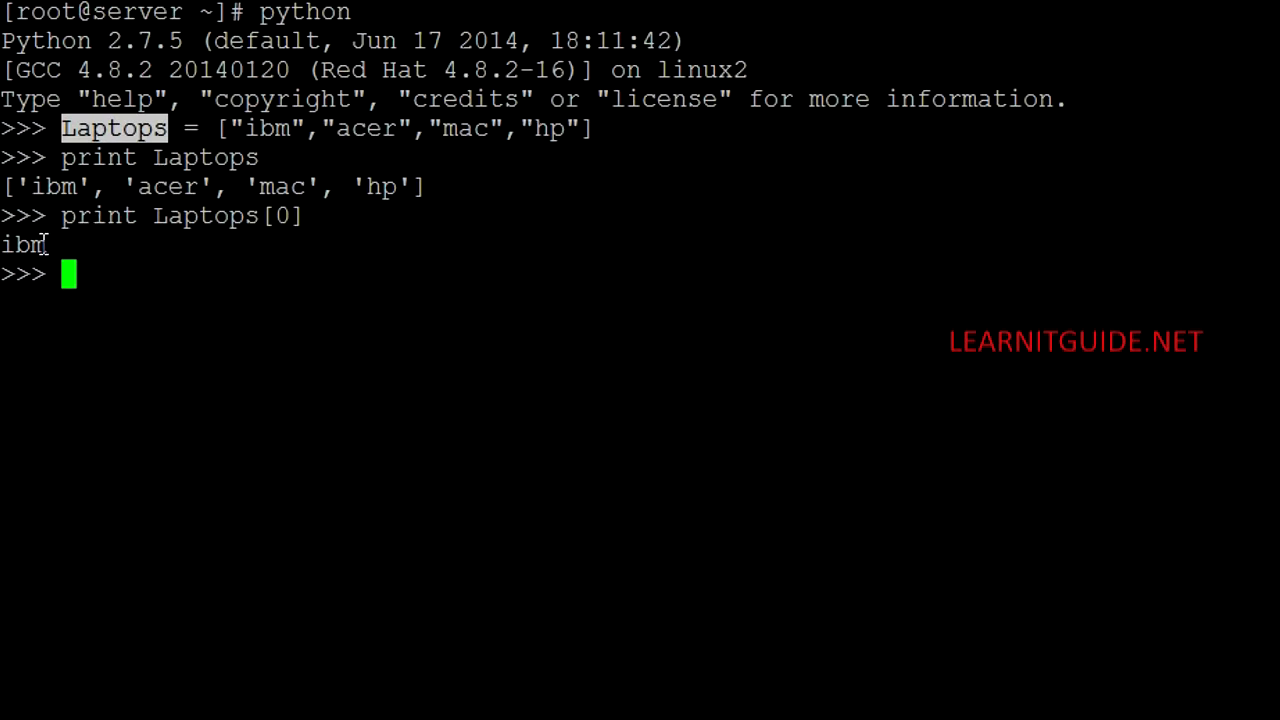
{"action": "type", "text": "print Laptops[0]"}
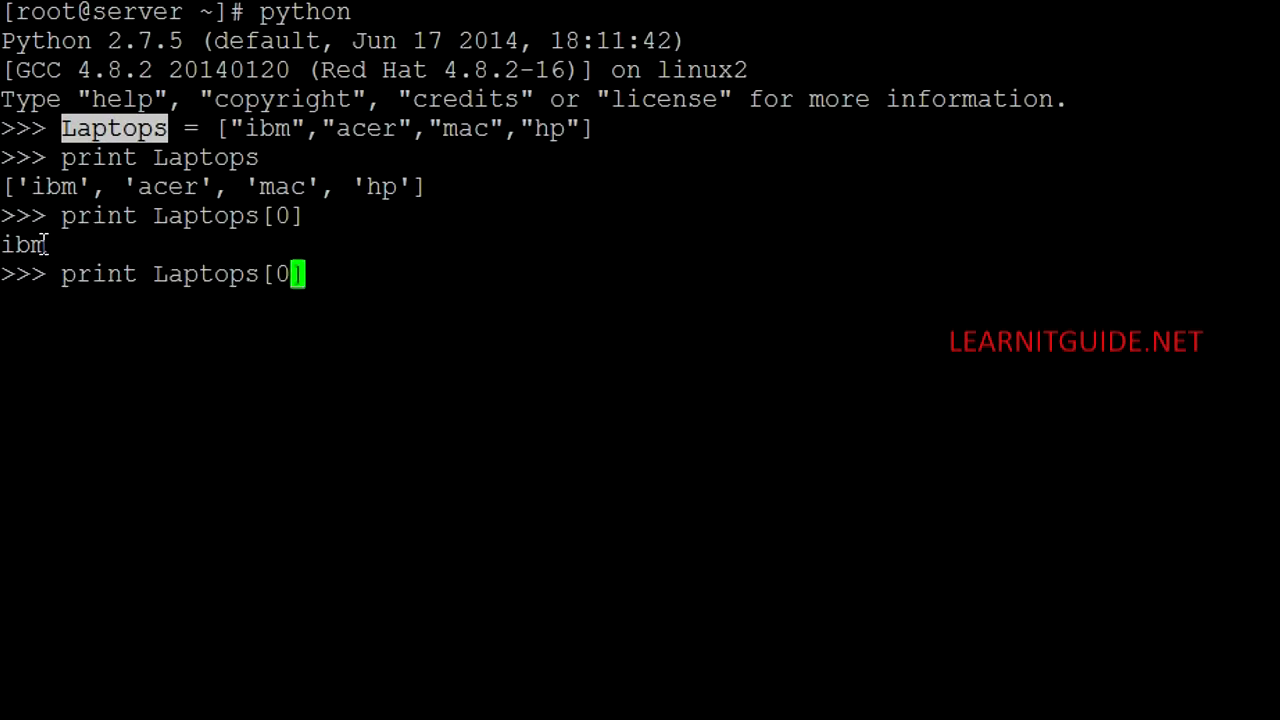
{"action": "type", "text": "1:3"}
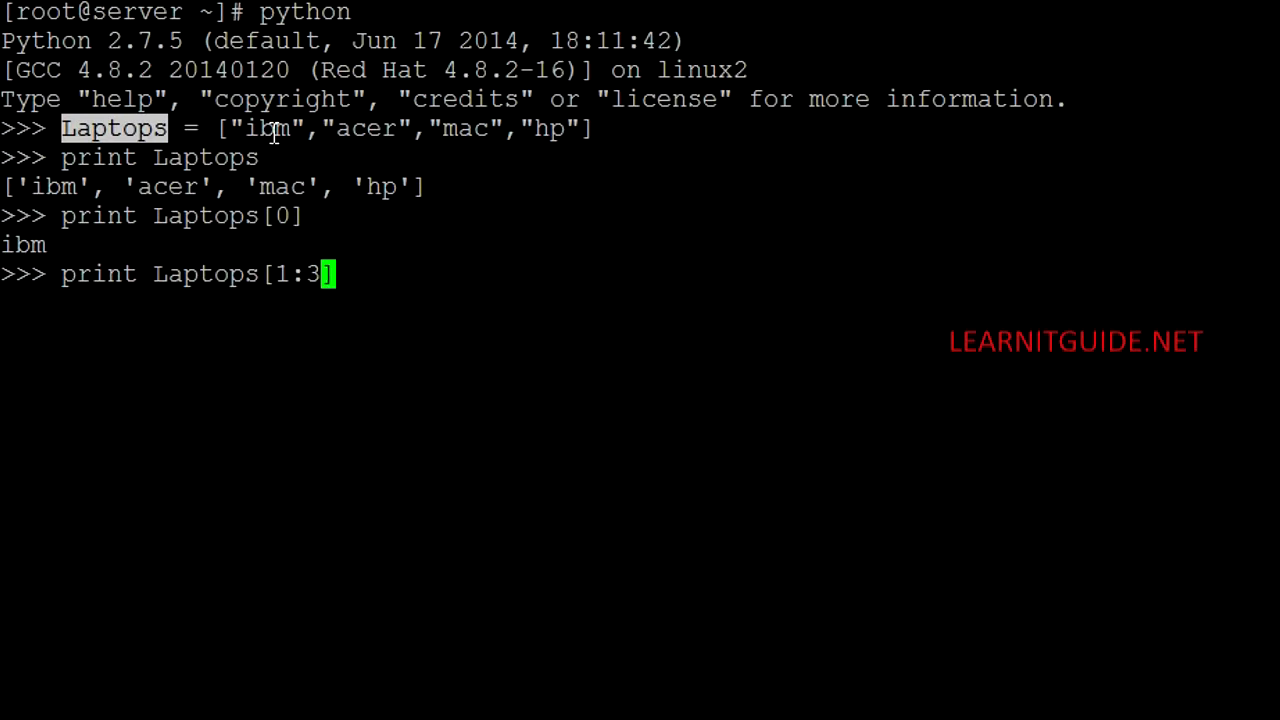
{"action": "key", "text": "Return"}
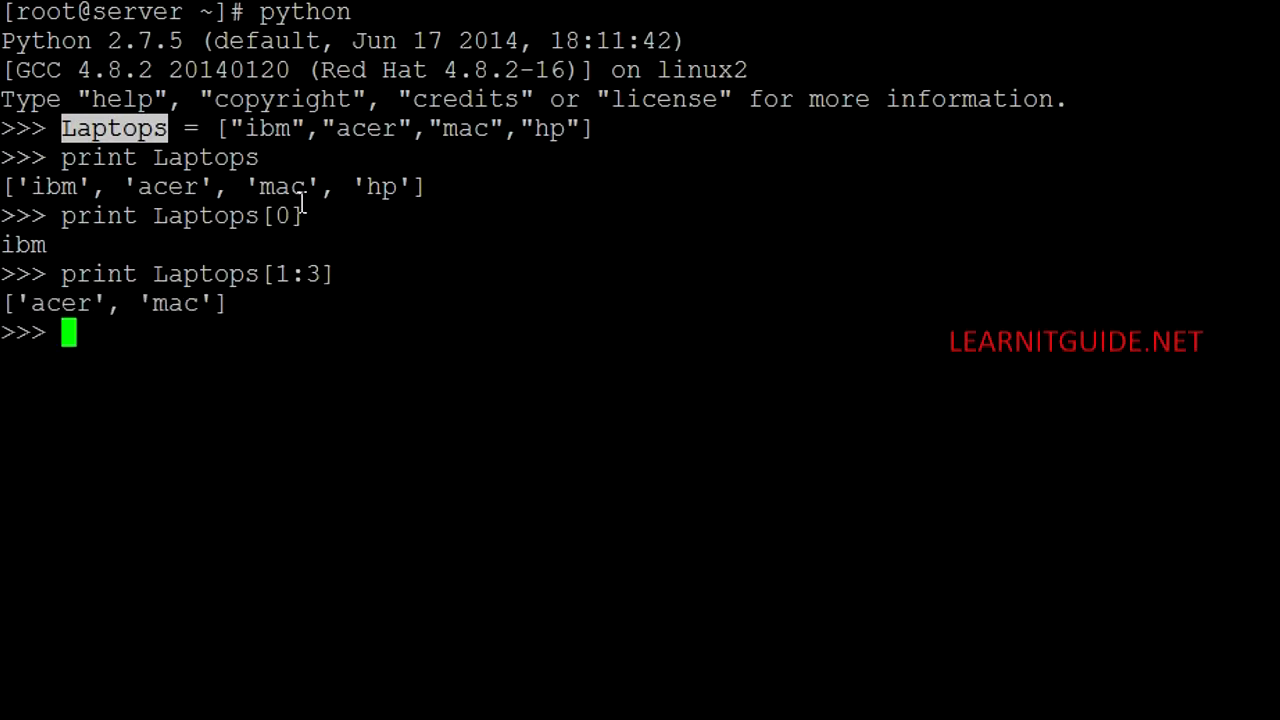
{"action": "mouse_move", "coordinate": [315, 280]}
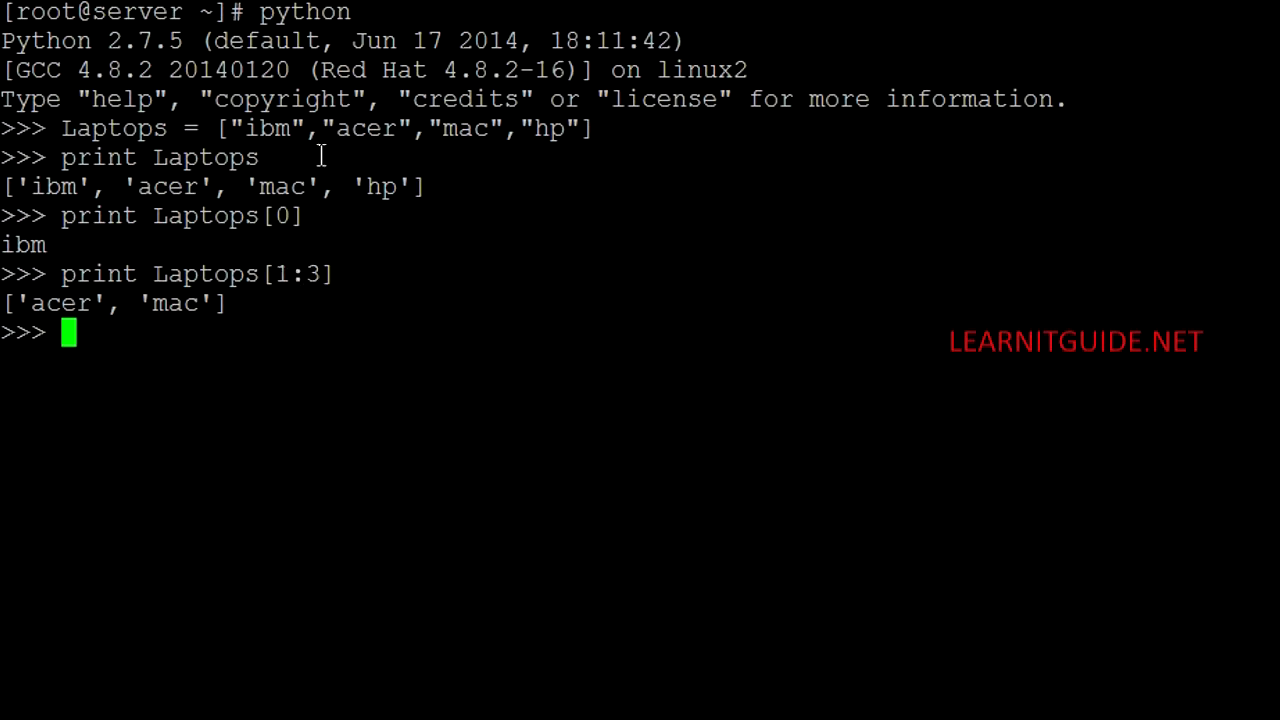
{"action": "mouse_move", "coordinate": [467, 128]}
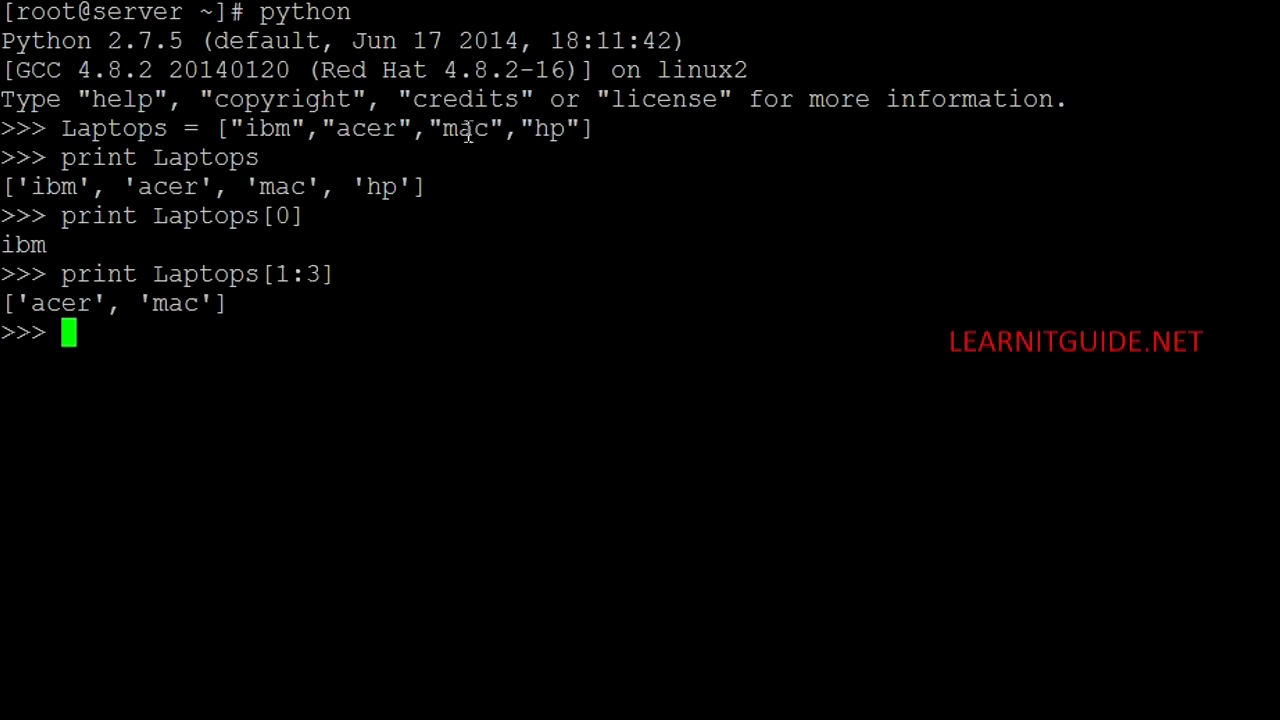
{"action": "mouse_move", "coordinate": [267, 128]}
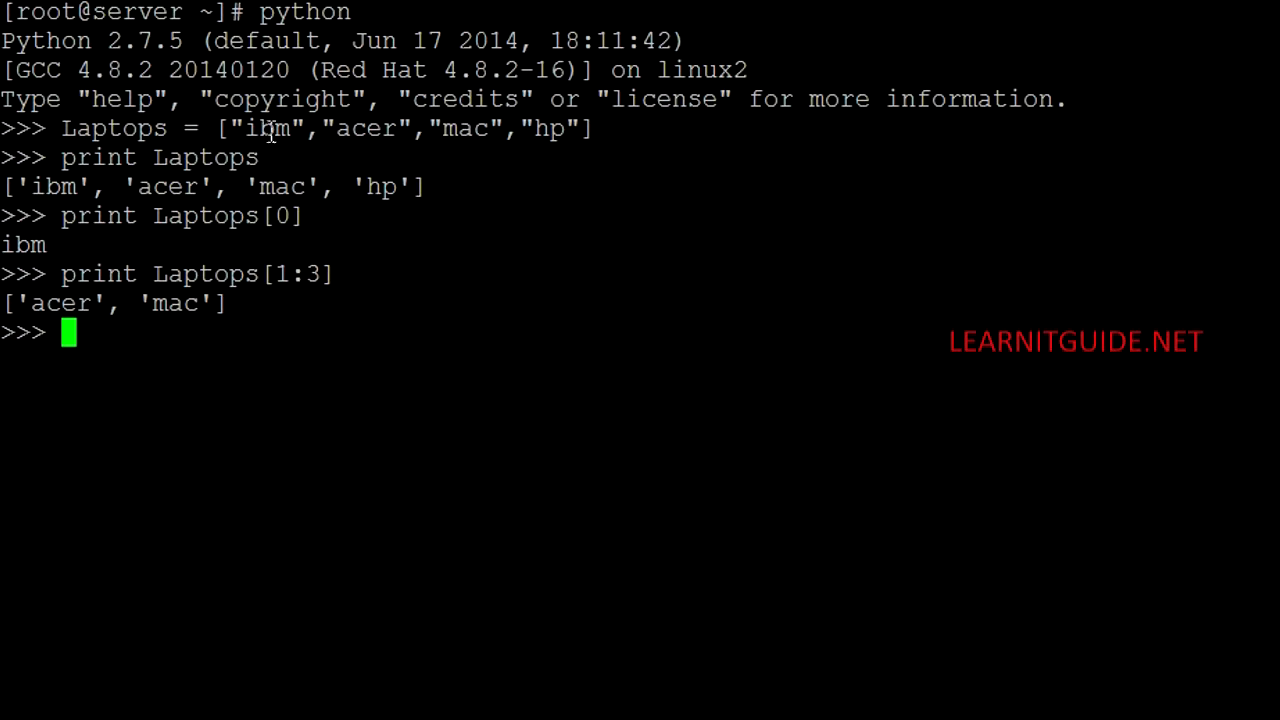
{"action": "mouse_move", "coordinate": [190, 315]}
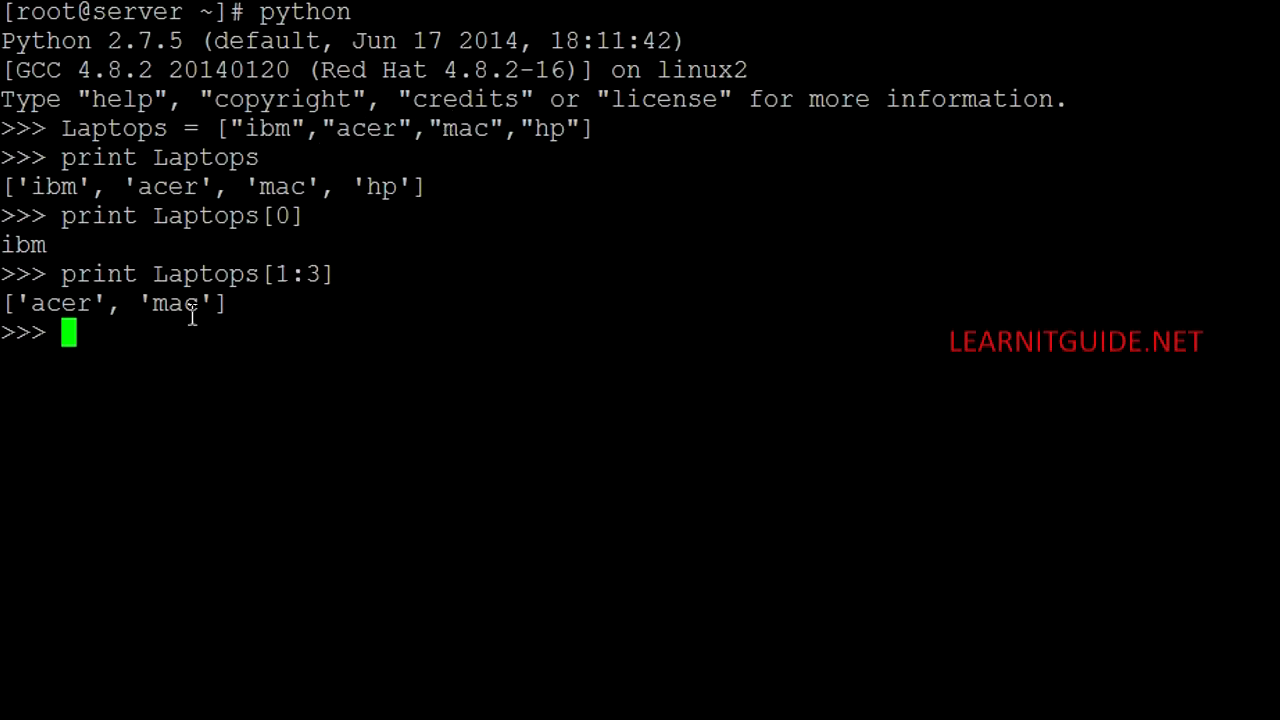
{"action": "type", "text": "print Laptops[1:3]"}
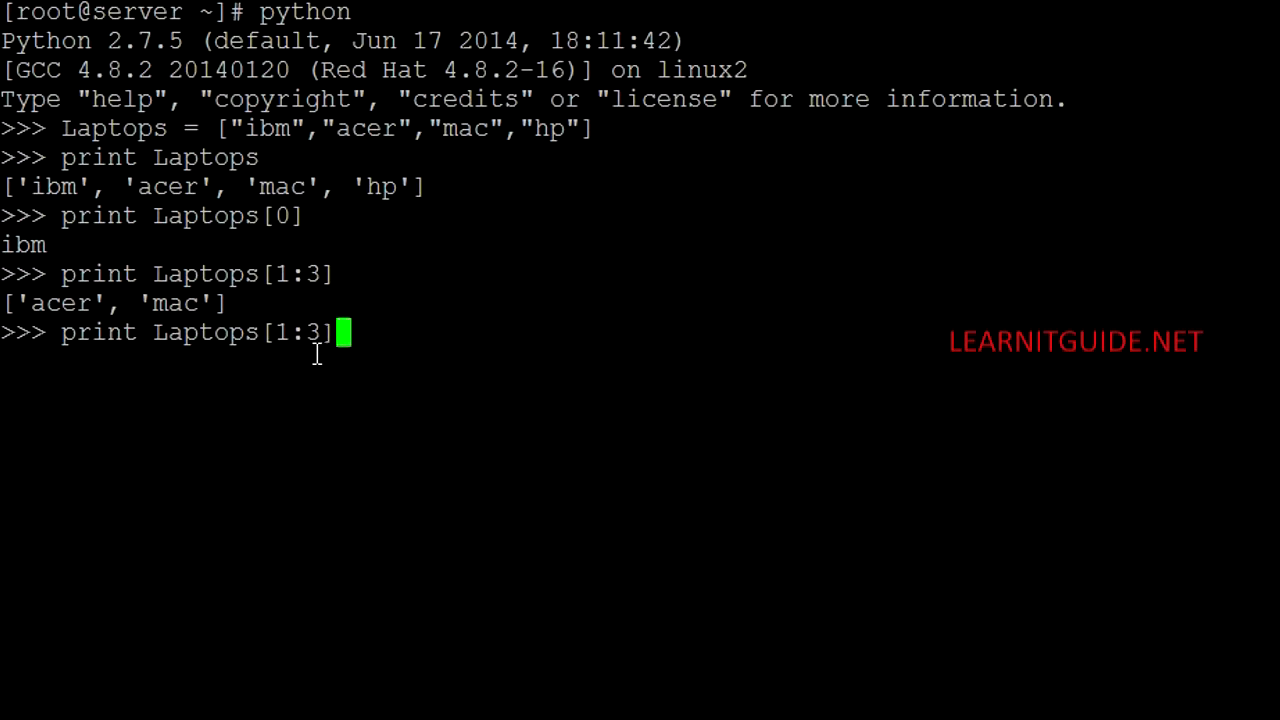
{"action": "type", "text": "4"}
{"action": "key", "text": "Return"}
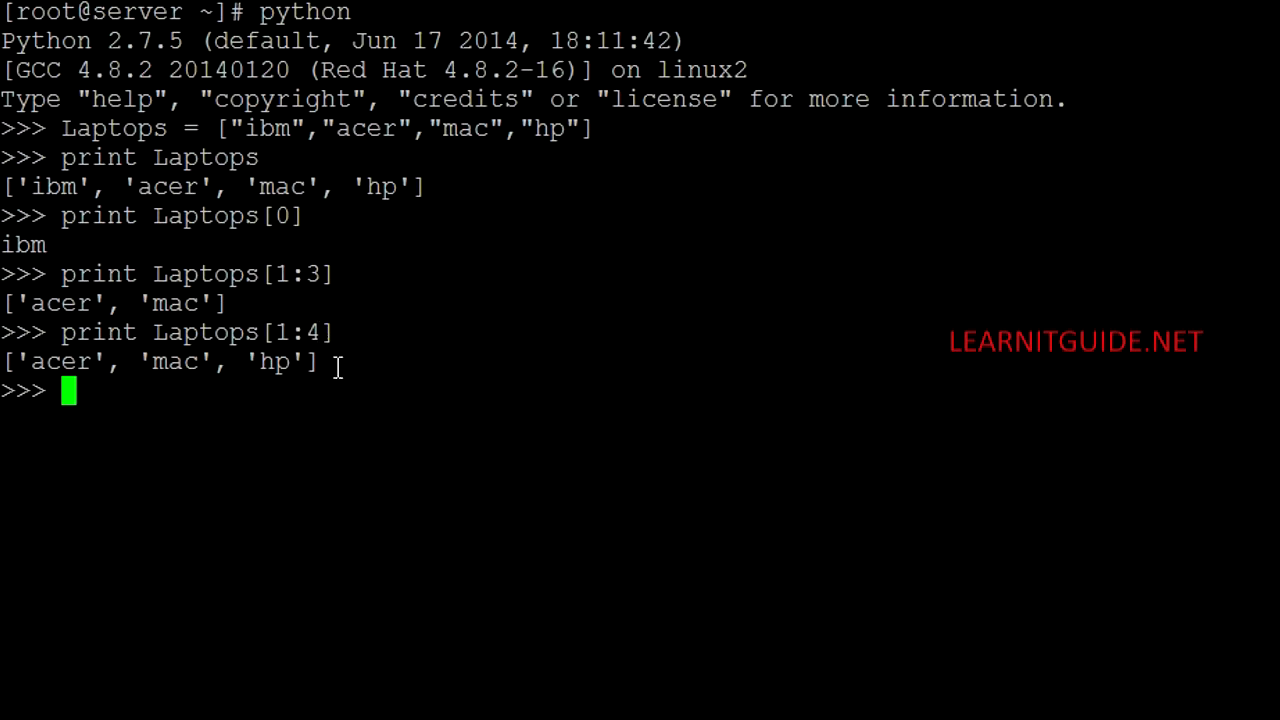
{"action": "type", "text": "print Laptops[1:4]"}
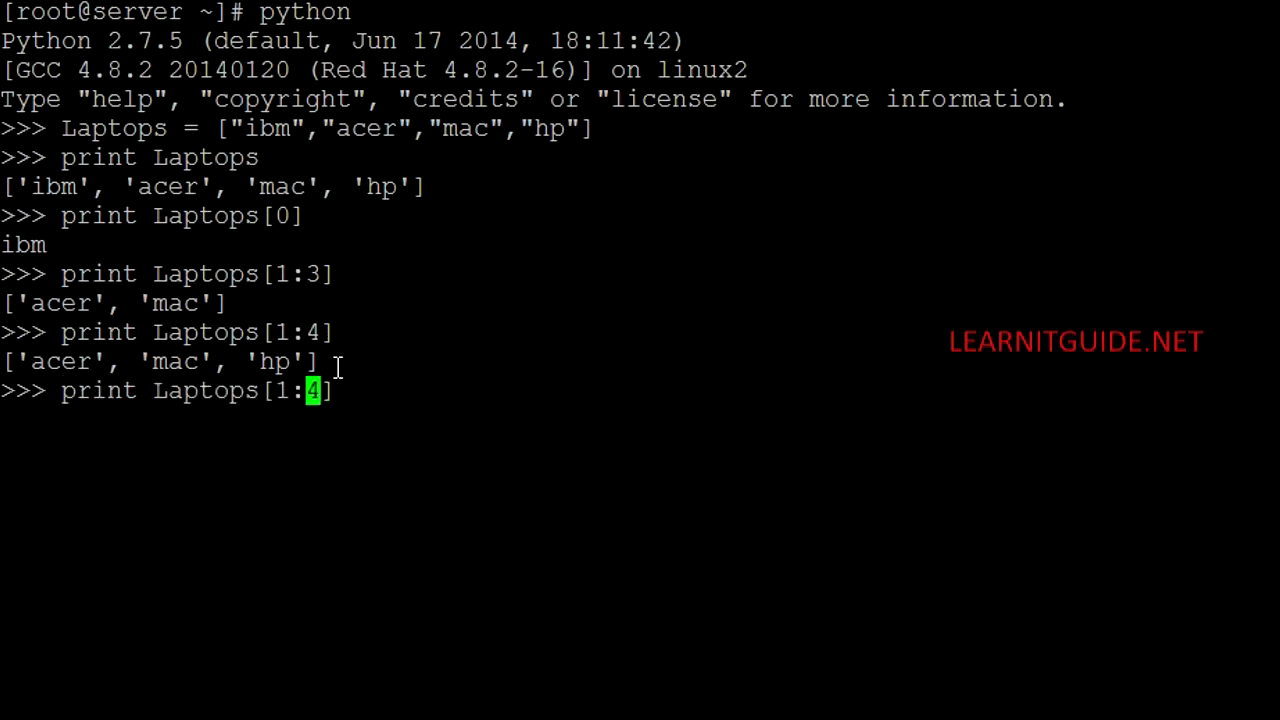
{"action": "key", "text": "BackSpace"}
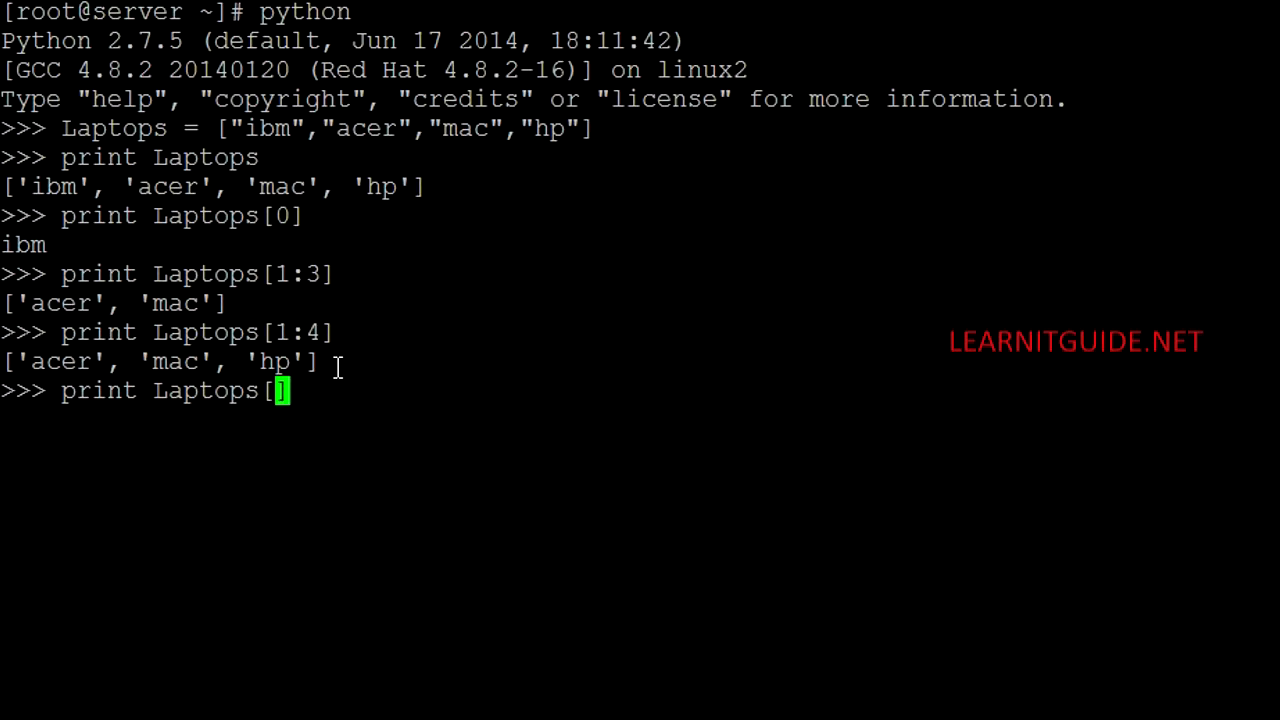
{"action": "key", "text": "Return"}
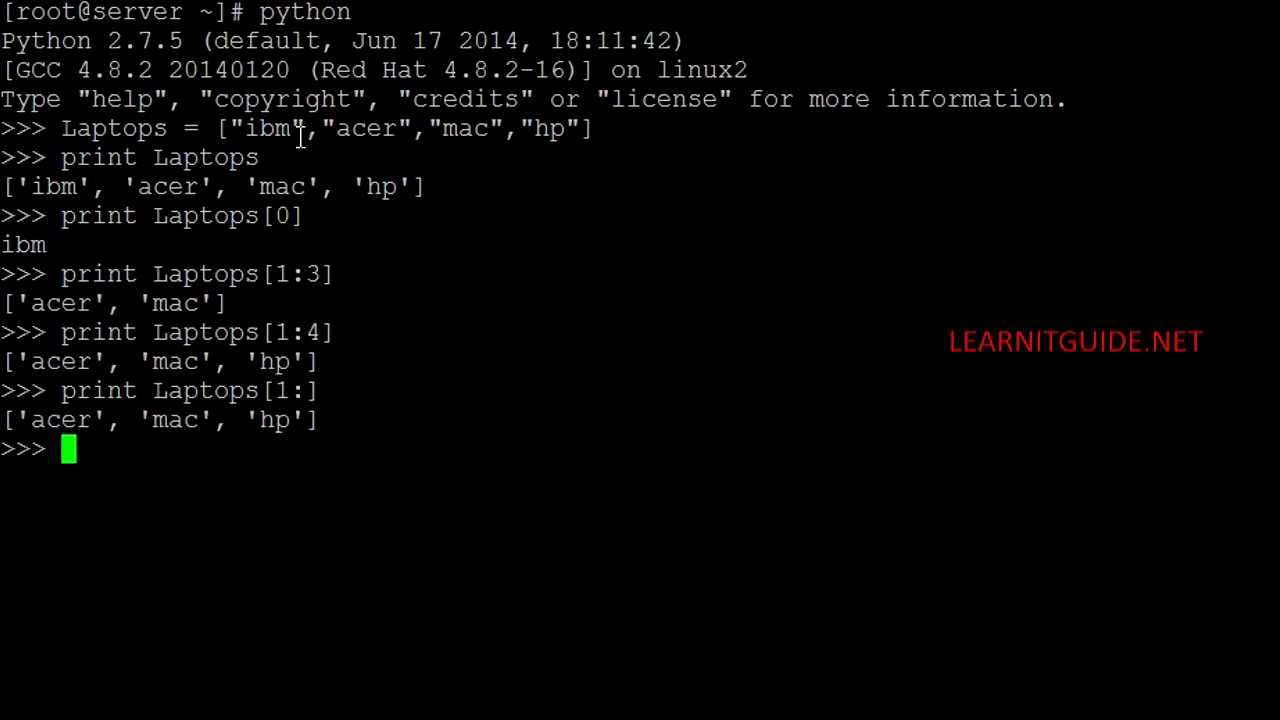
{"action": "mouse_move", "coordinate": [328, 127]}
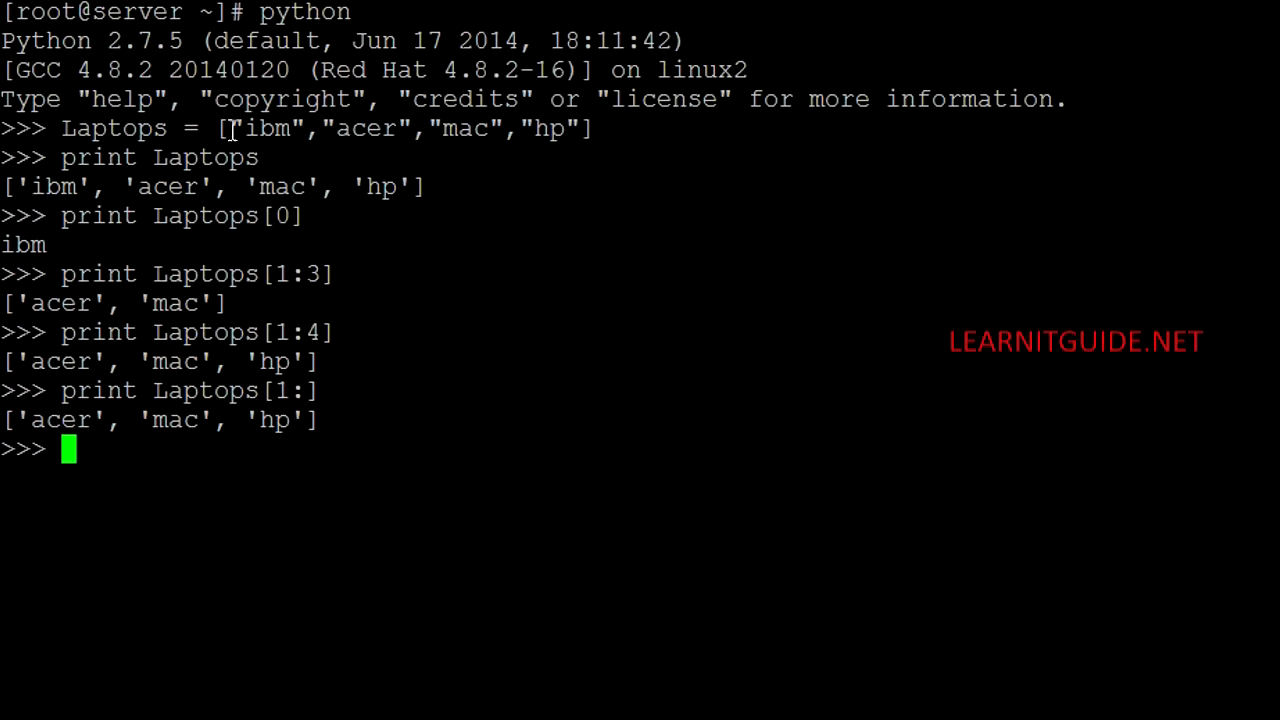
{"action": "mouse_move", "coordinate": [224, 128]}
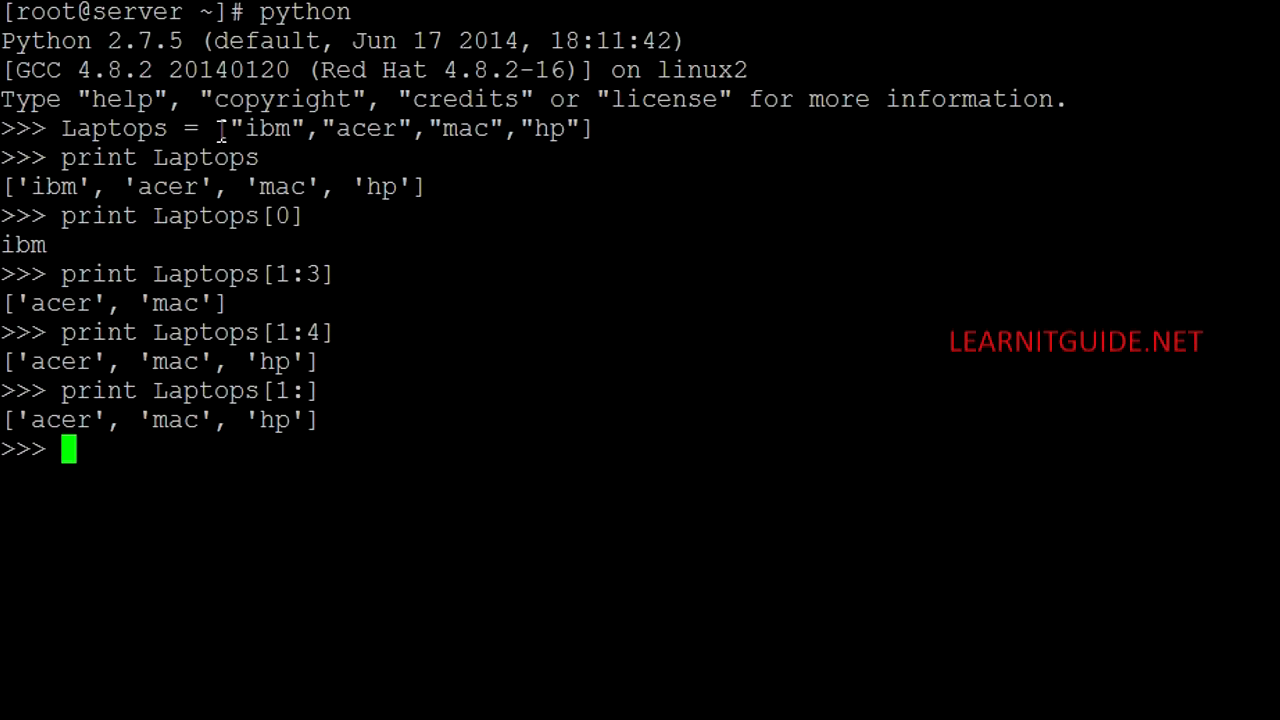
{"action": "mouse_move", "coordinate": [488, 398]}
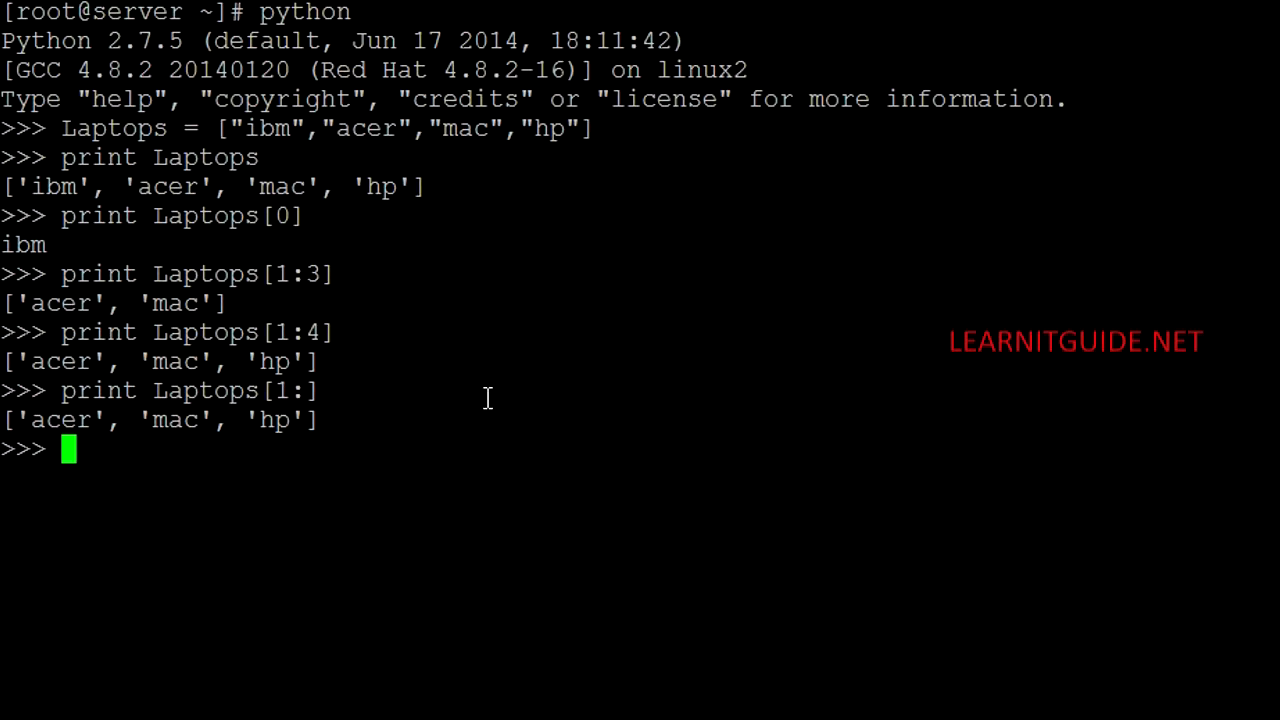
{"action": "double_click", "coordinate": [205, 274]}
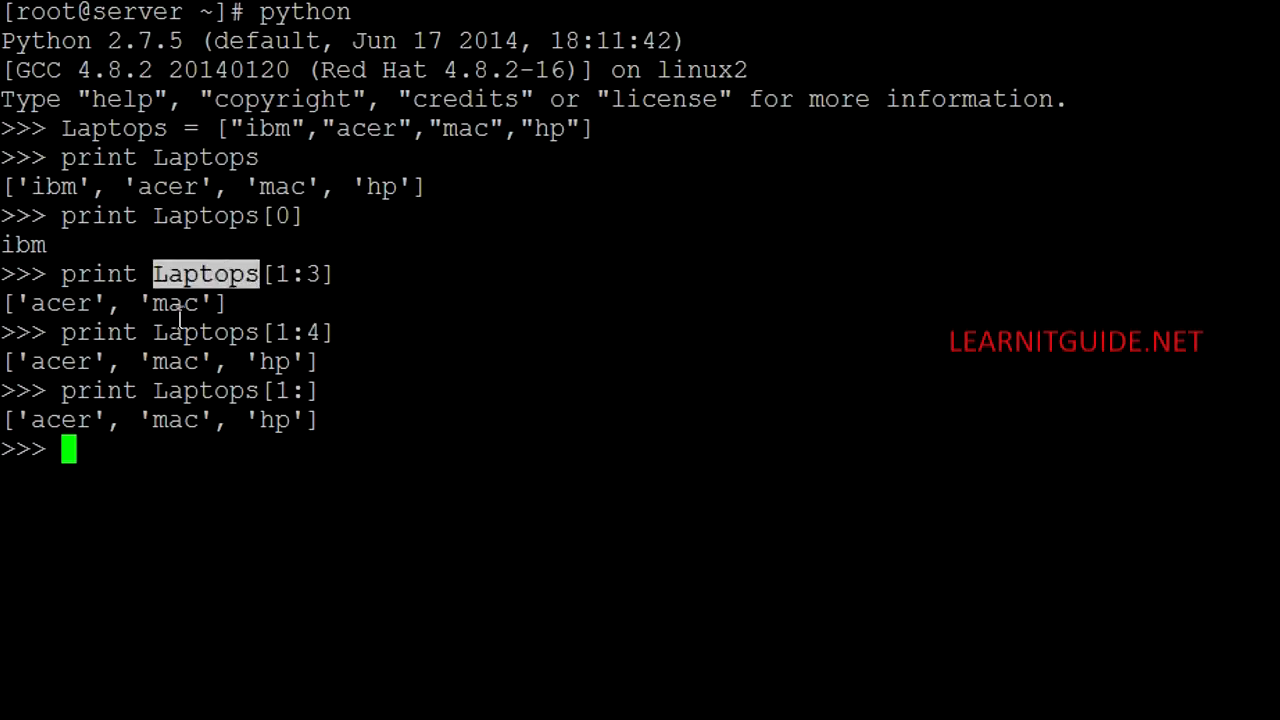
{"action": "mouse_move", "coordinate": [193, 455]}
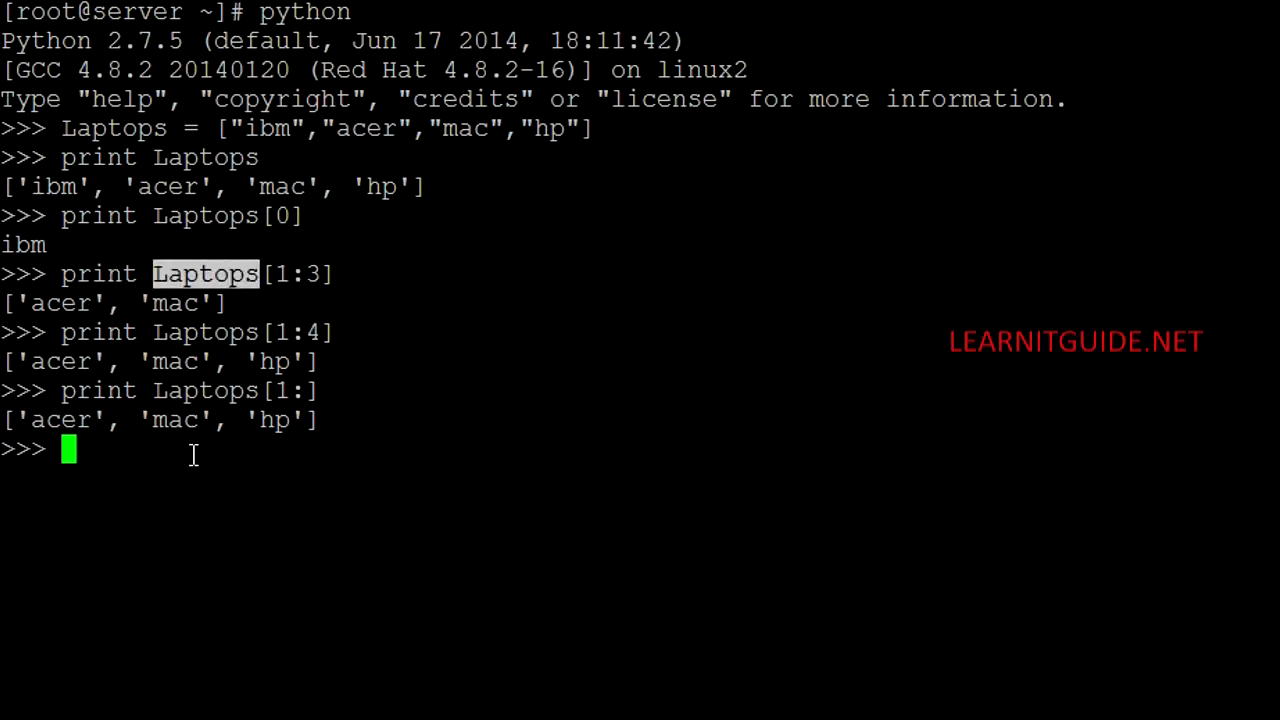
Step: Reassign Laptops[1] to "Lenova" and print the updated list
{"action": "type", "text": "Laptops"}
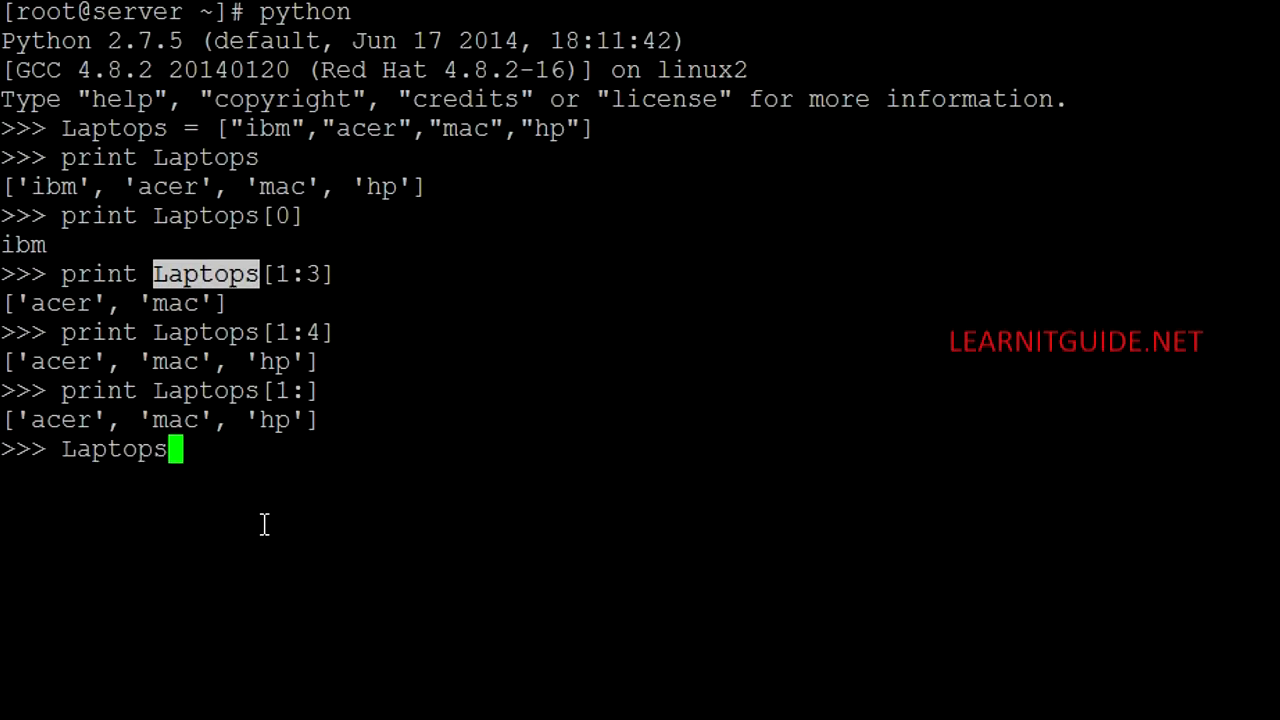
{"action": "type", "text": "["}
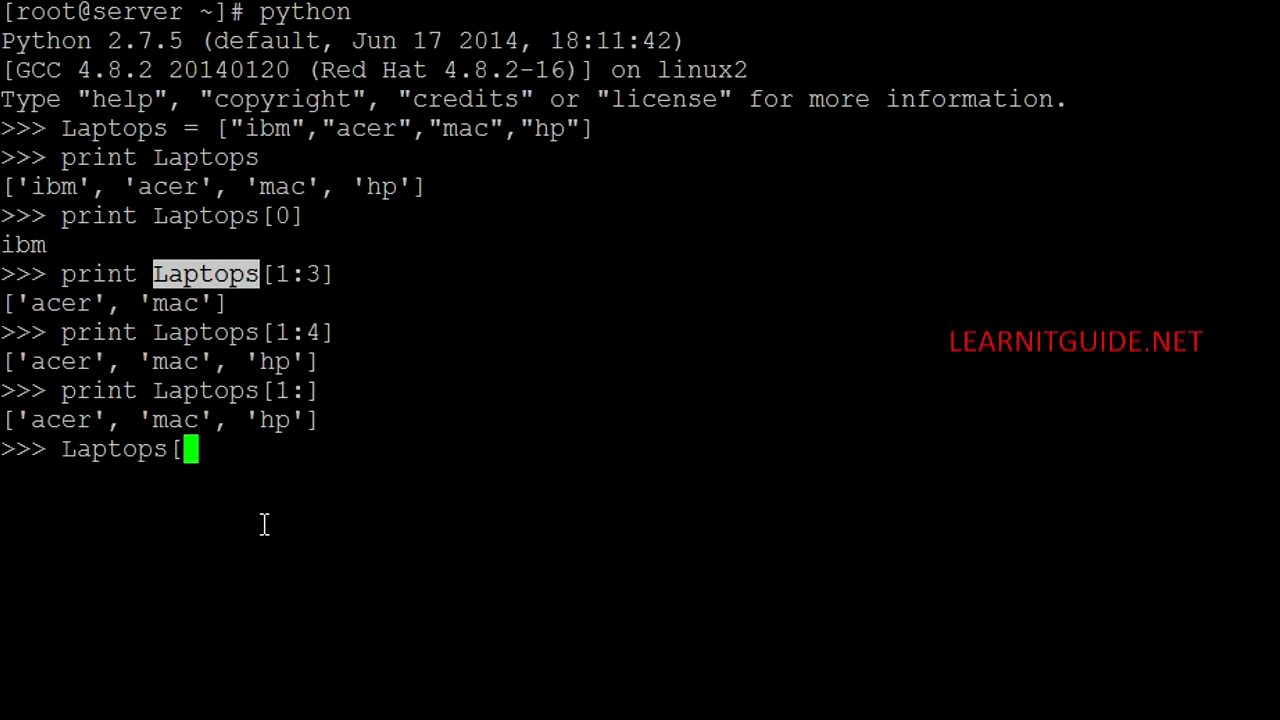
{"action": "mouse_move", "coordinate": [268, 530]}
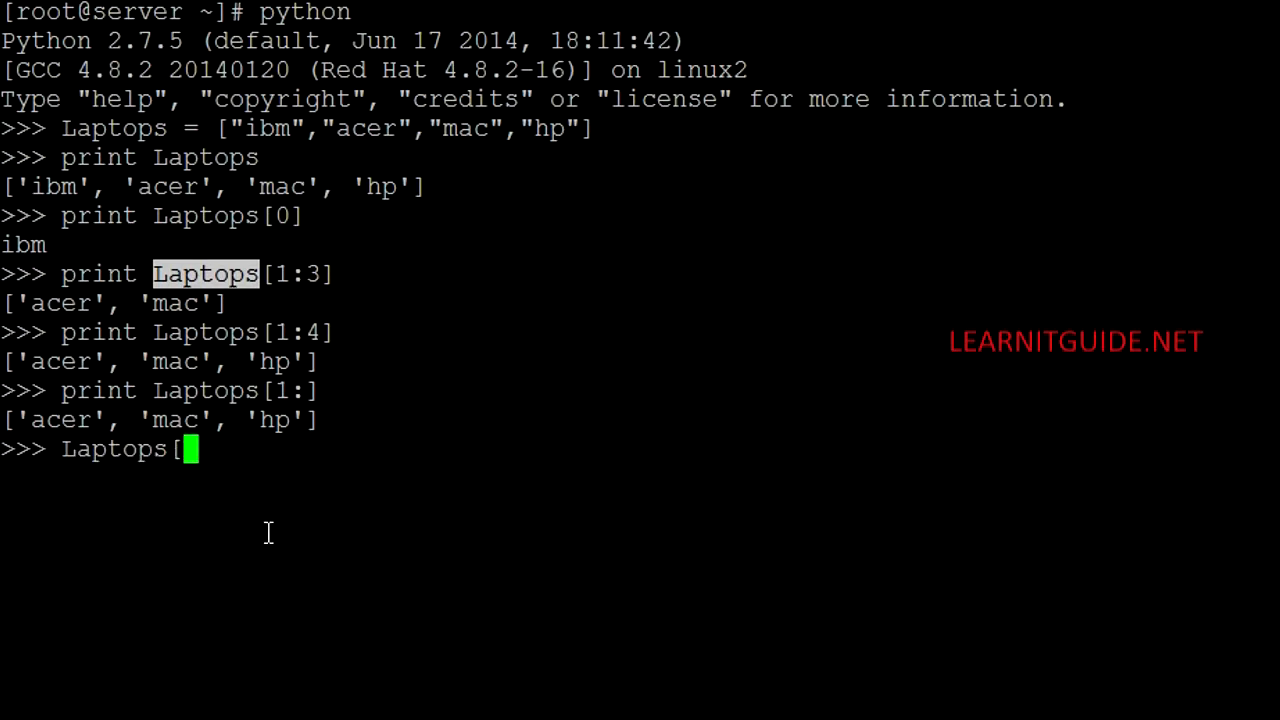
{"action": "type", "text": "]"}
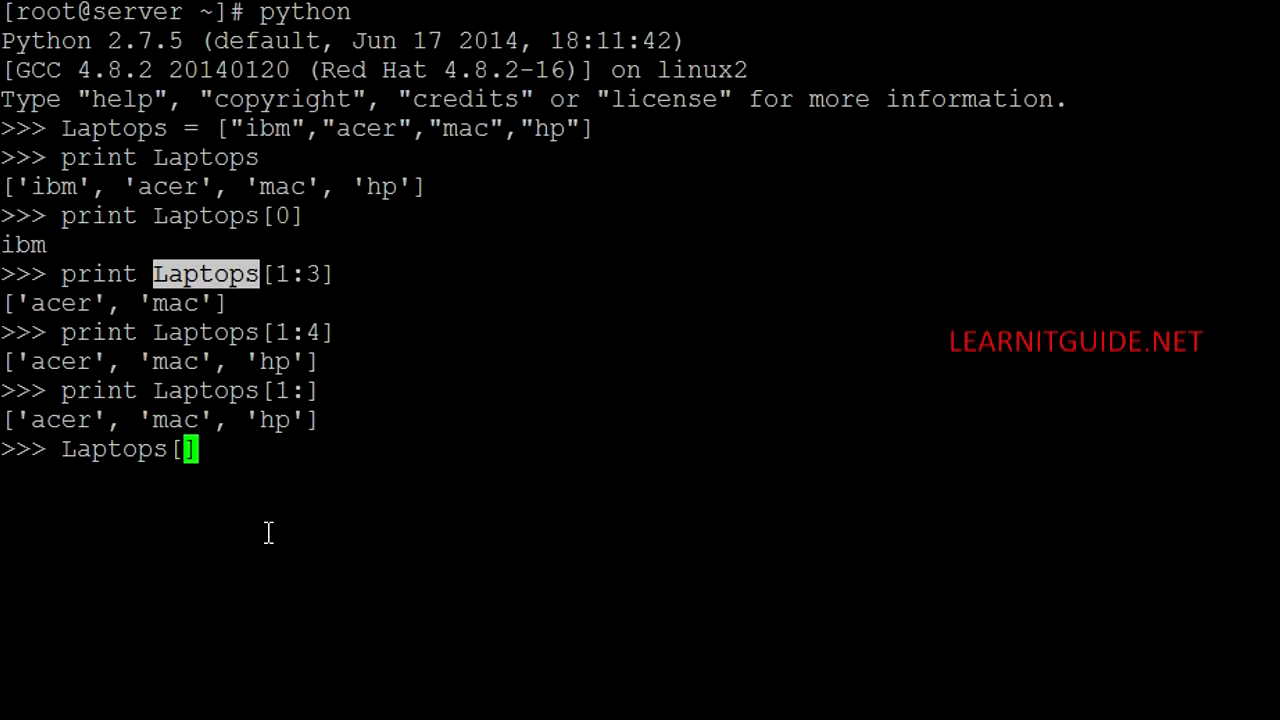
{"action": "type", "text": "1"}
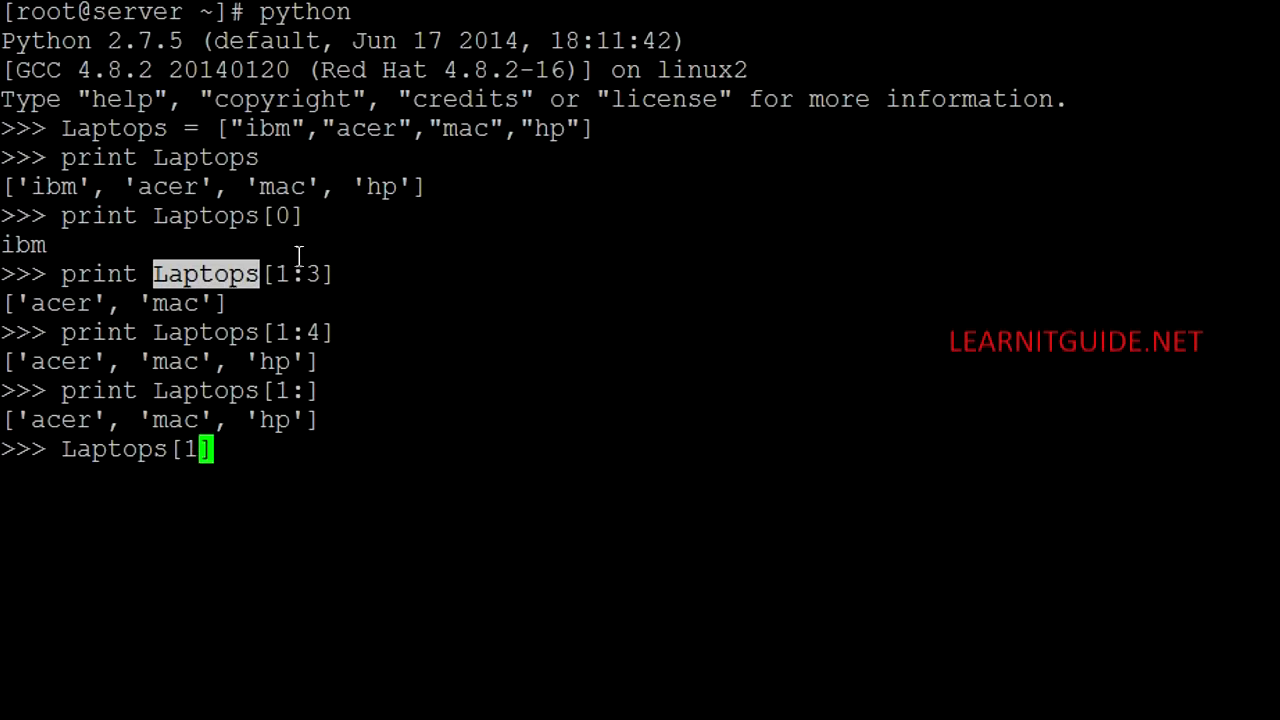
{"action": "mouse_move", "coordinate": [372, 128]}
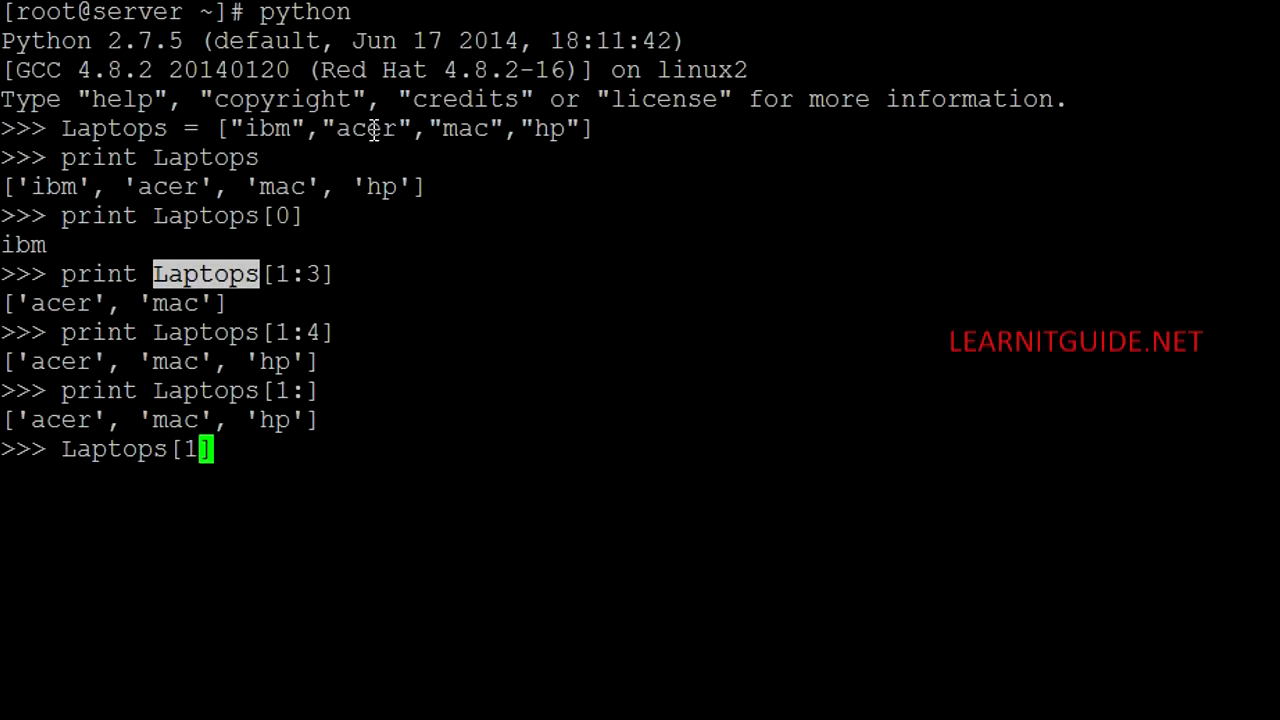
{"action": "mouse_move", "coordinate": [345, 400]}
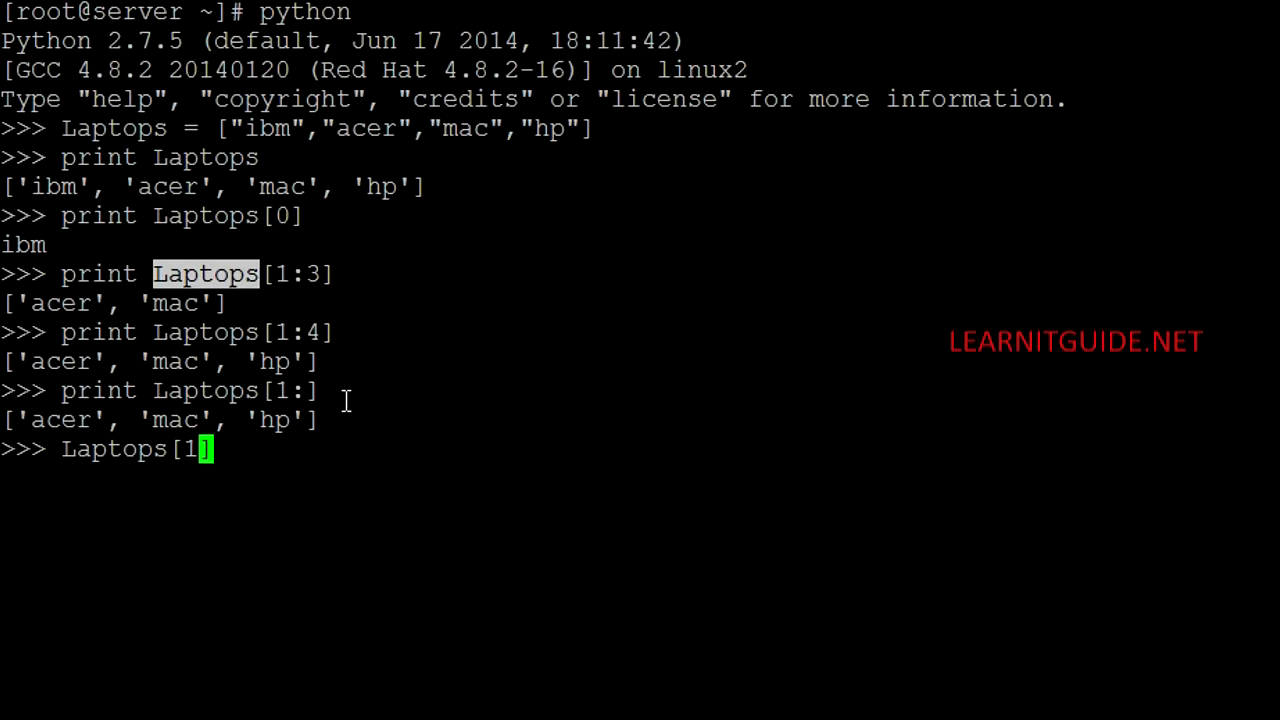
{"action": "type", "text": "= \""}
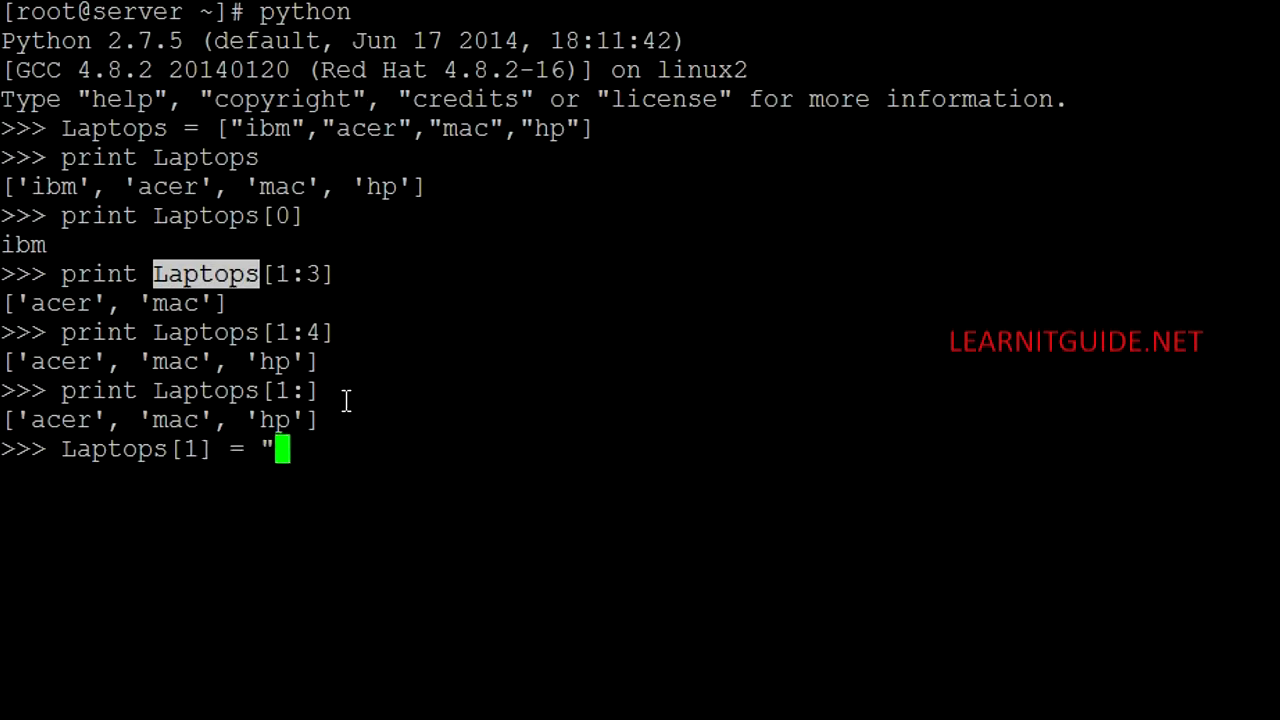
{"action": "type", "text": "Lenova"}
{"action": "type", "text": "print Laptops[1:]"}
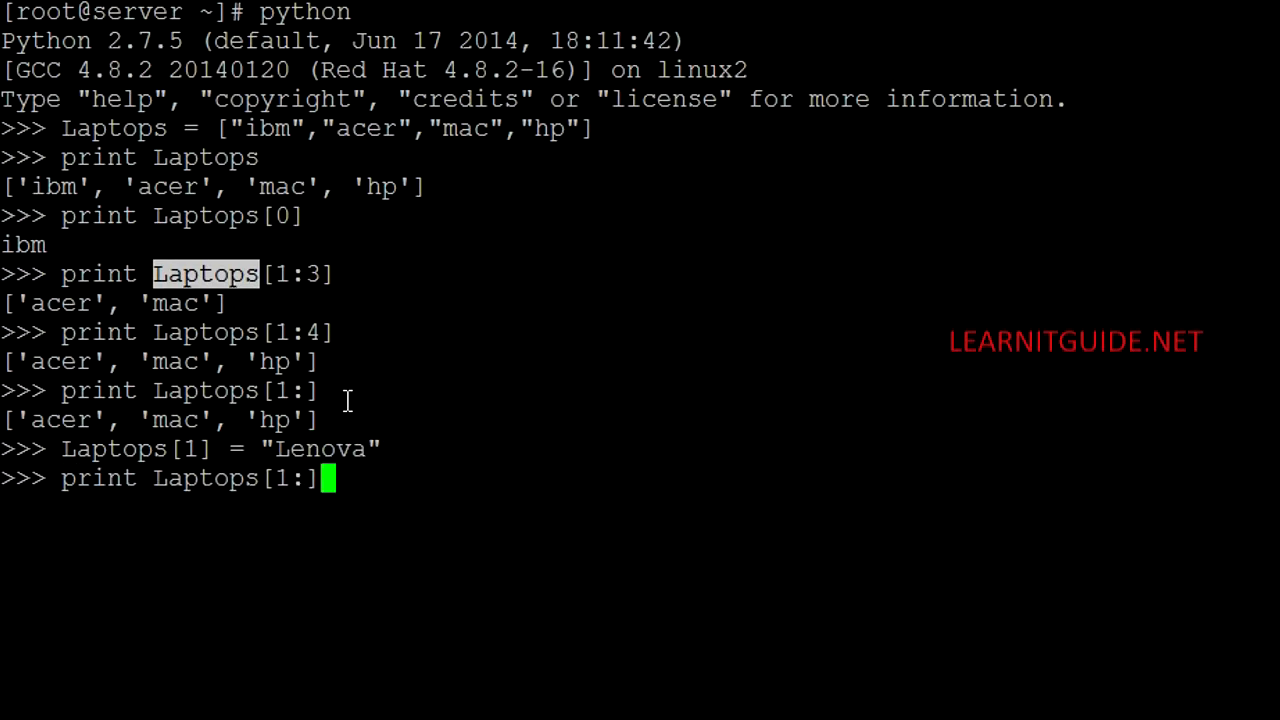
{"action": "key", "text": "Return"}
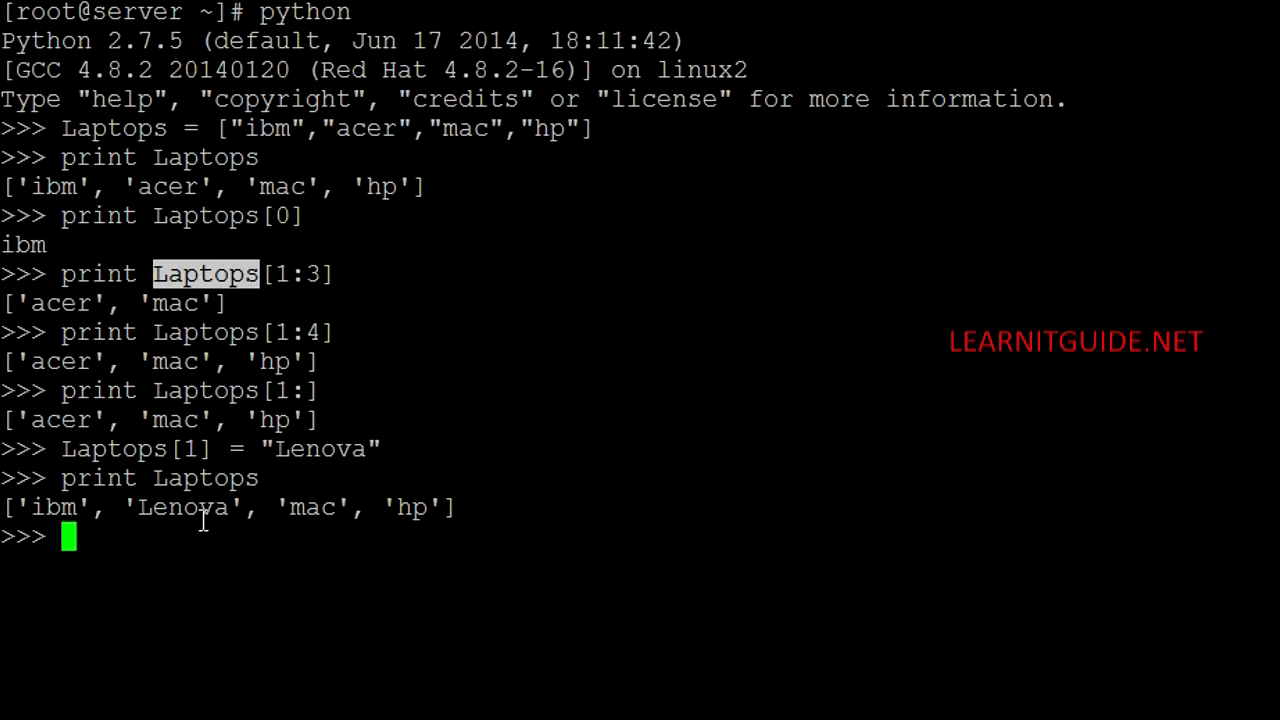
{"action": "mouse_move", "coordinate": [367, 128]}
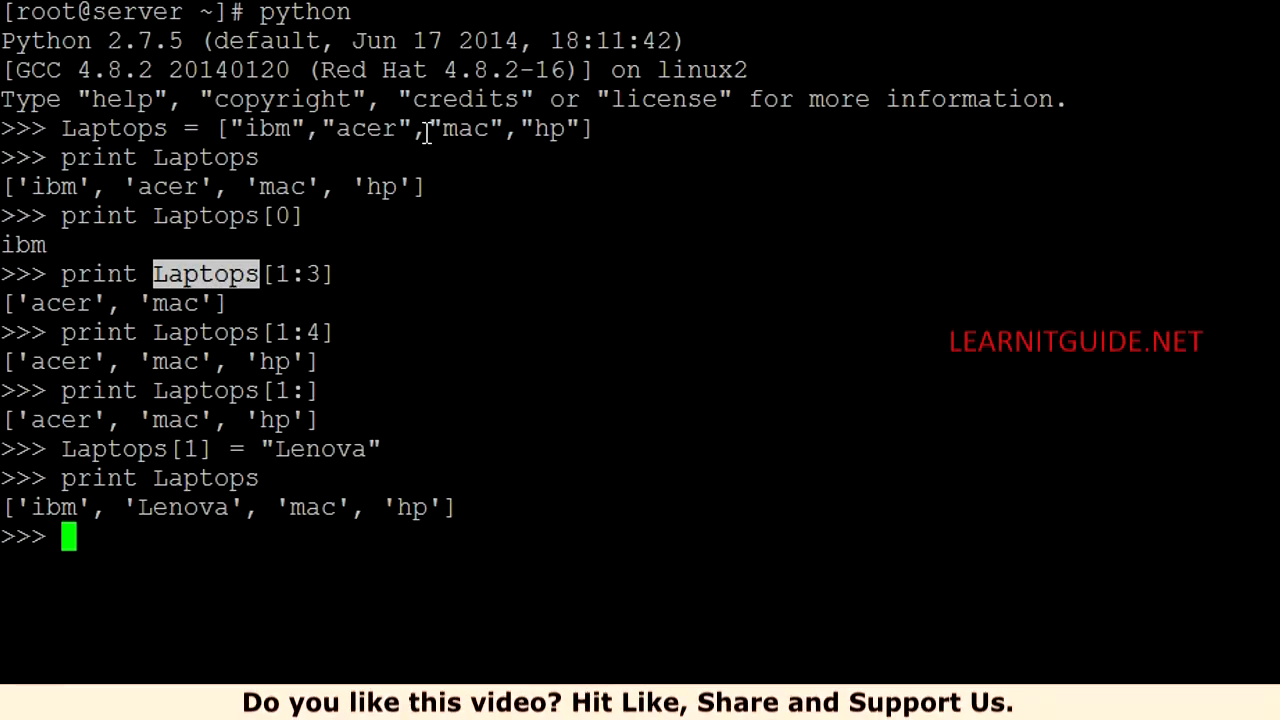
{"action": "mouse_move", "coordinate": [565, 417]}
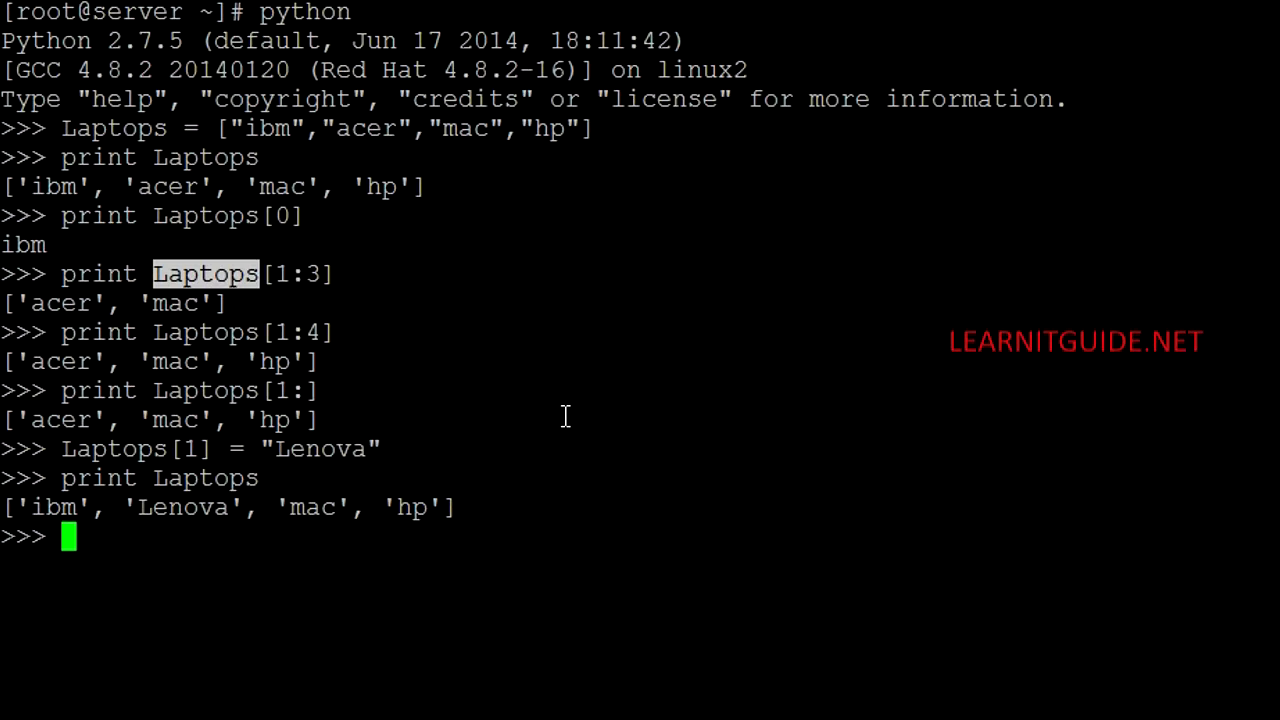
{"action": "mouse_move", "coordinate": [283, 133]}
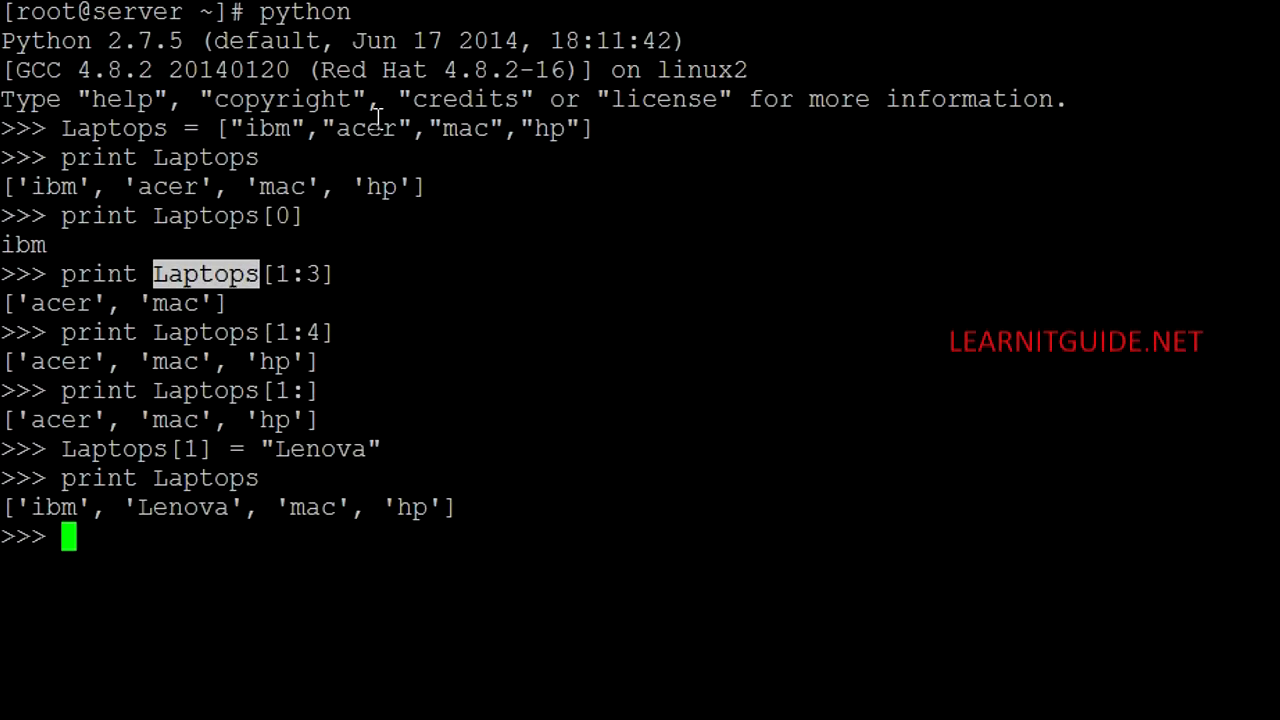
{"action": "mouse_move", "coordinate": [463, 140]}
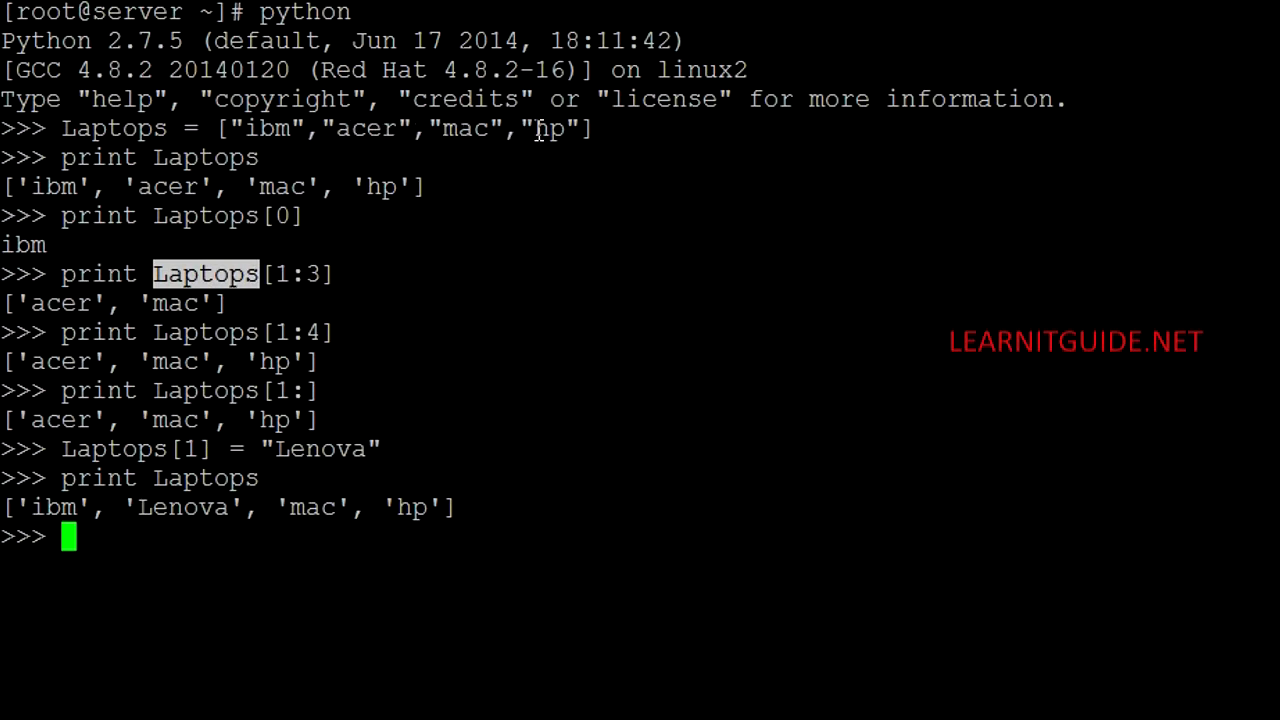
{"action": "mouse_move", "coordinate": [576, 323]}
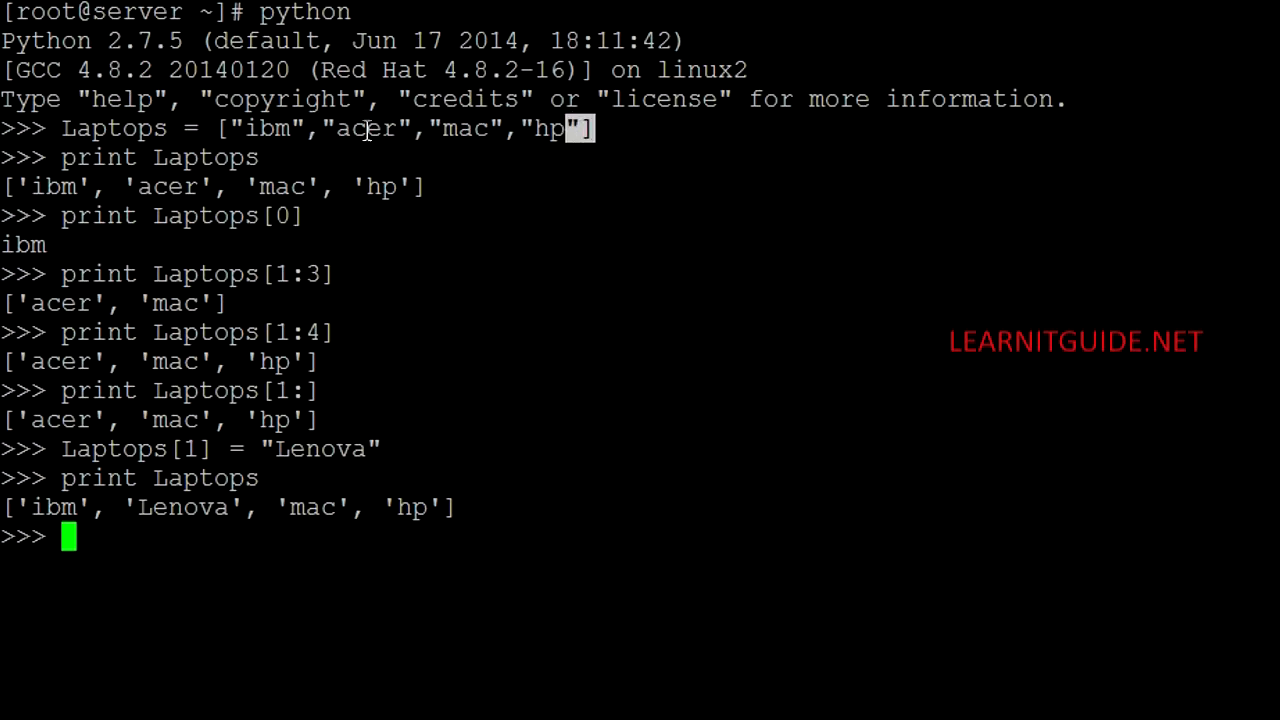
{"action": "mouse_move", "coordinate": [393, 138]}
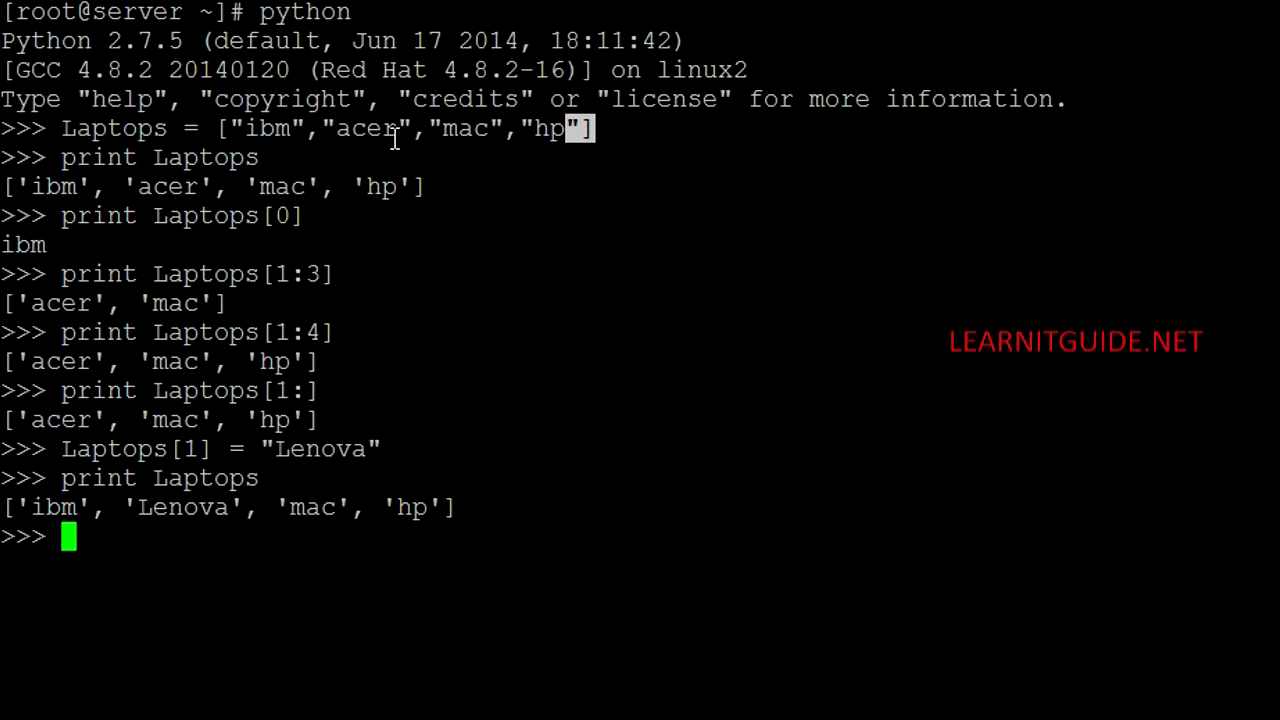
{"action": "mouse_move", "coordinate": [606, 414]}
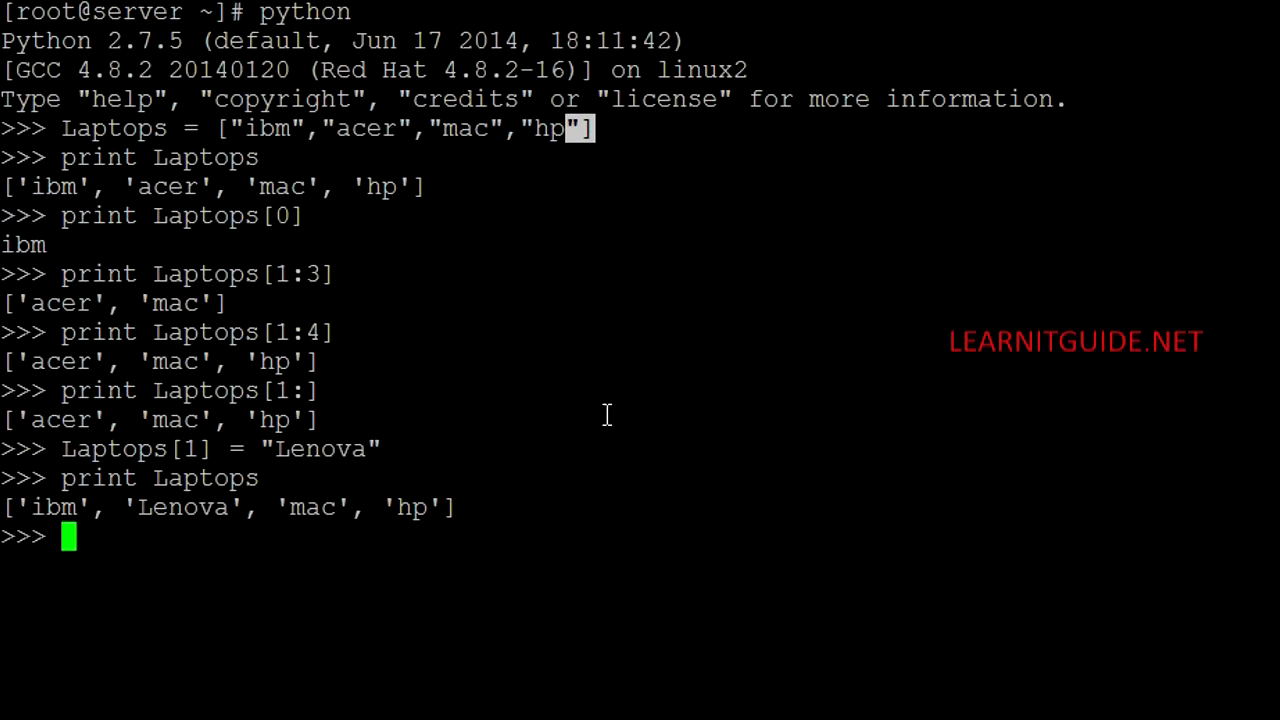
Step: Start a newlaptops = () tuple assignment at the prompt without running it
{"action": "type", "text": "newlaptops = ()"}
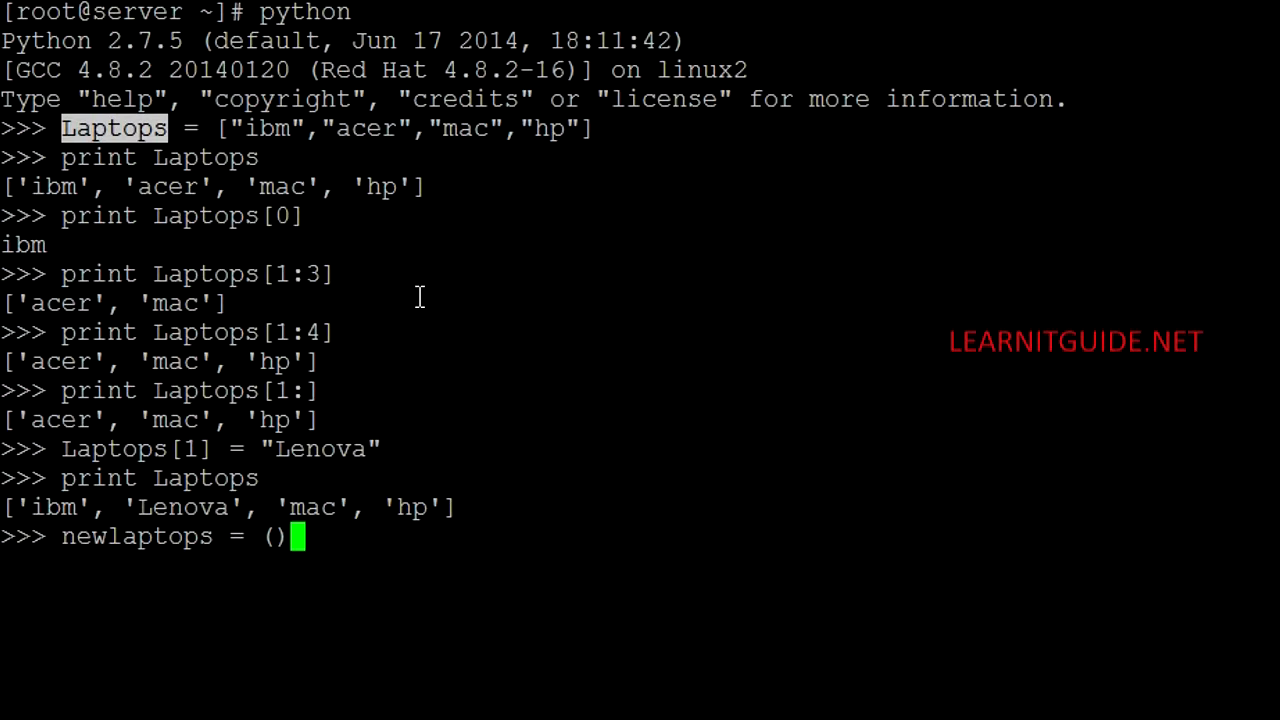
Step: Fill the tuple with "abcd", "456", "4.5" and "henry" and run the assignment
{"action": "type", "text": "\"a"}
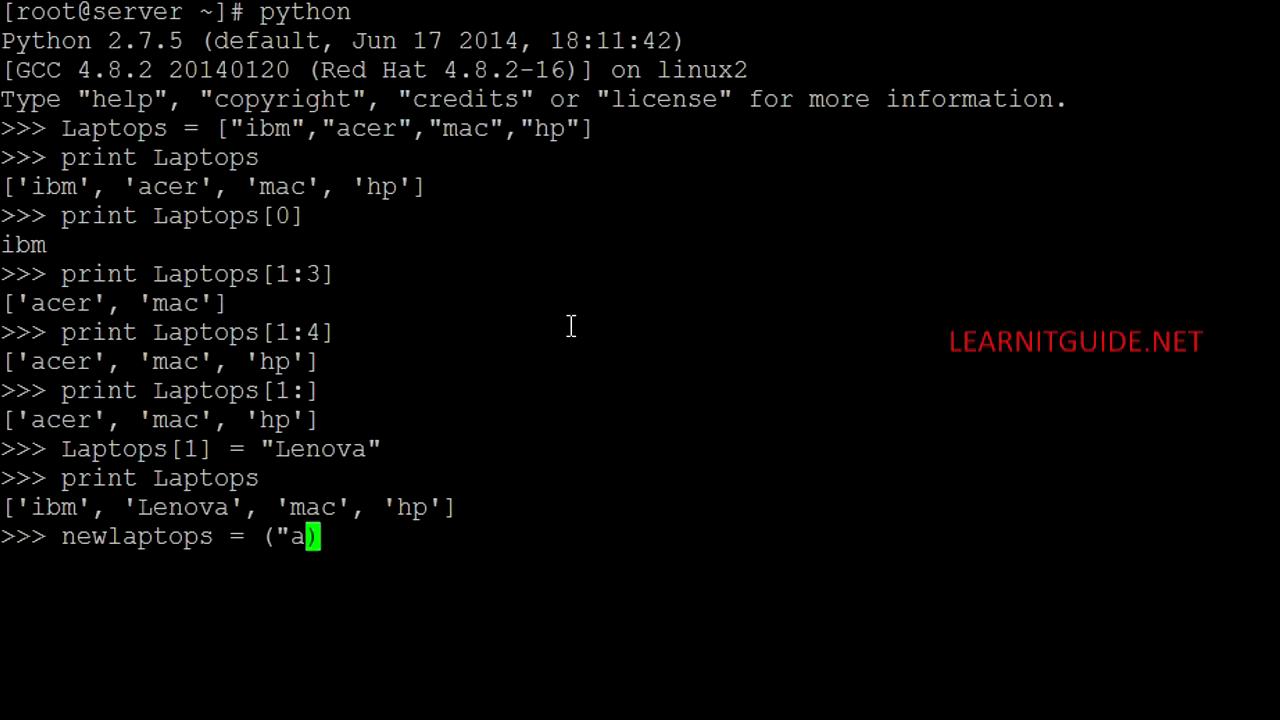
{"action": "type", "text": "bcd"}
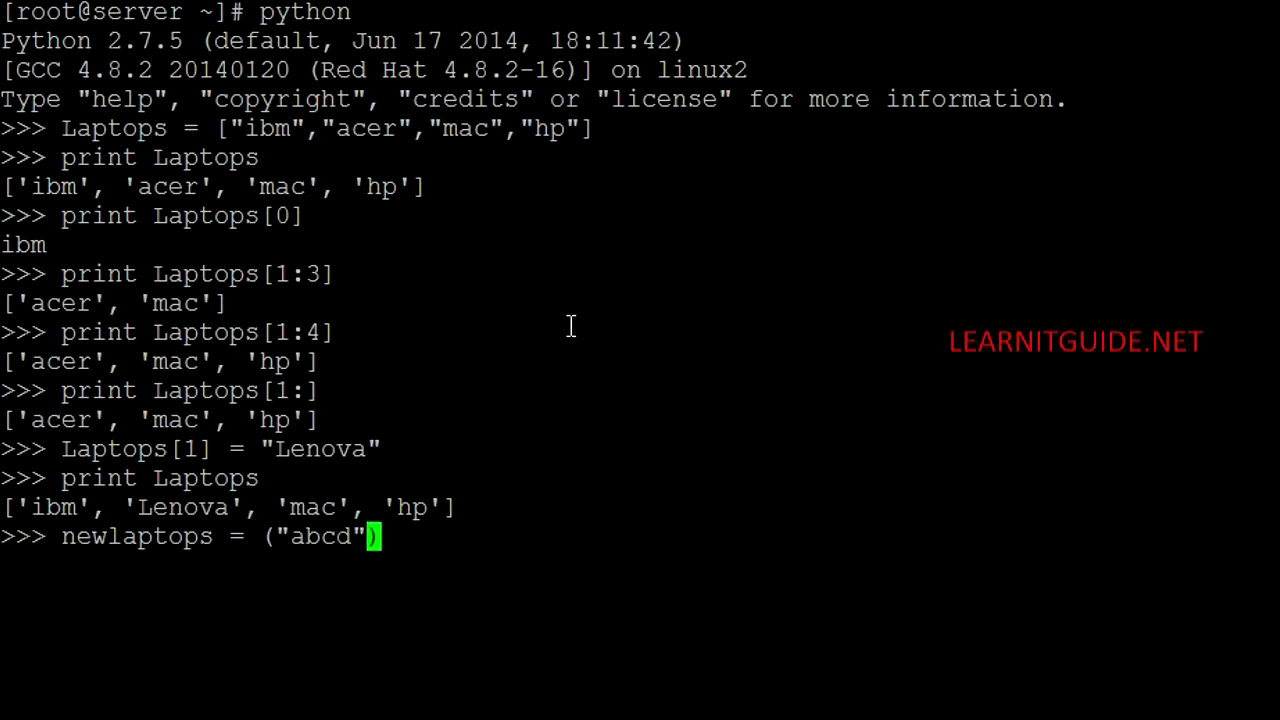
{"action": "type", "text": ","}
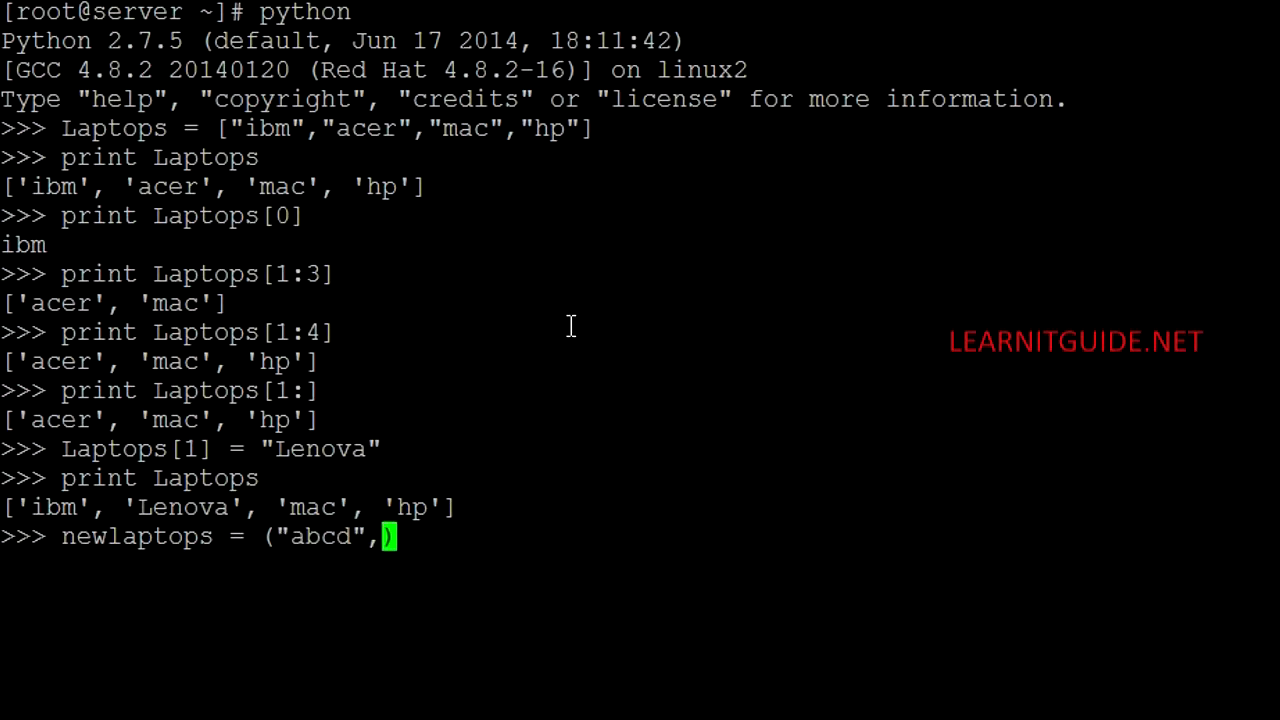
{"action": "type", "text": "\""}
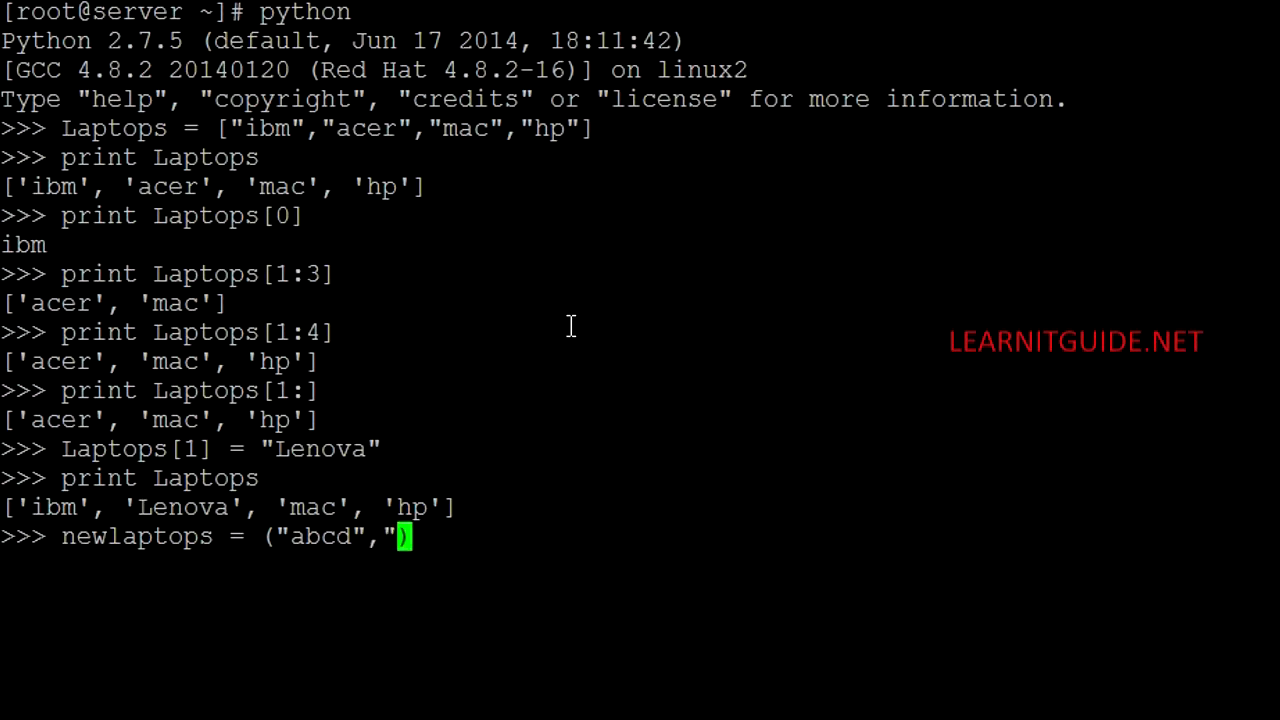
{"action": "type", "text": "456\","}
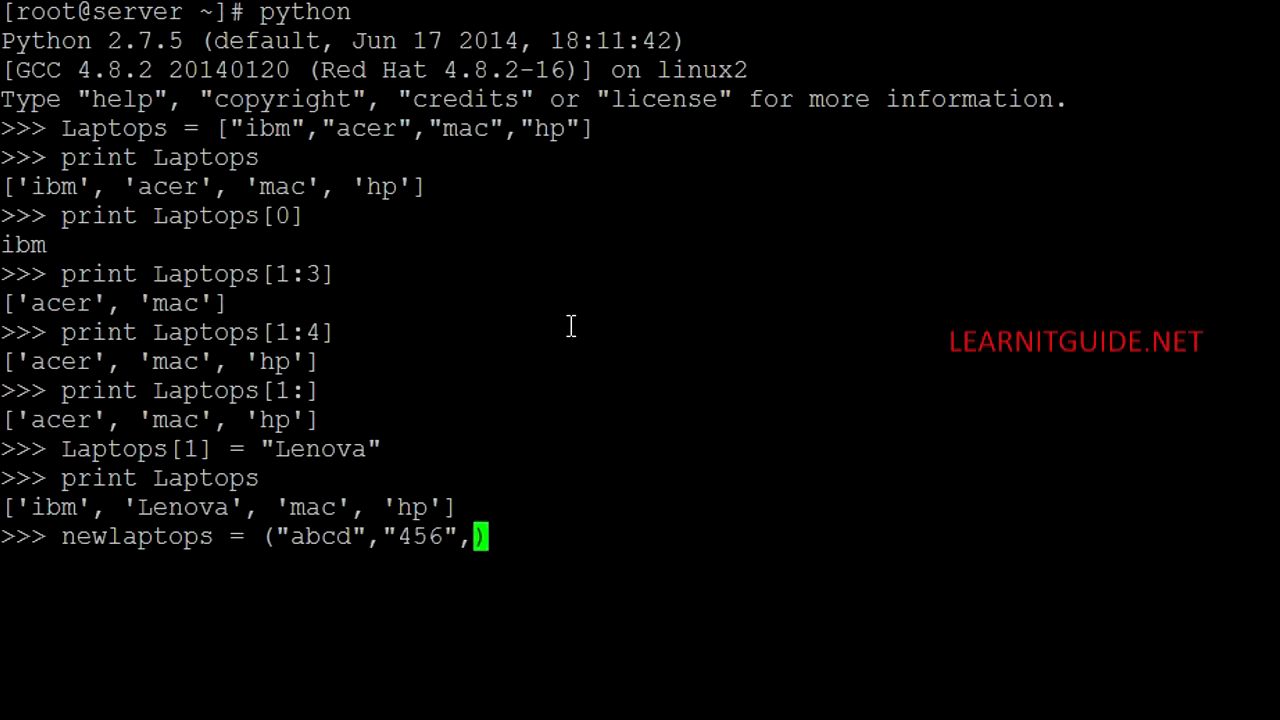
{"action": "type", "text": "4.5"}
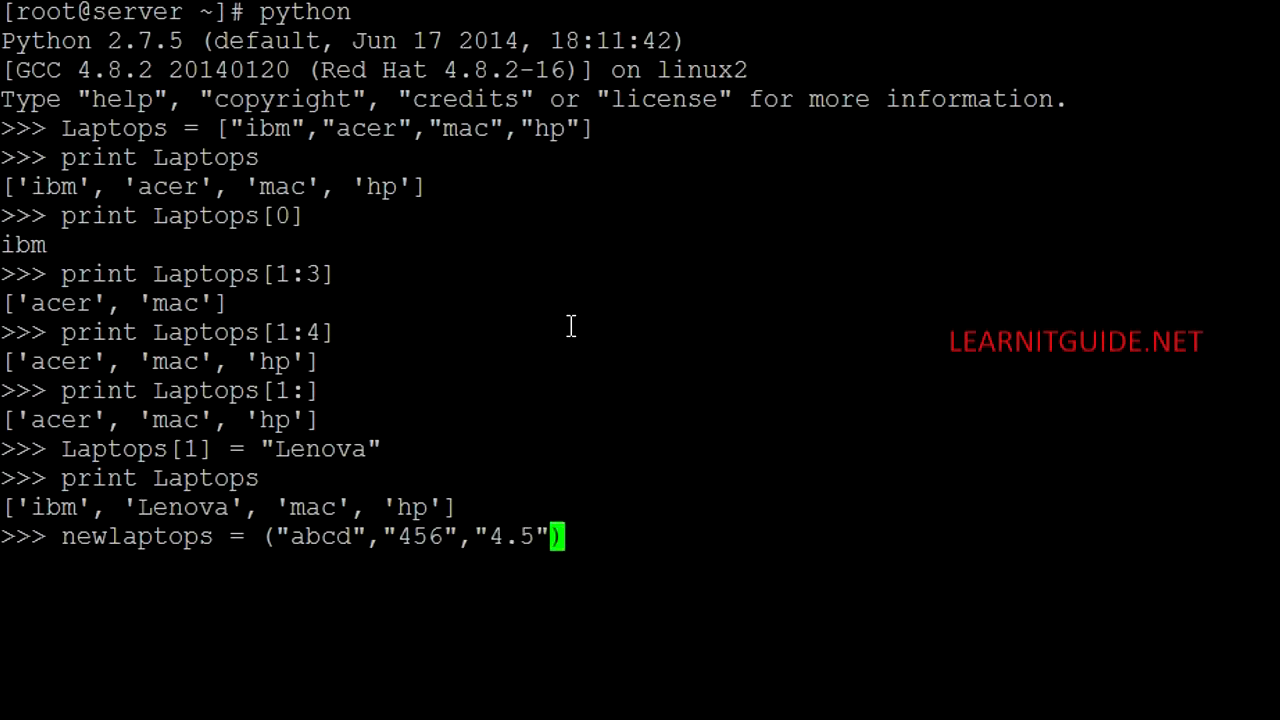
{"action": "type", "text": ","}
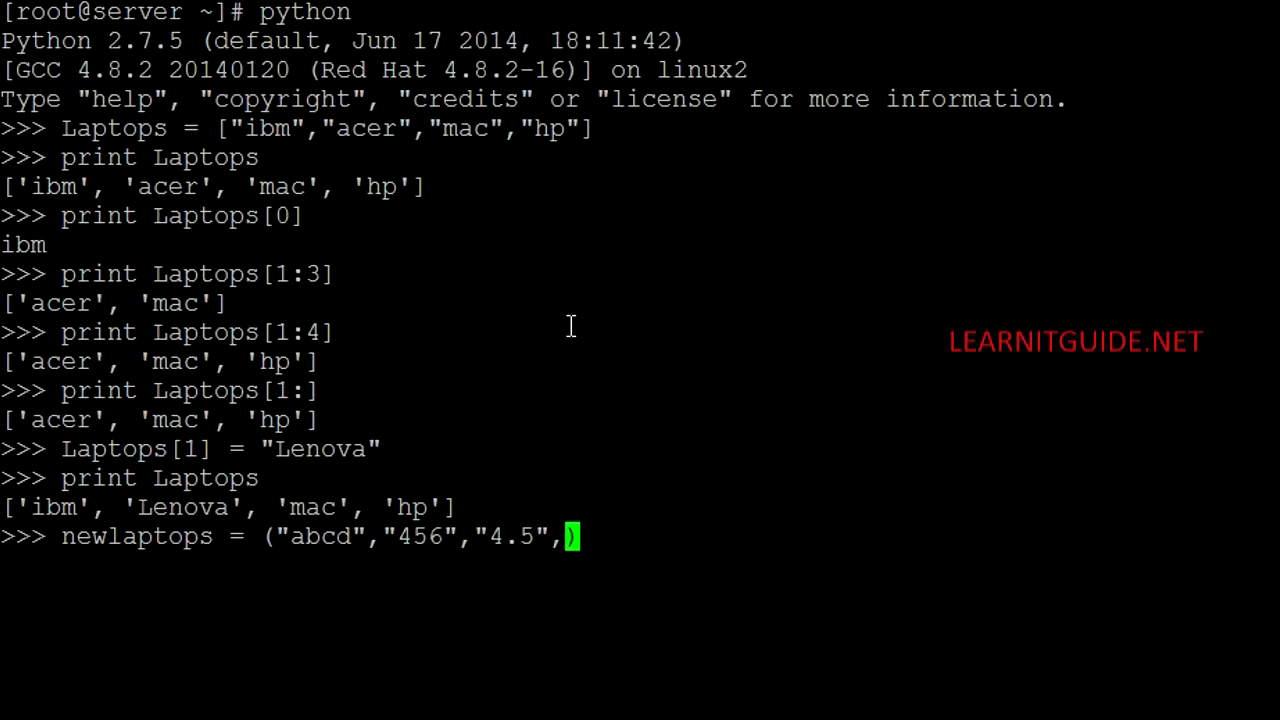
{"action": "type", "text": "\"henry\""}
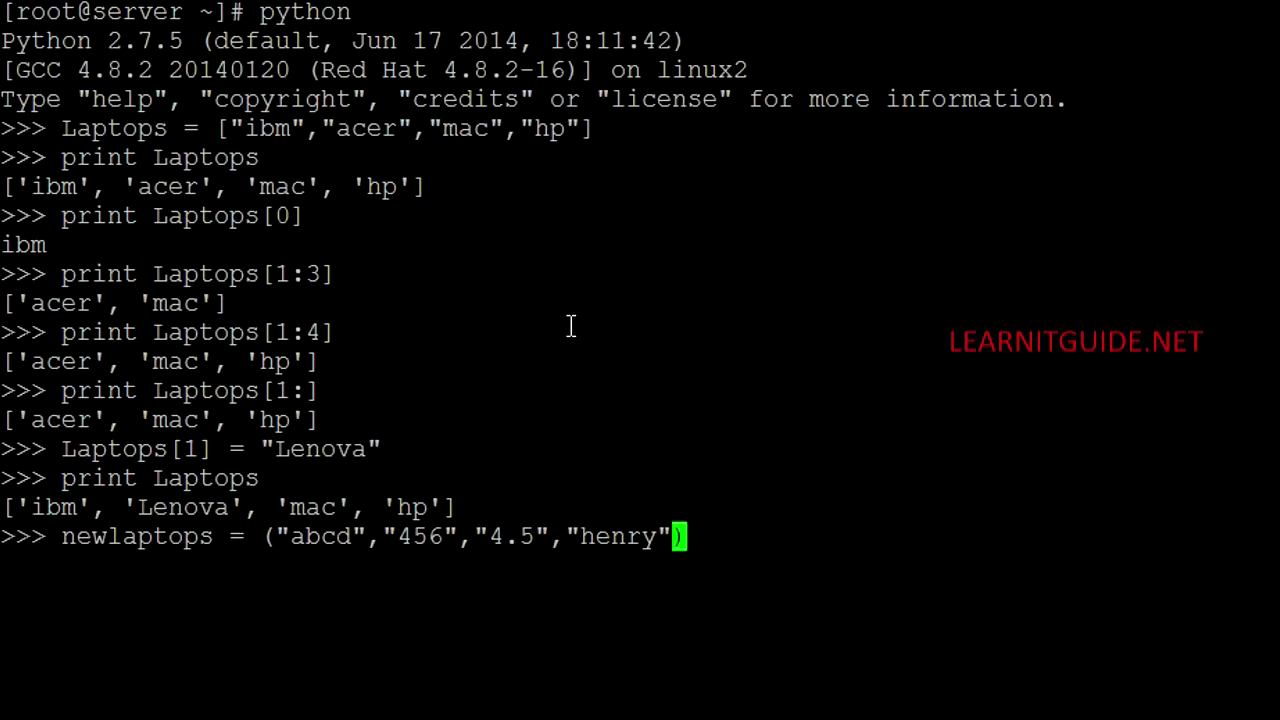
{"action": "key", "text": "Return"}
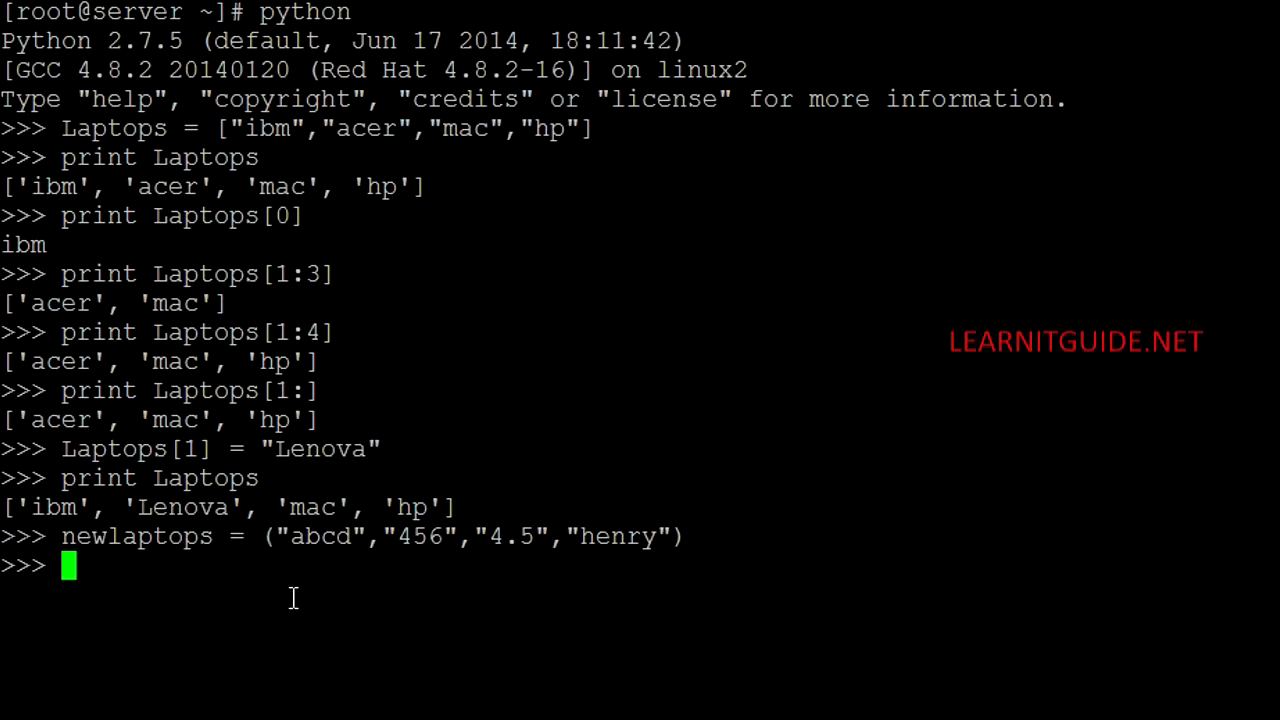
Step: Run newlaptops[0] = "cdef" to trigger the tuple item-assignment TypeError
{"action": "type", "text": "newlaptops"}
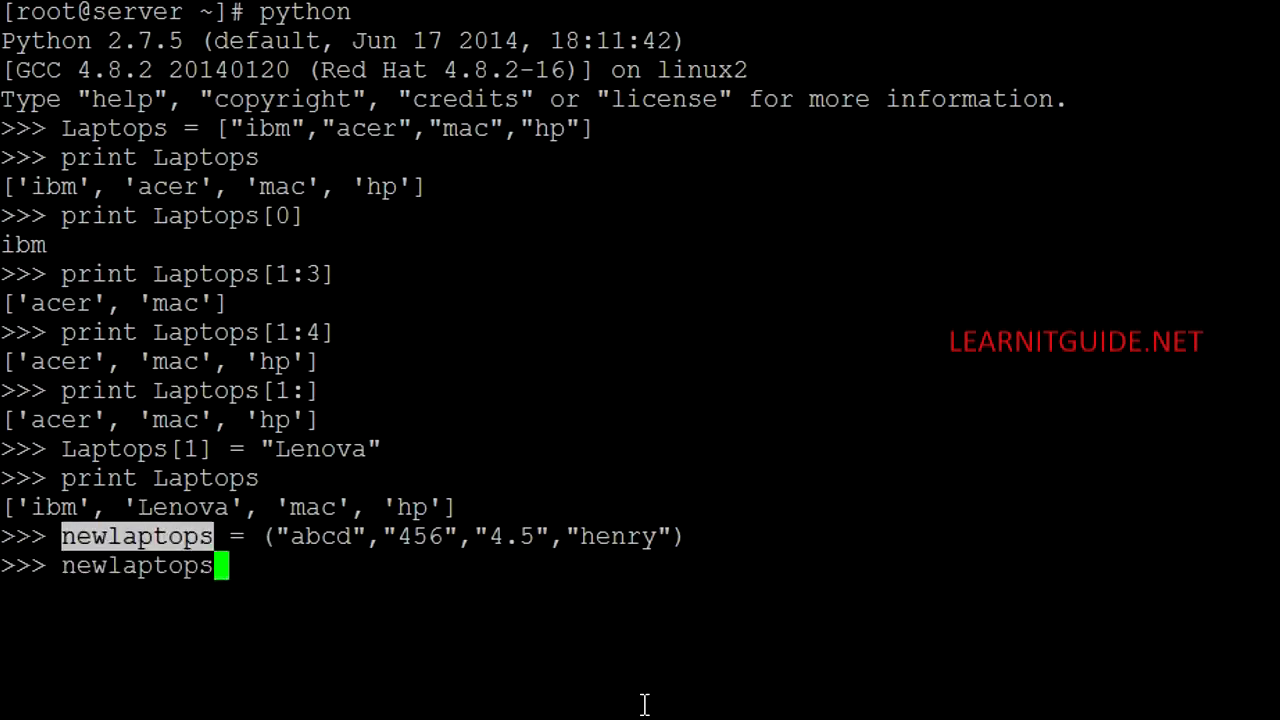
{"action": "type", "text": "["}
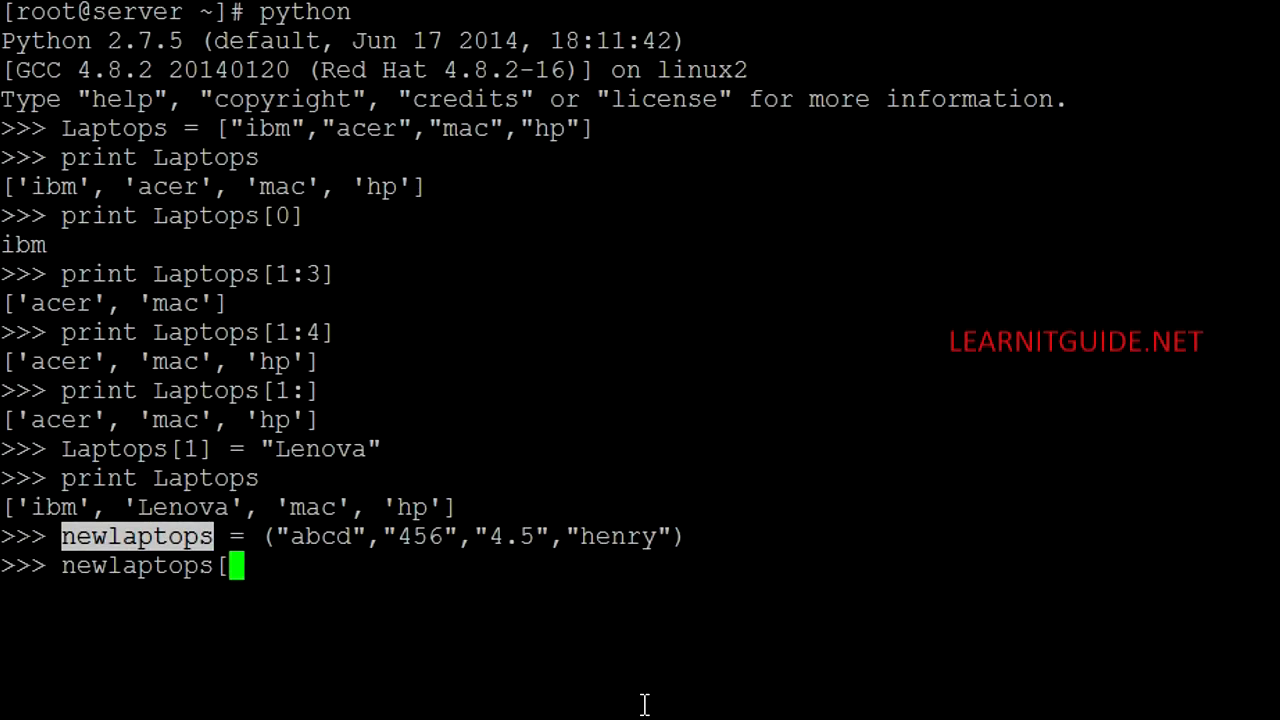
{"action": "type", "text": "0] ="}
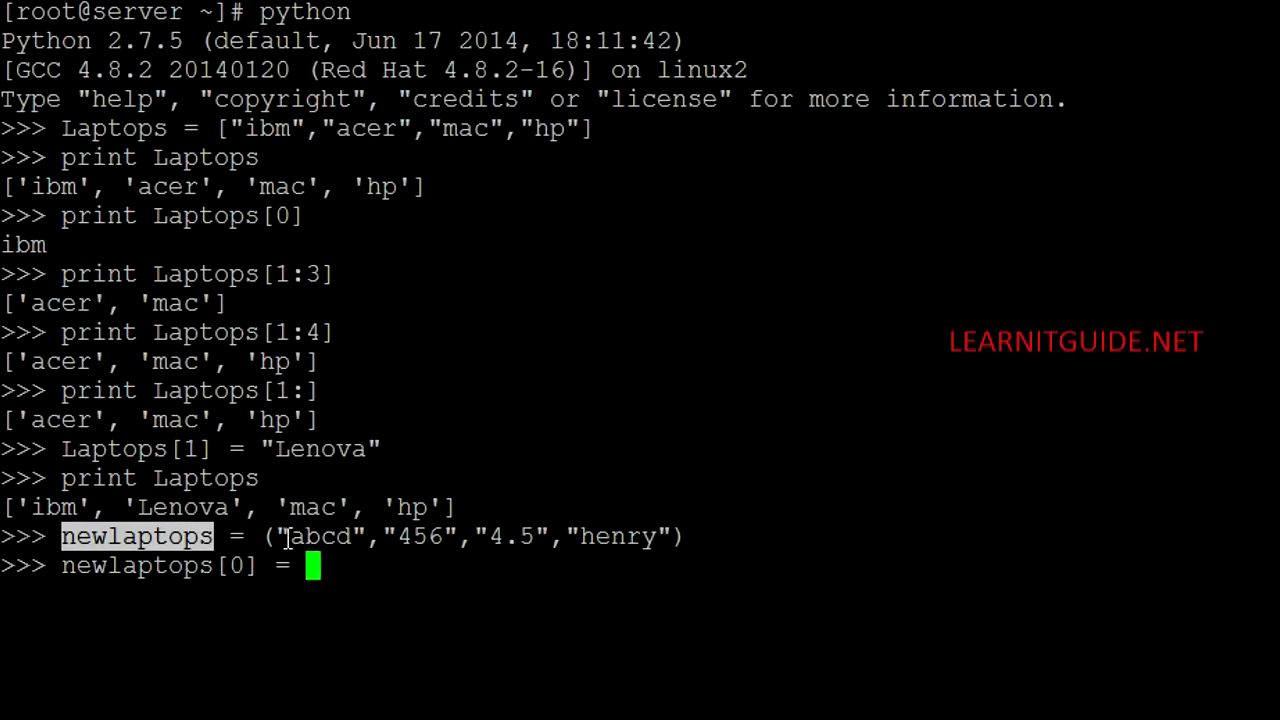
{"action": "mouse_move", "coordinate": [365, 578]}
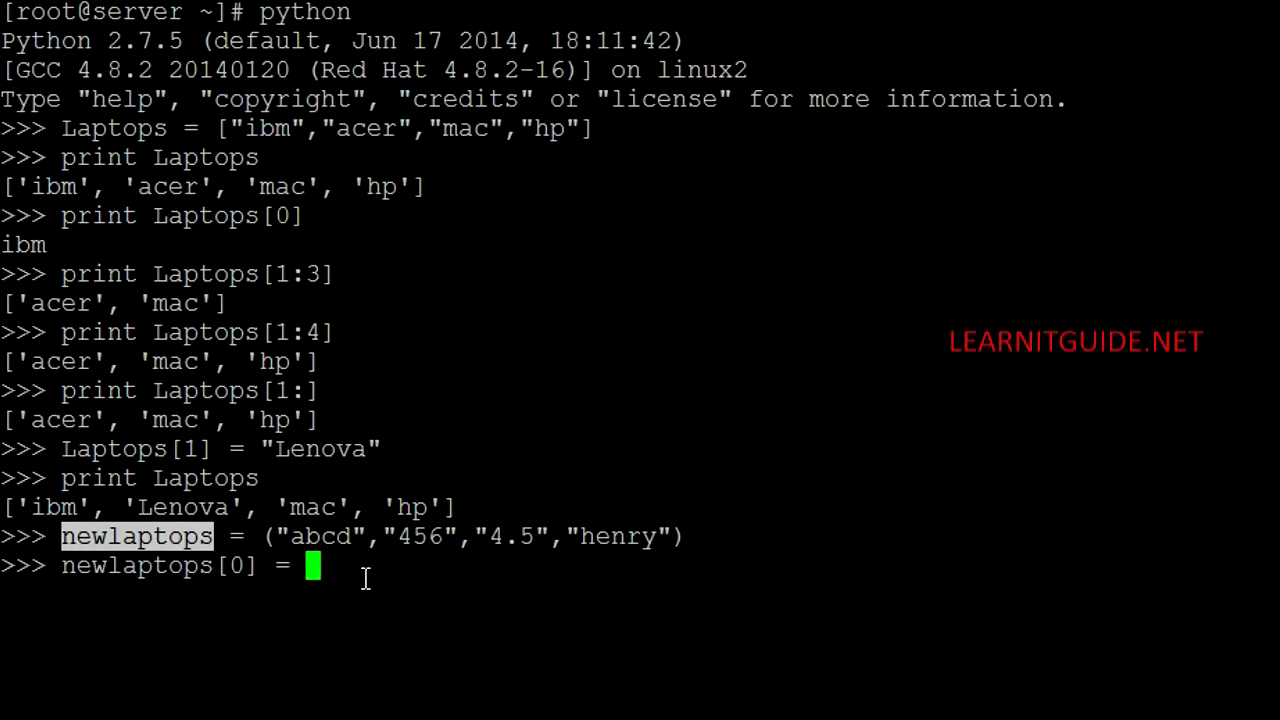
{"action": "type", "text": "\"cdef"}
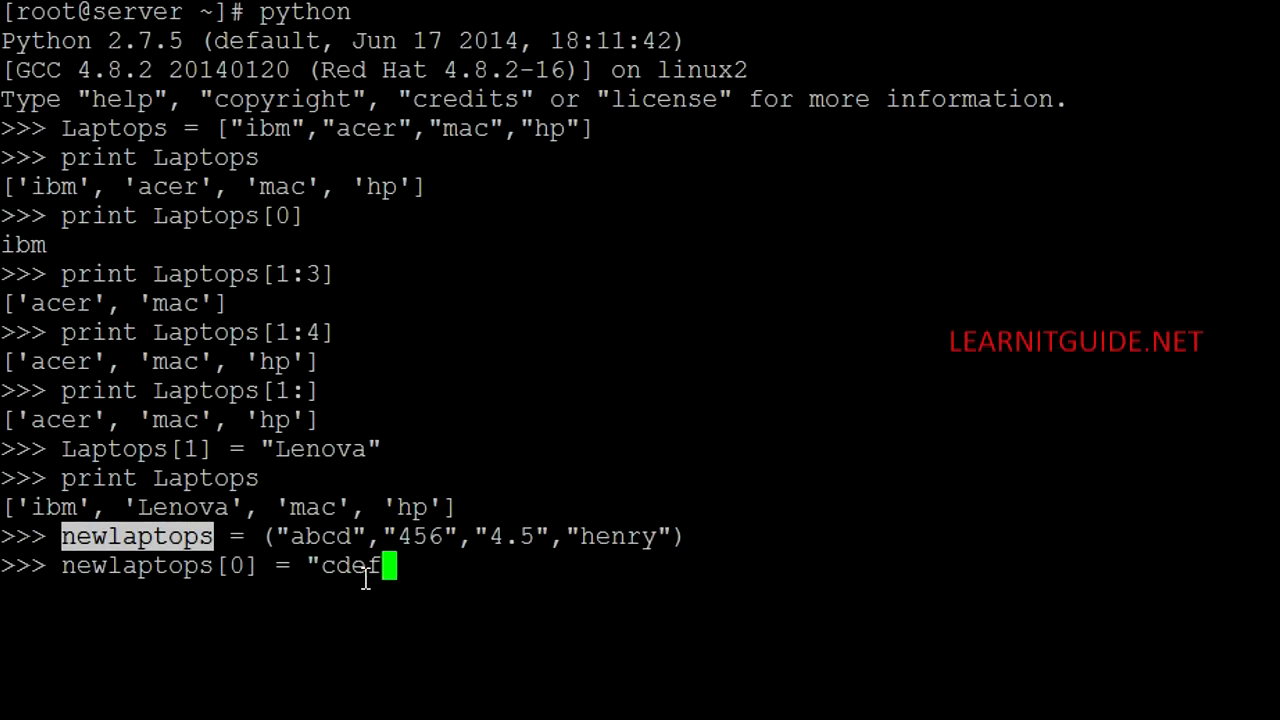
{"action": "key", "text": "Return"}
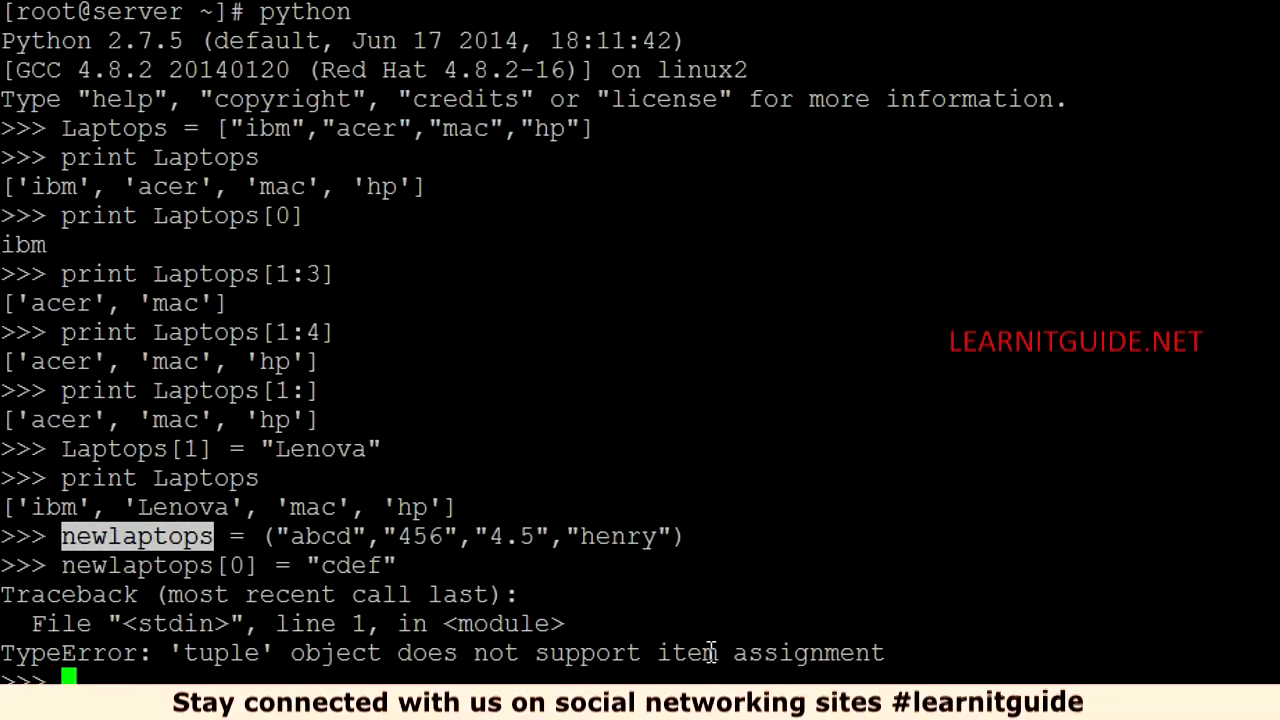
{"action": "mouse_move", "coordinate": [450, 590]}
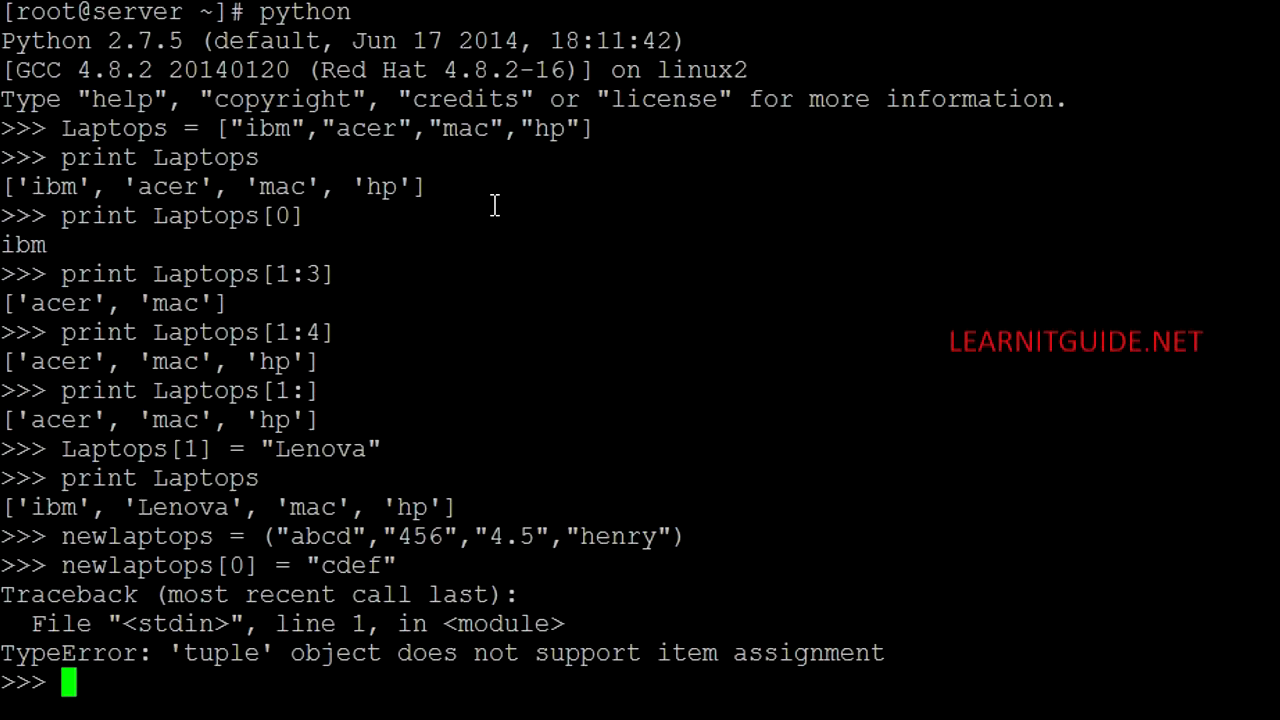
Step: Start dict1 = { and paste in the tuple values "abcd","456","4.5","henry" as a starting point
{"action": "type", "text": "dic"}
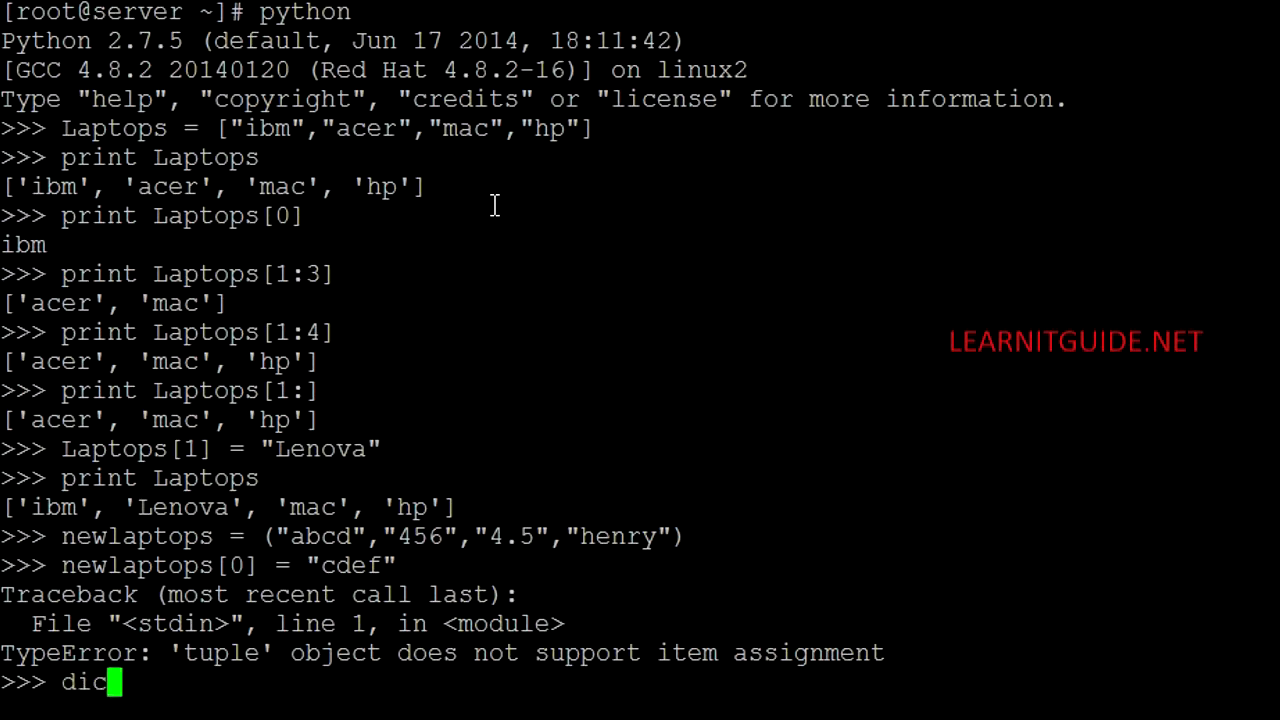
{"action": "type", "text": "t1 ="}
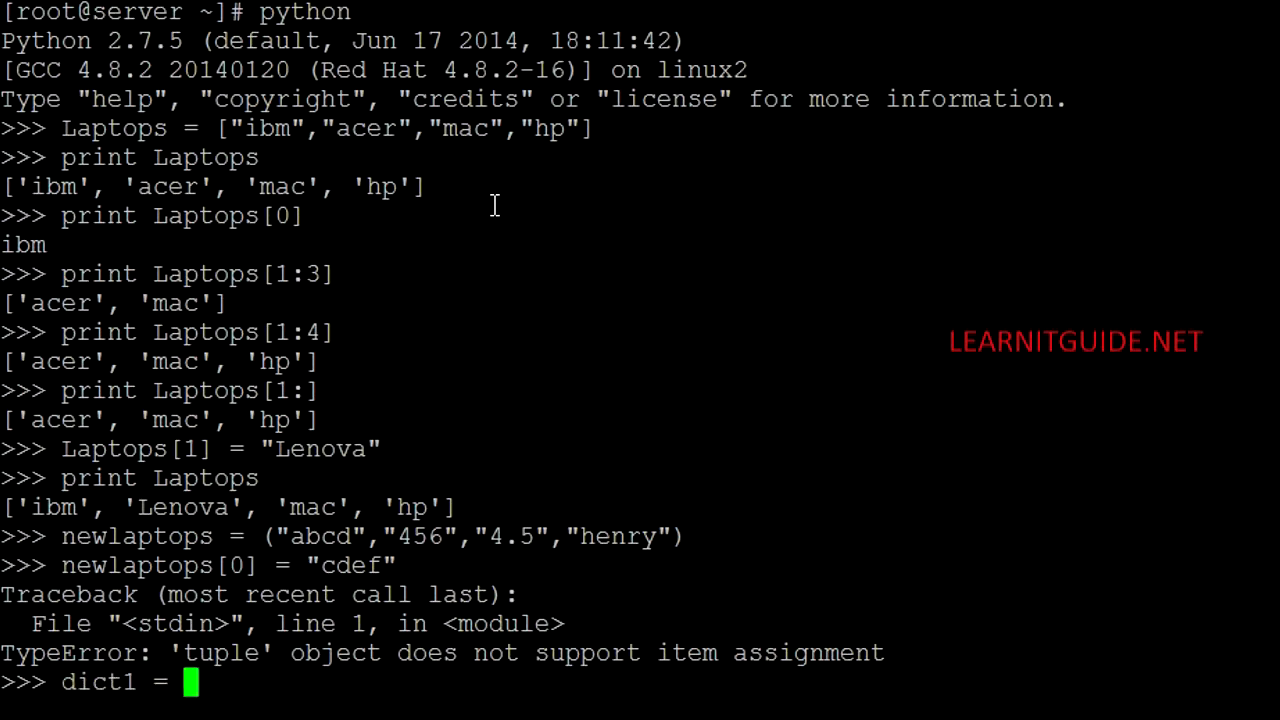
{"action": "type", "text": "{"}
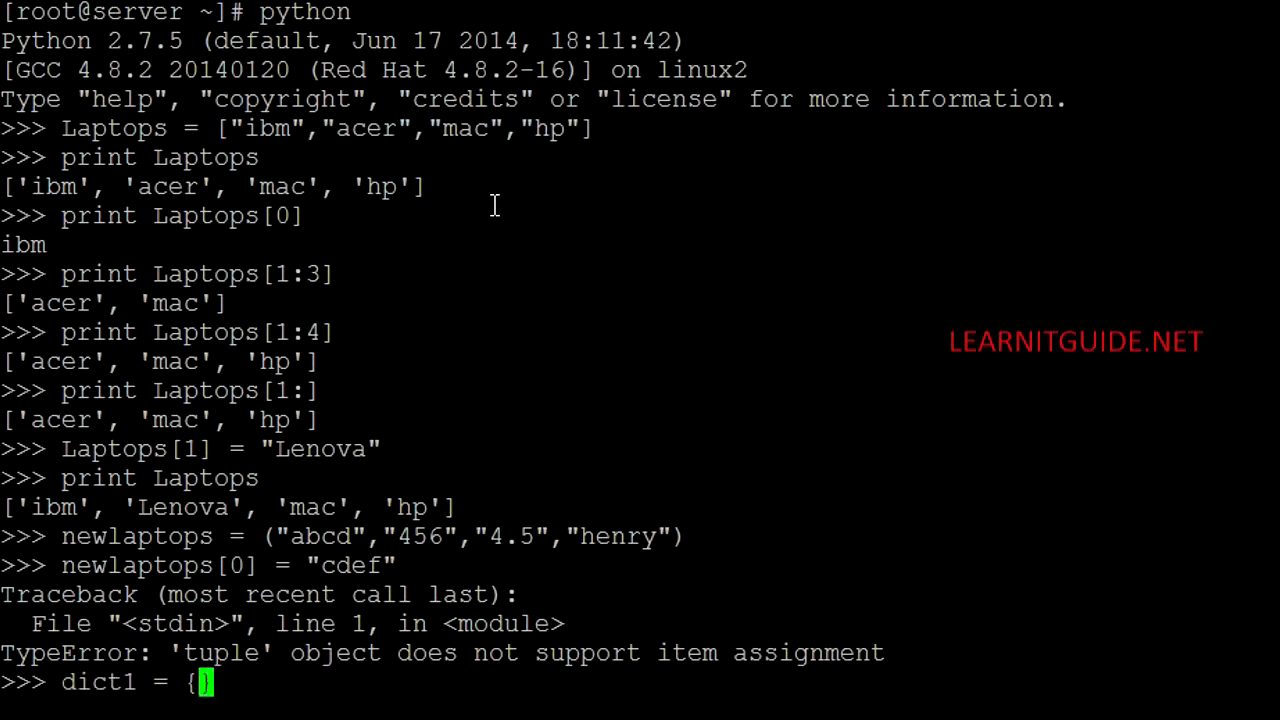
{"action": "mouse_move", "coordinate": [280, 535]}
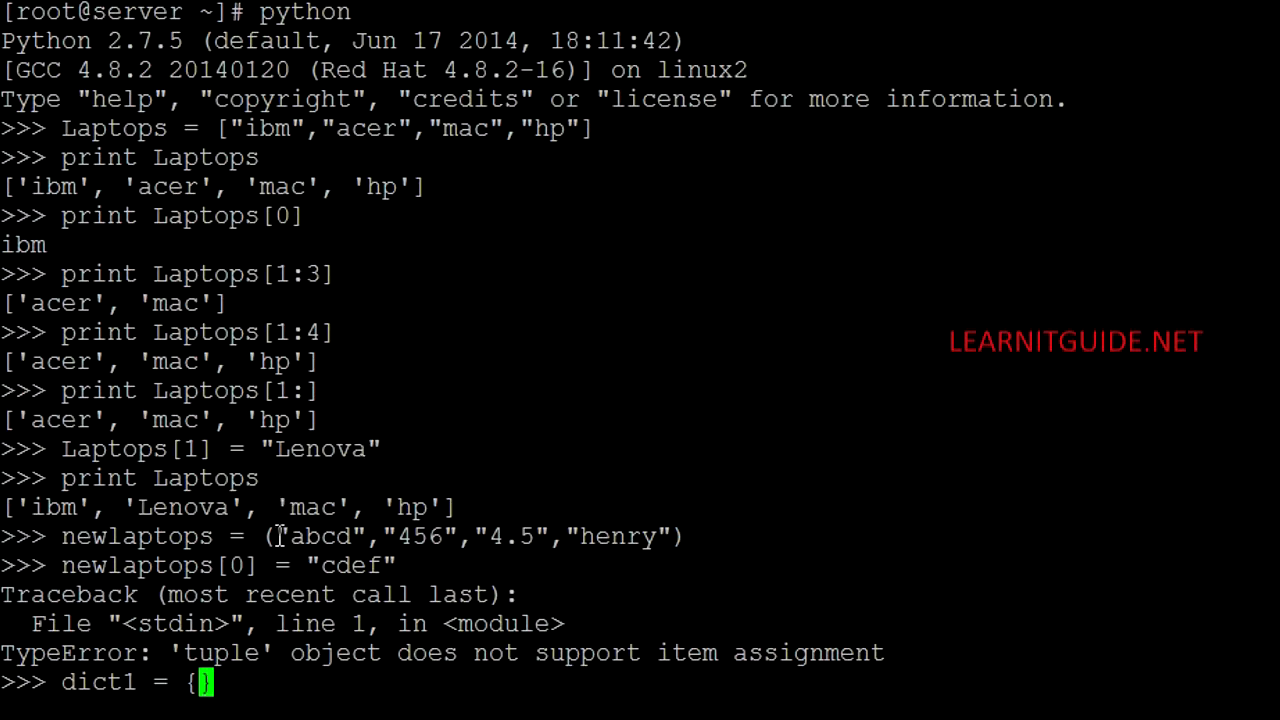
{"action": "left_click_drag", "start_coordinate": [275, 536], "coordinate": [675, 536]}
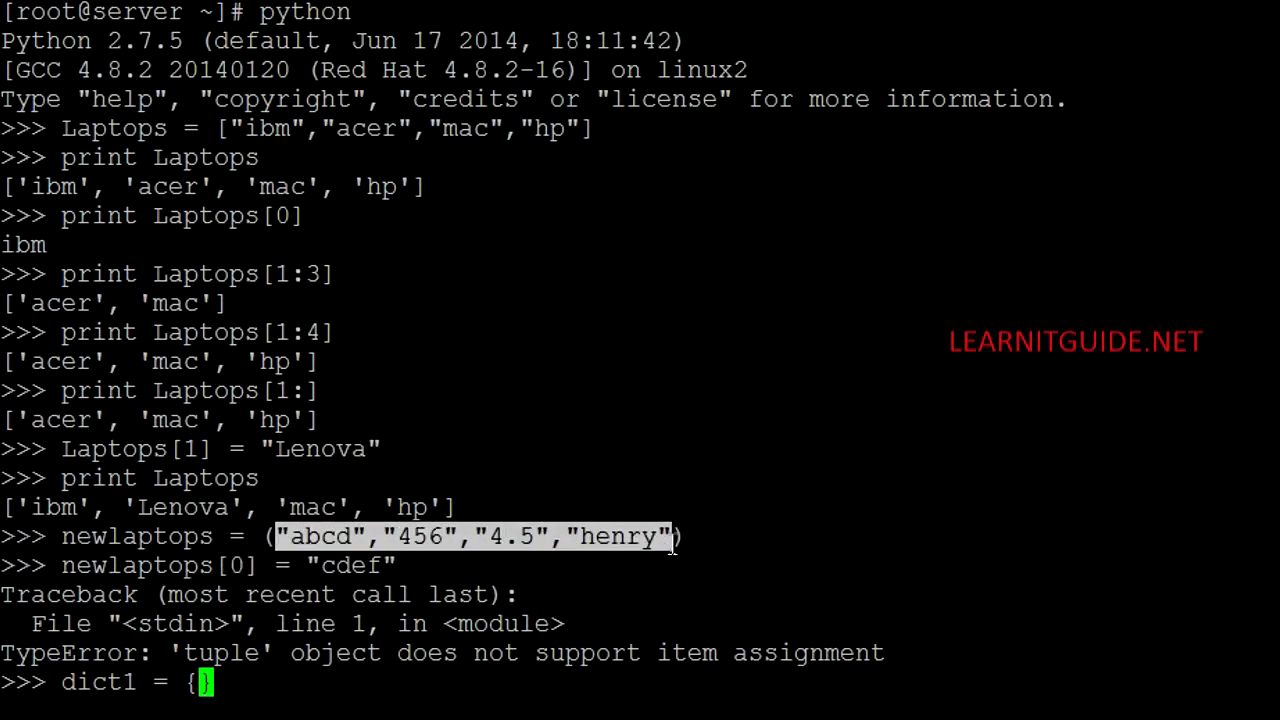
{"action": "type", "text": "\"abcd\",\"456\",\"4.5\",\"henry\""}
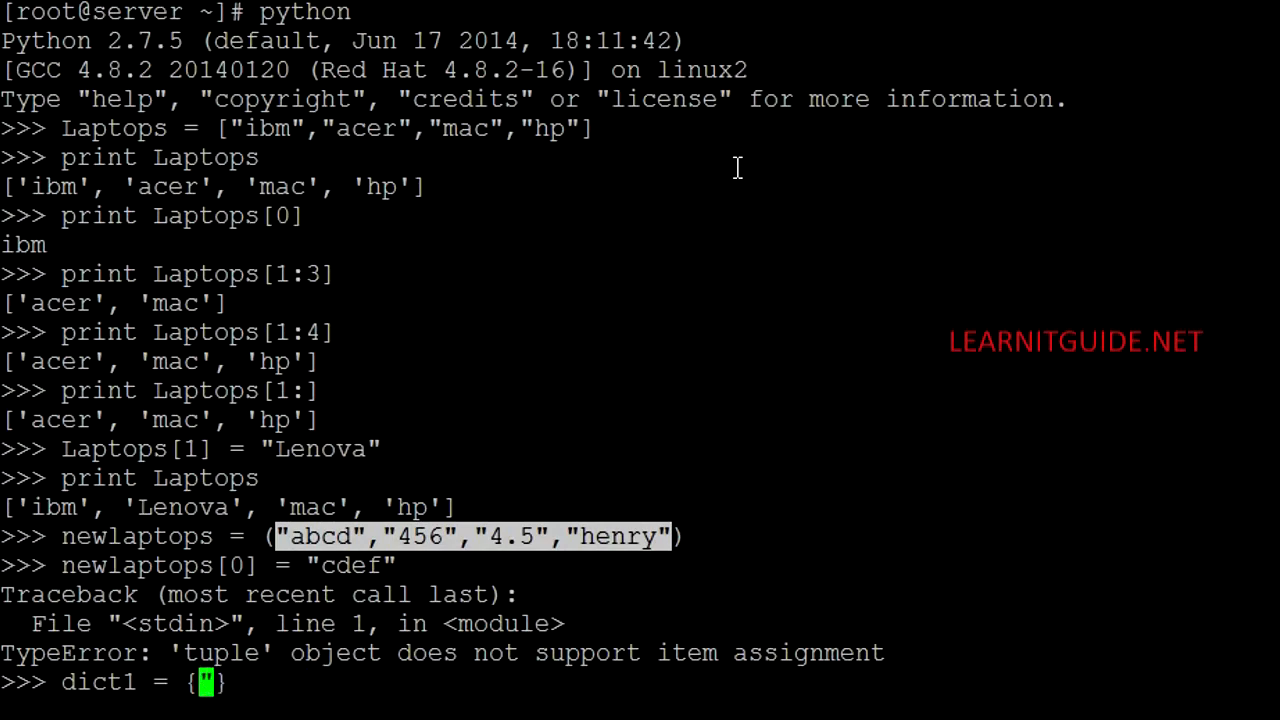
Step: Enter the "Name":"Henry" and "Age":"30" key-value pairs
{"action": "type", "text": "\"Name\""}
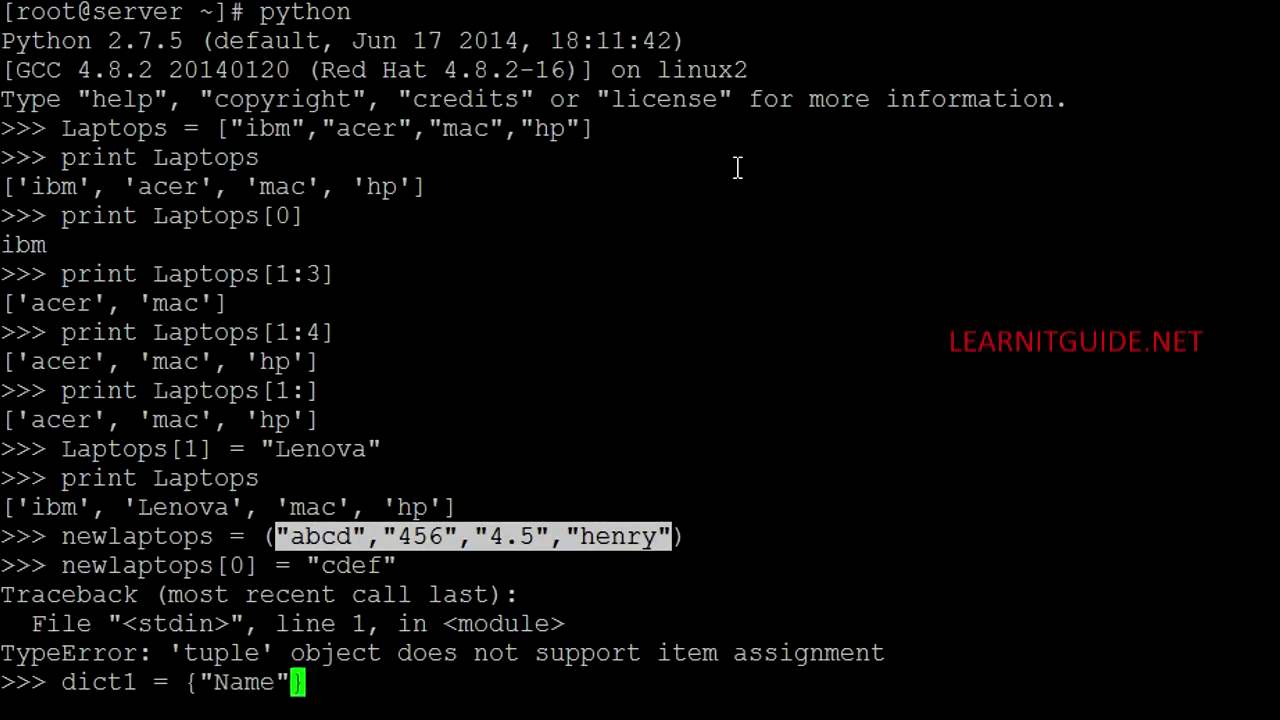
{"action": "type", "text": ":\""}
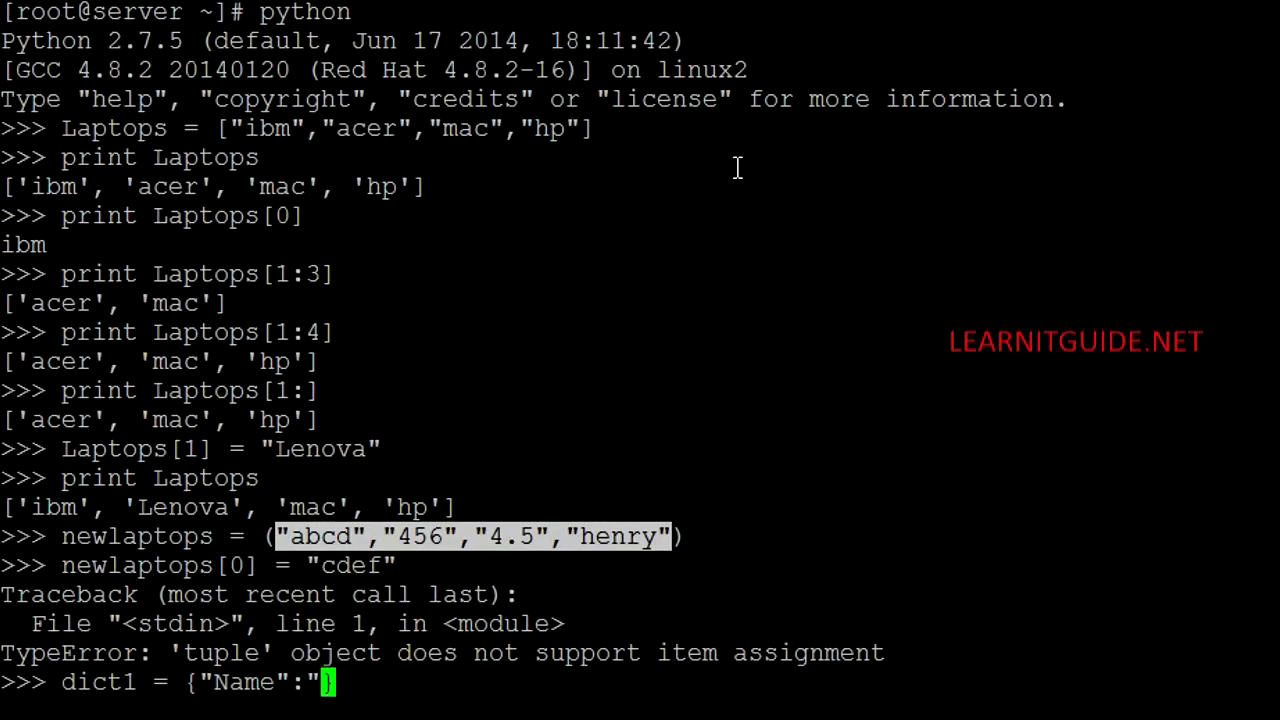
{"action": "type", "text": "Hernr"}
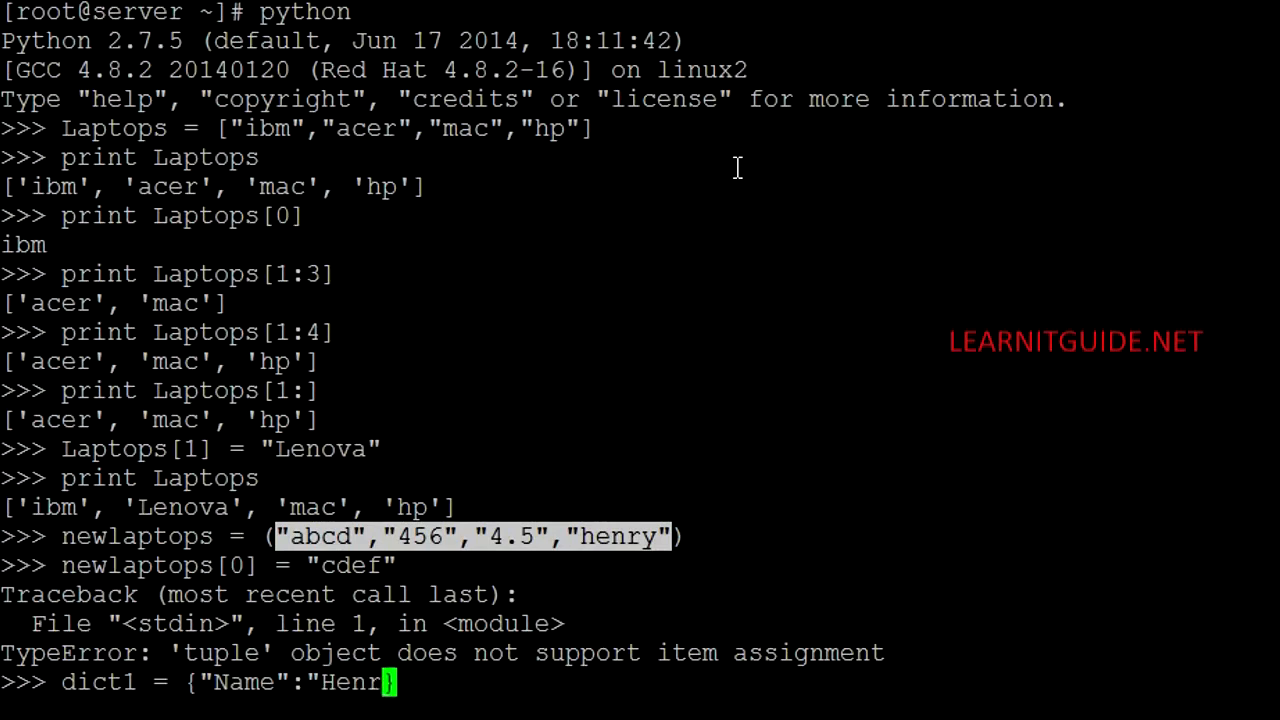
{"action": "type", "text": "y\""}
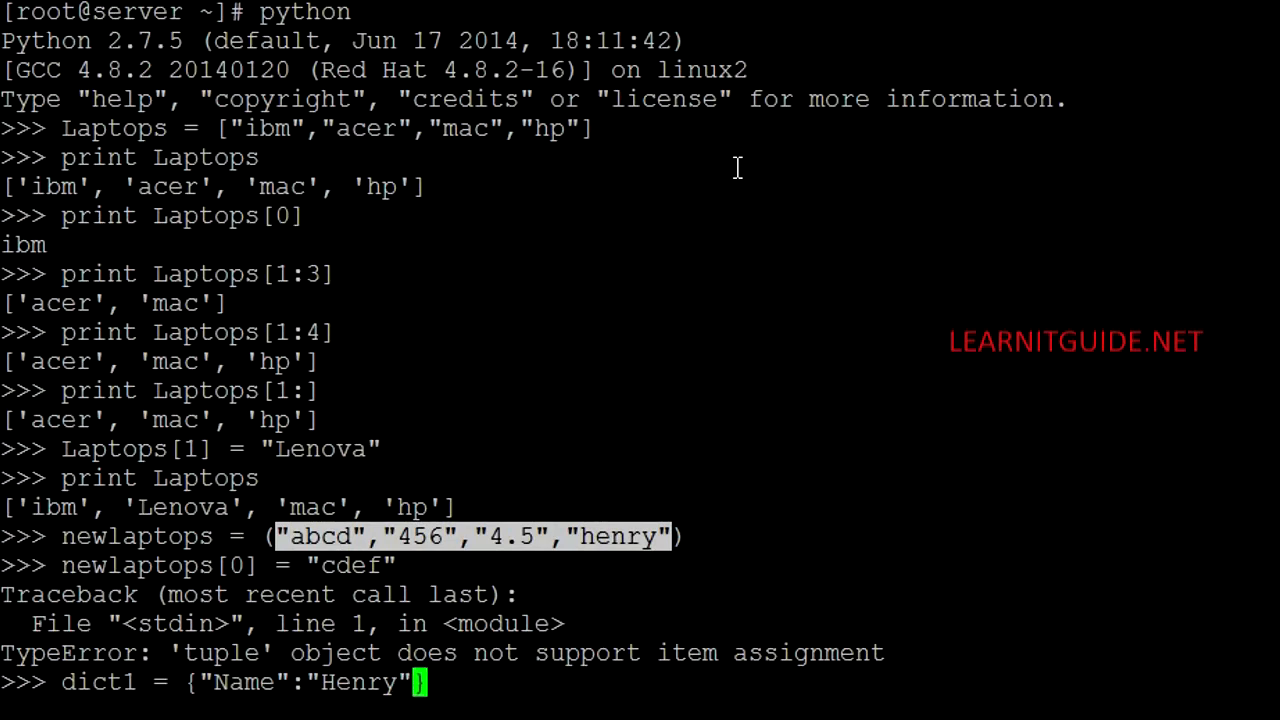
{"action": "type", "text": ","}
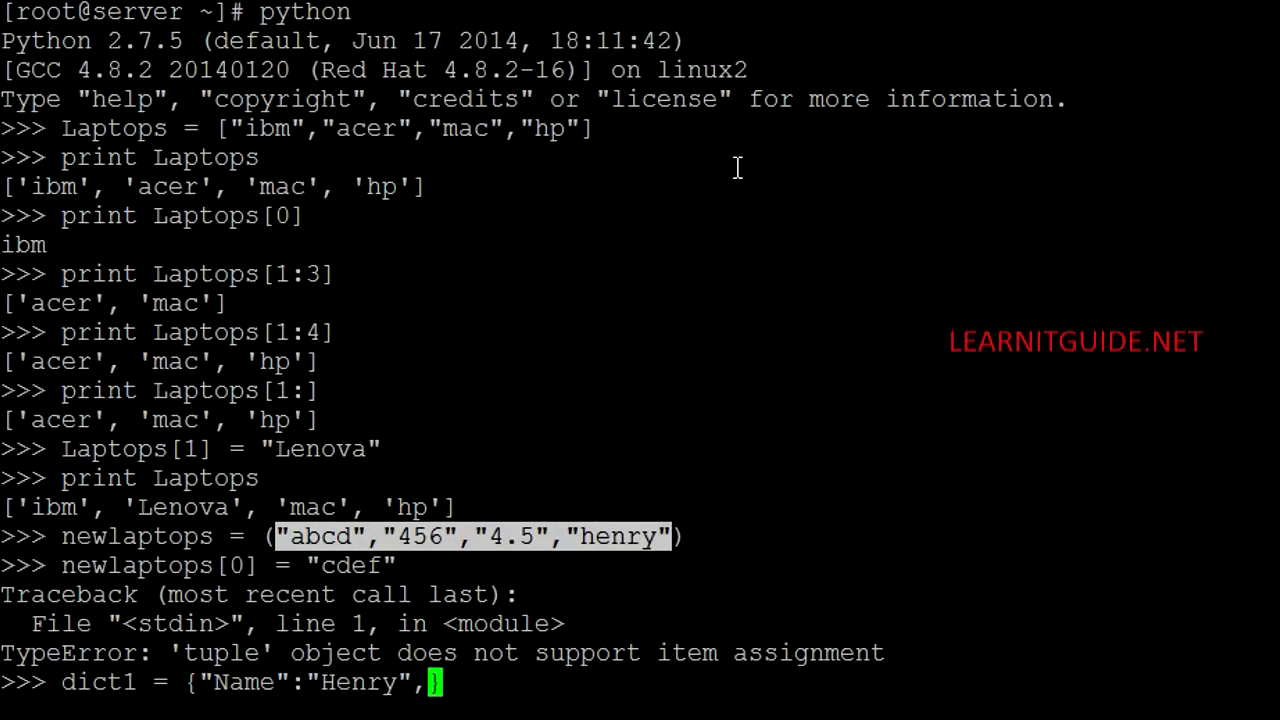
{"action": "type", "text": "\"a"}
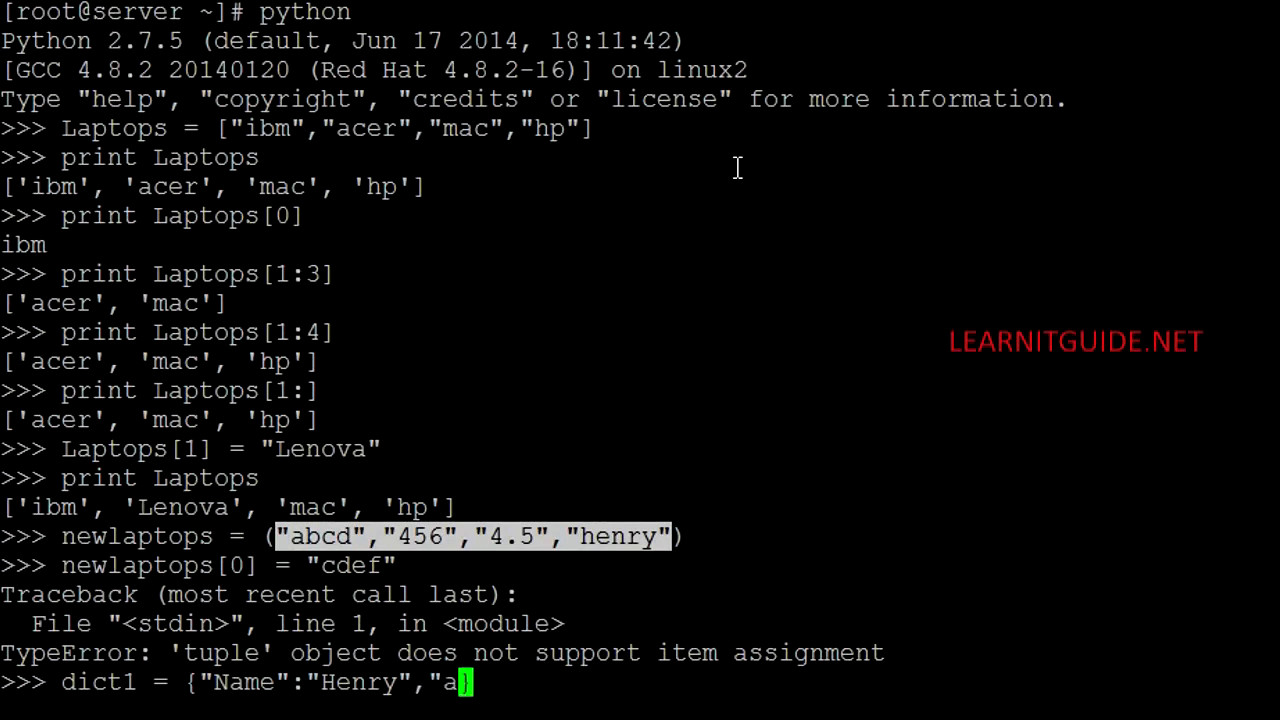
{"action": "type", "text": "ge"}
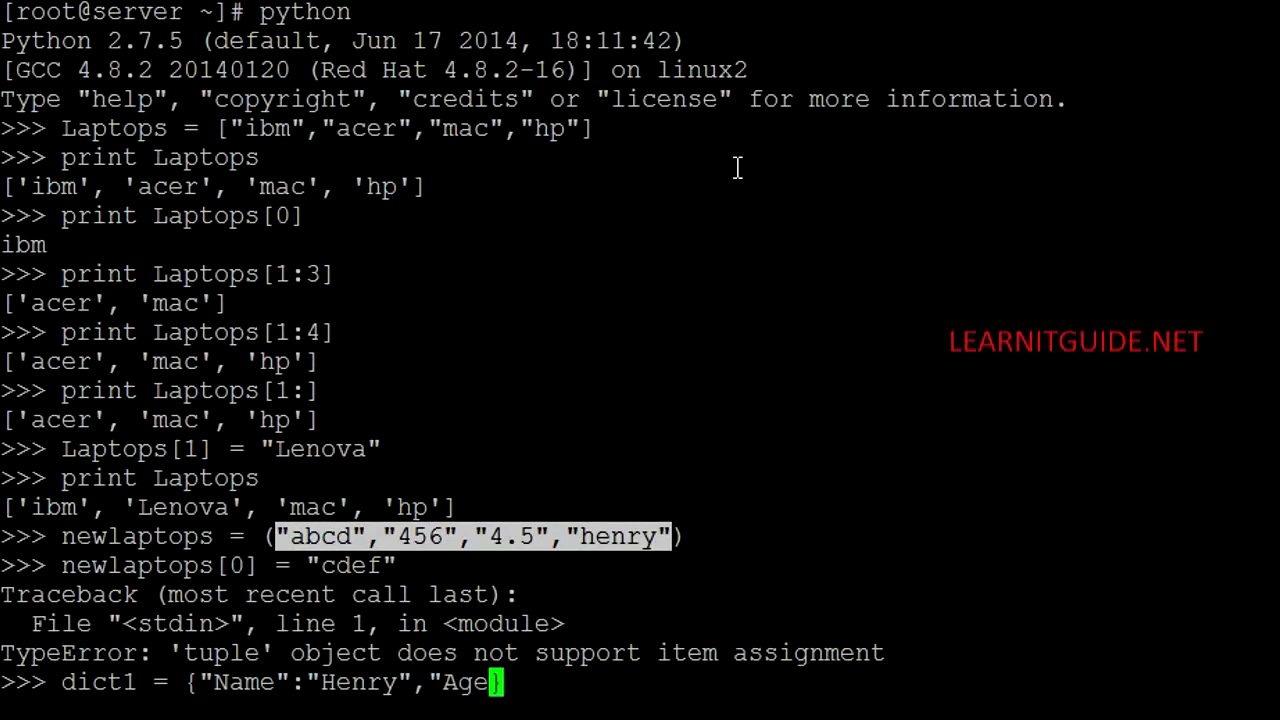
{"action": "type", "text": ":"}
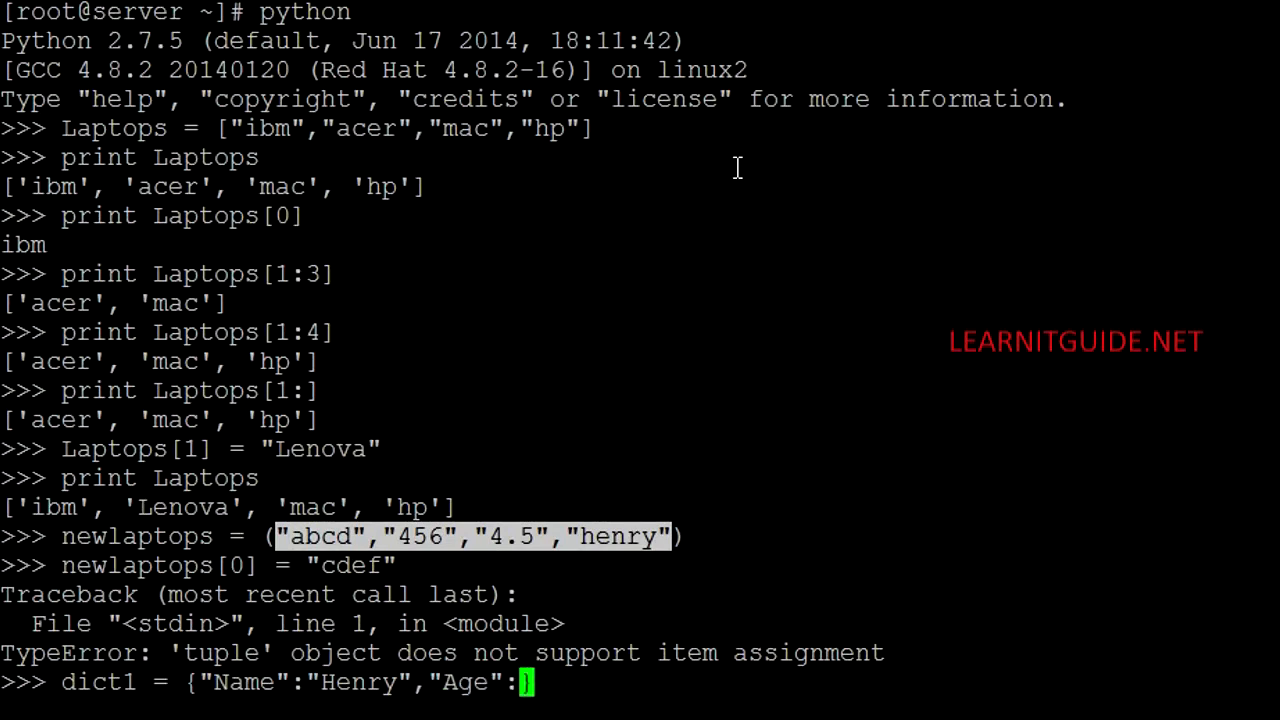
{"action": "type", "text": "\"30"}
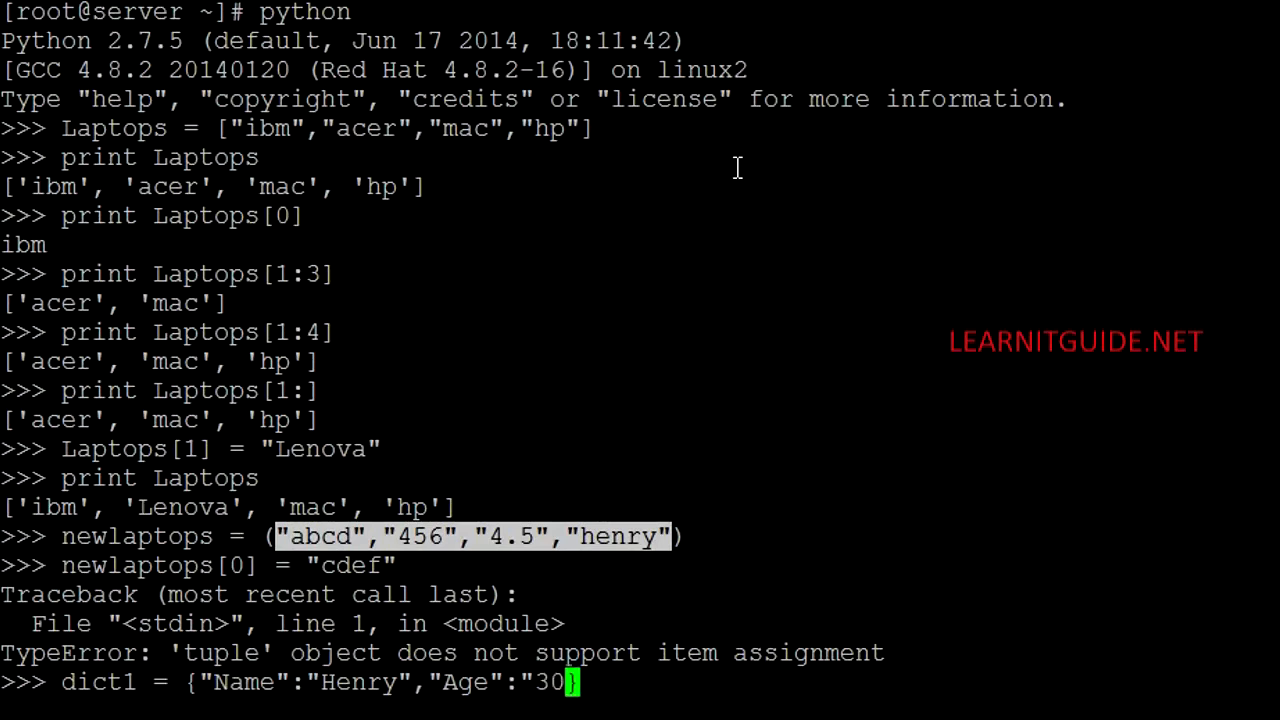
{"action": "type", "text": "\""}
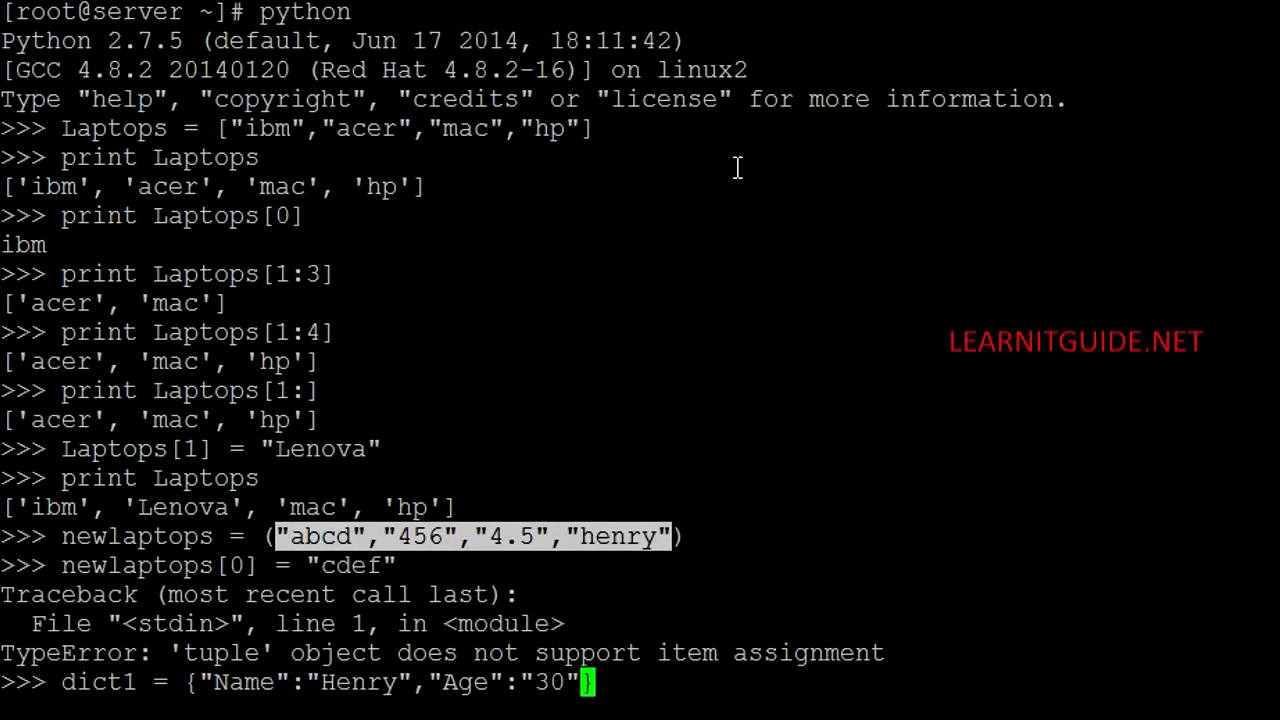
{"action": "mouse_move", "coordinate": [706, 201]}
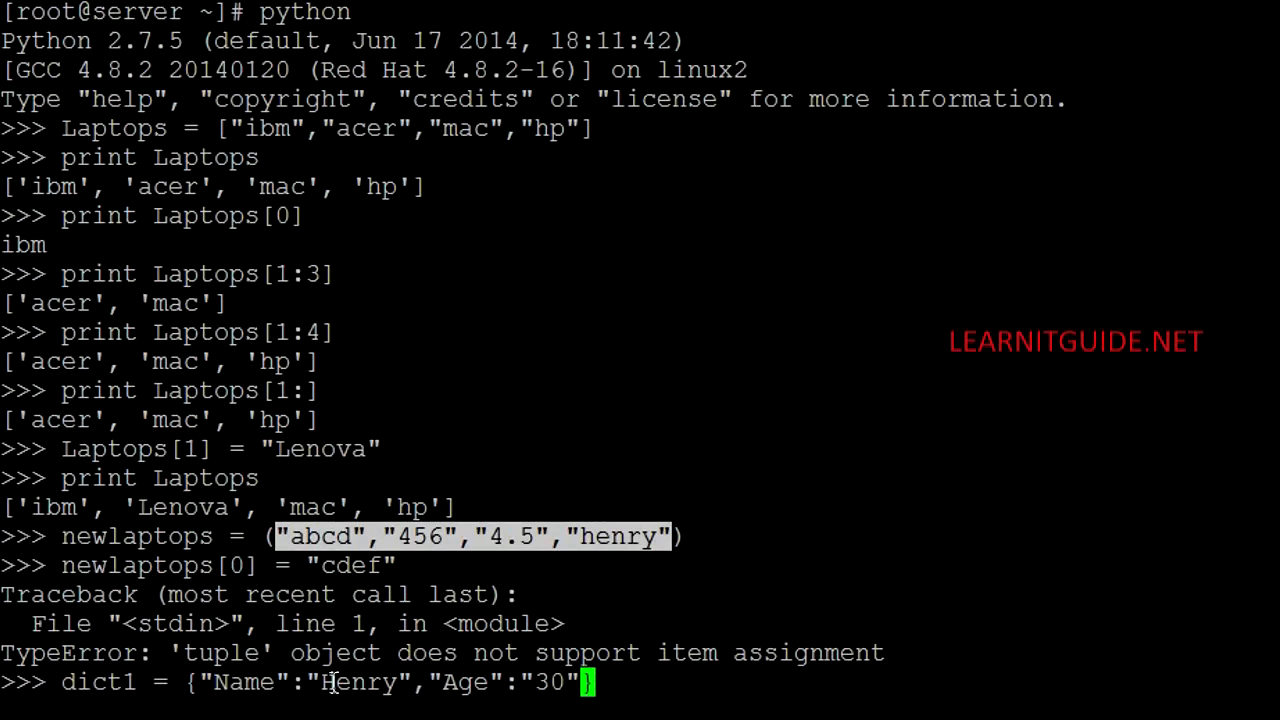
{"action": "mouse_move", "coordinate": [258, 682]}
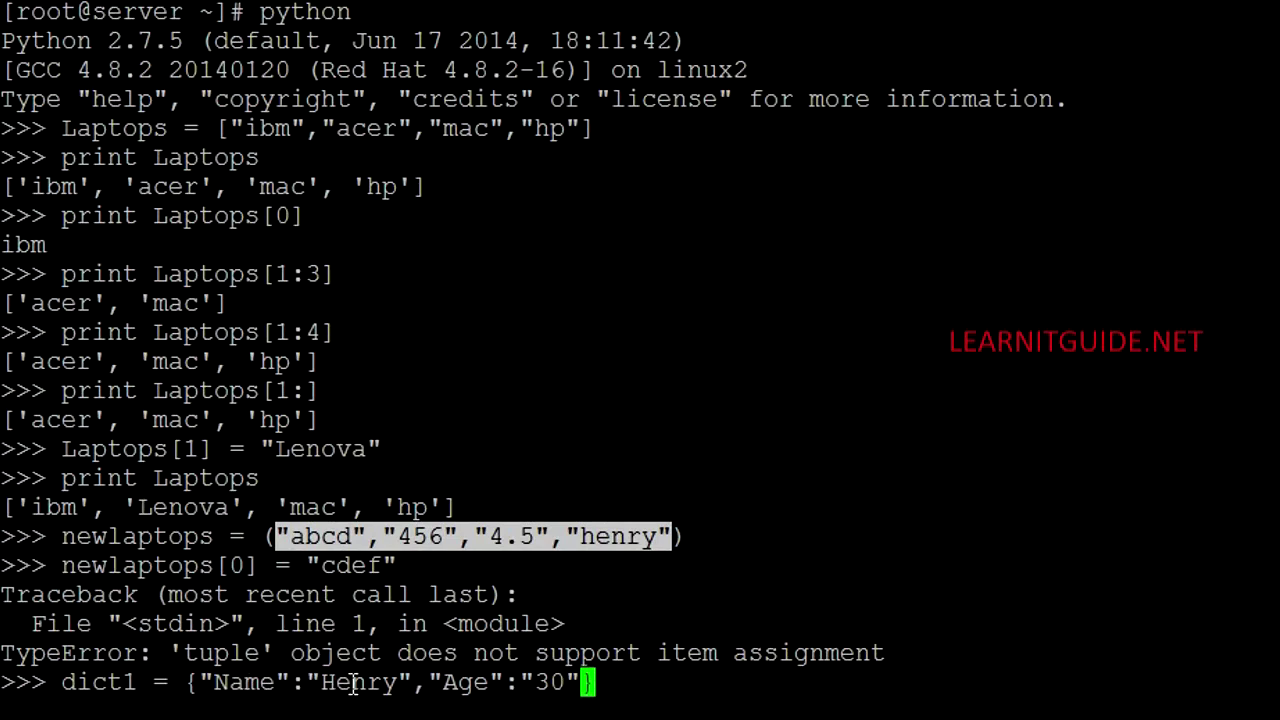
{"action": "mouse_move", "coordinate": [450, 683]}
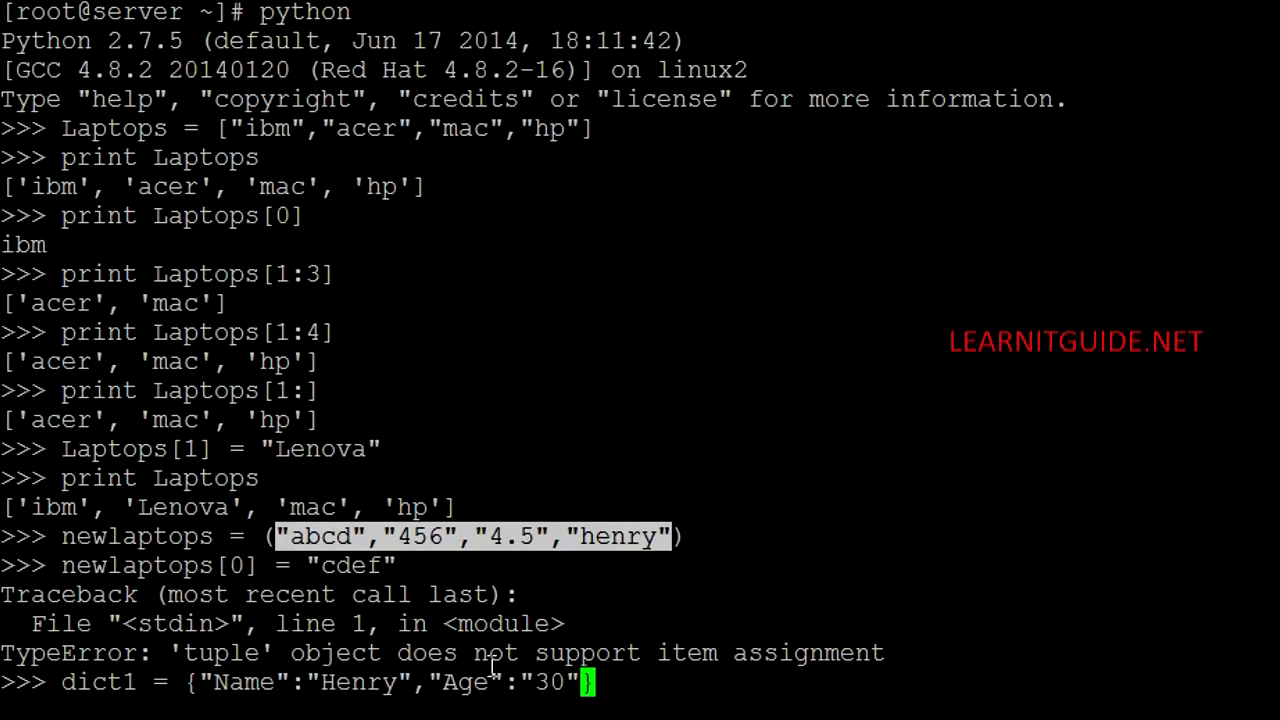
Step: Add the "Mobile":"888888" pair and run the dict1 definition
{"action": "type", "text": ","}
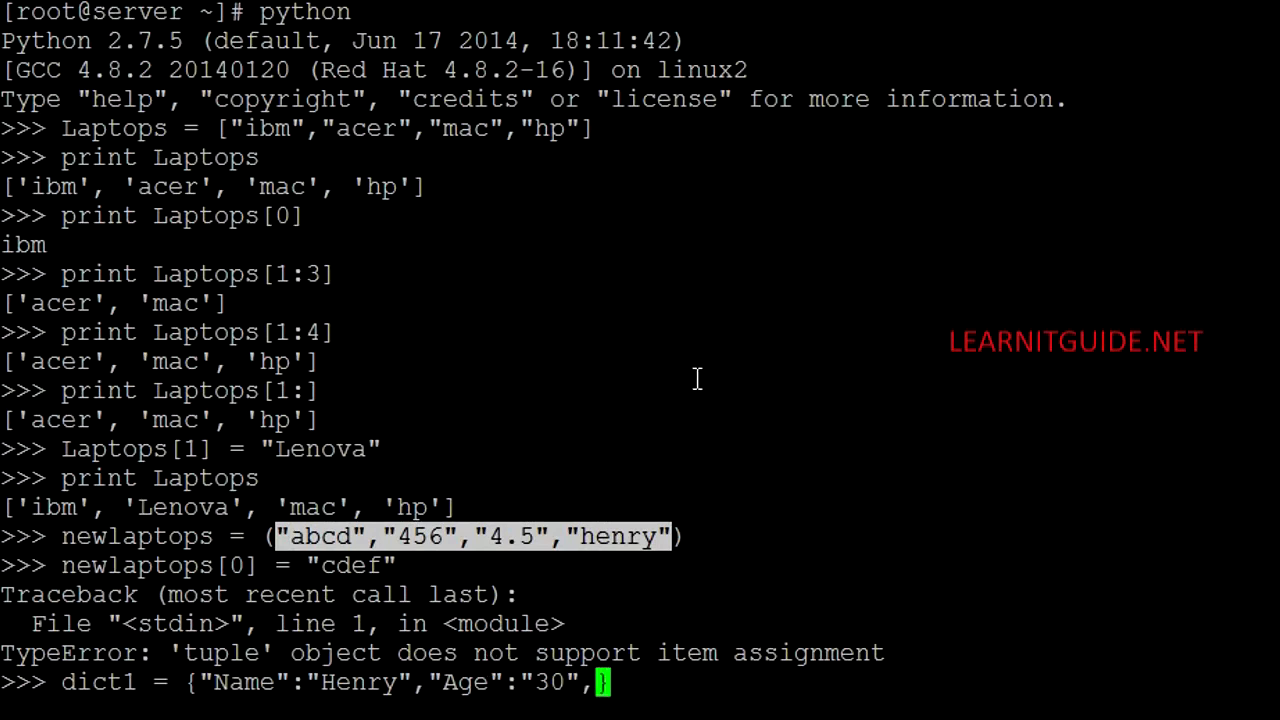
{"action": "type", "text": "M"}
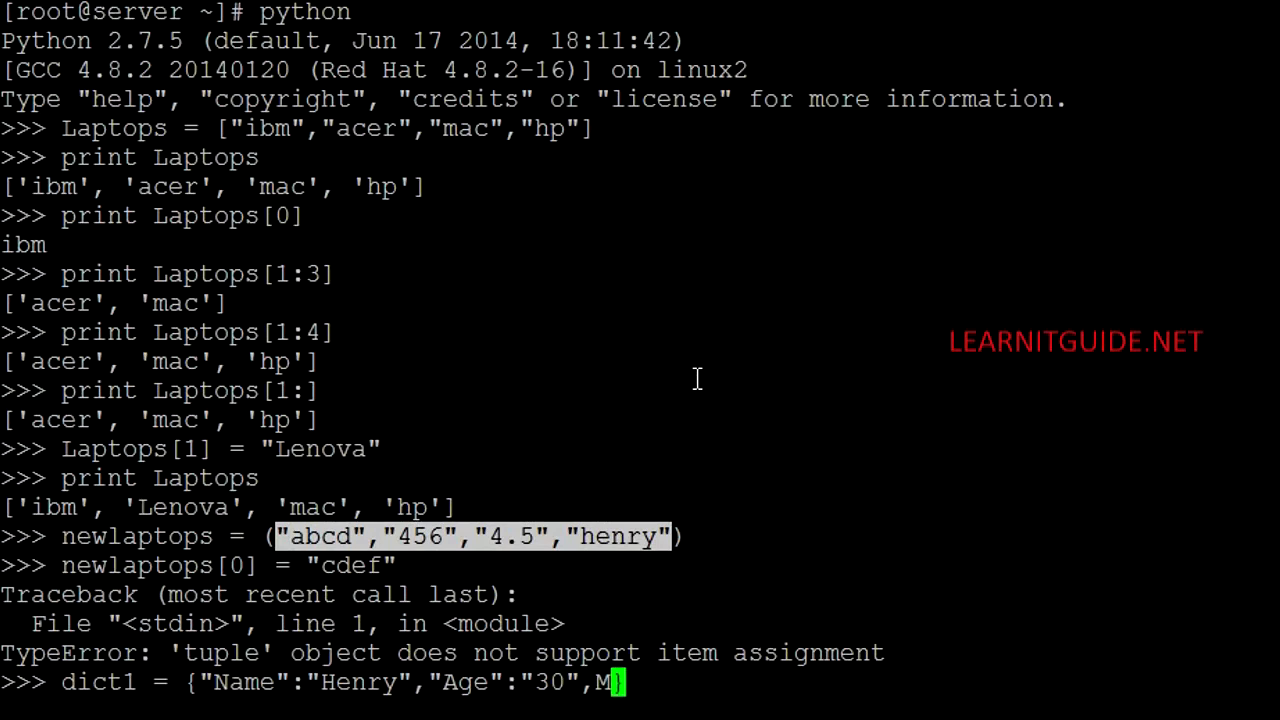
{"action": "type", "text": "obile\":"}
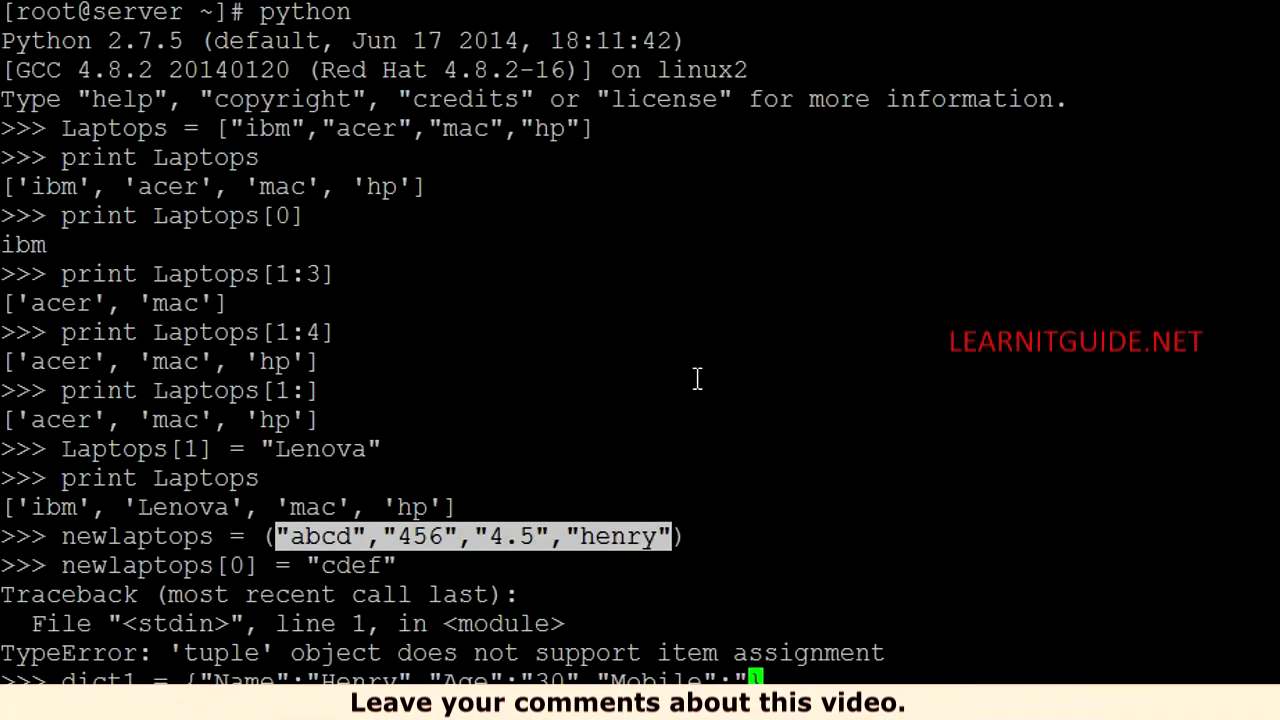
{"action": "type", "text": "888888\"}"}
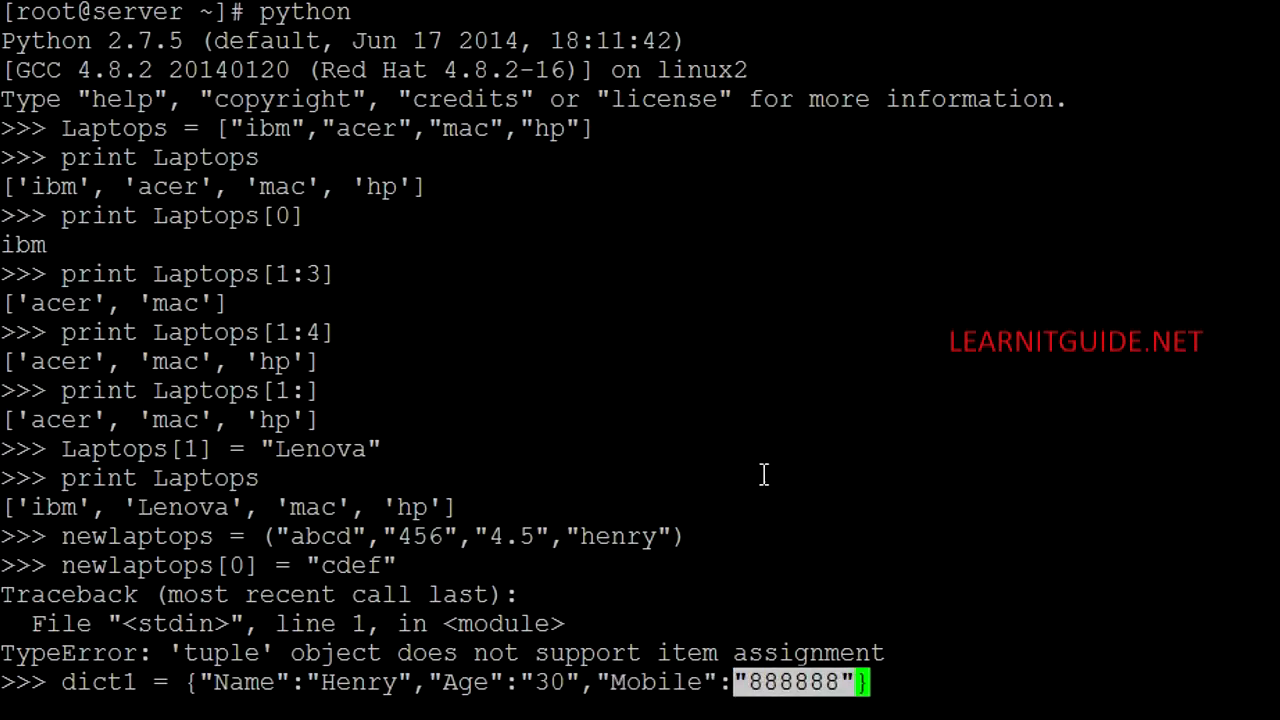
{"action": "key", "text": "Return"}
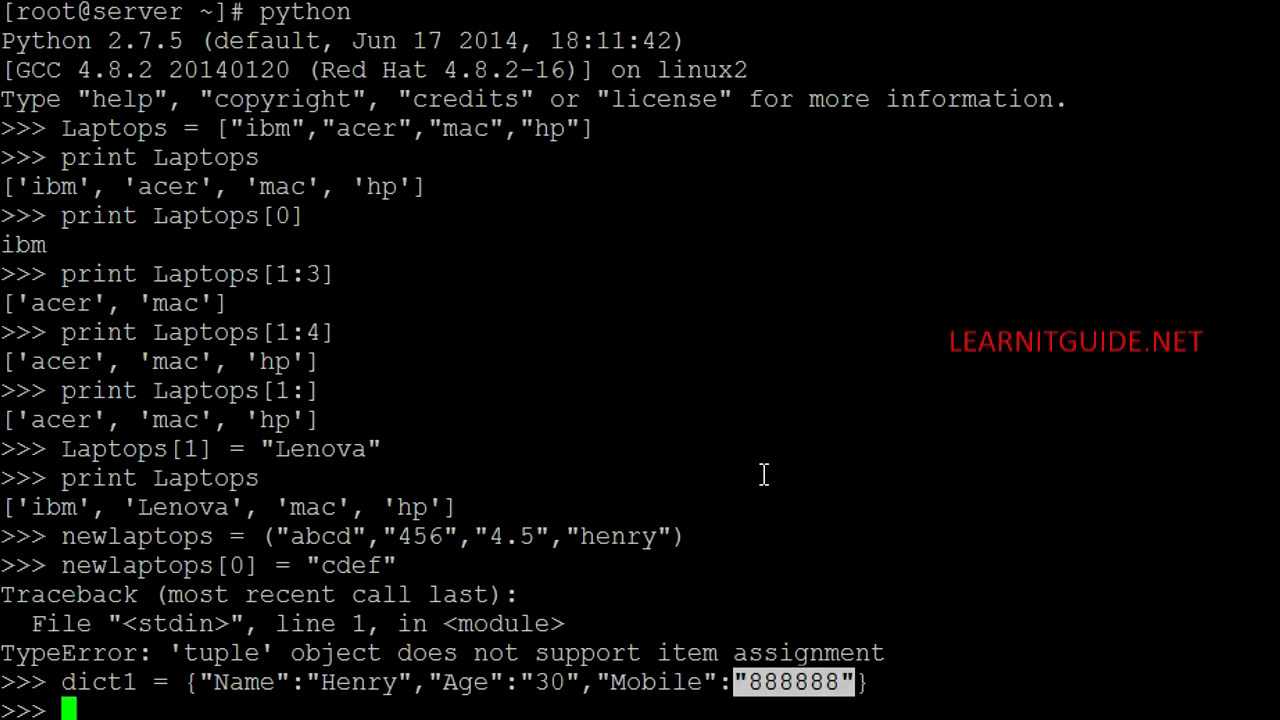
Step: Print the whole dict1 dictionary, then look up dict1["Name"] returning Henry
{"action": "type", "text": "print"}
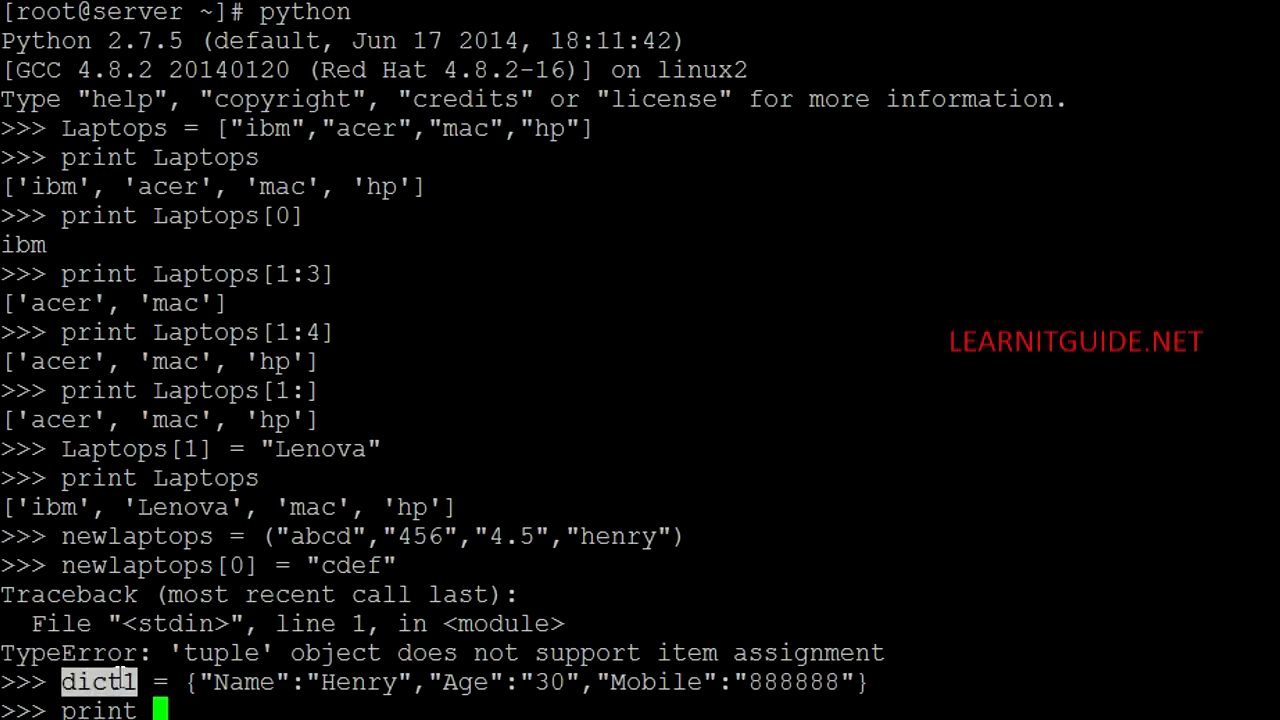
{"action": "key", "text": "Return"}
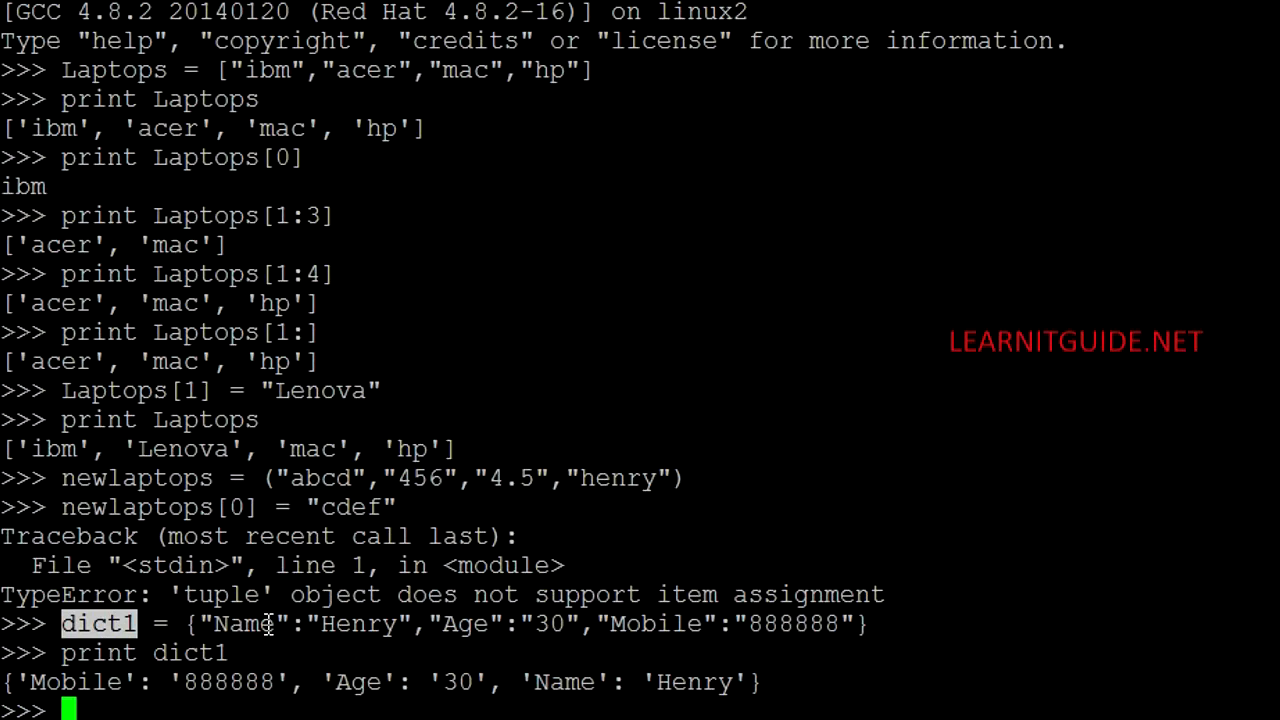
{"action": "type", "text": "print dict1"}
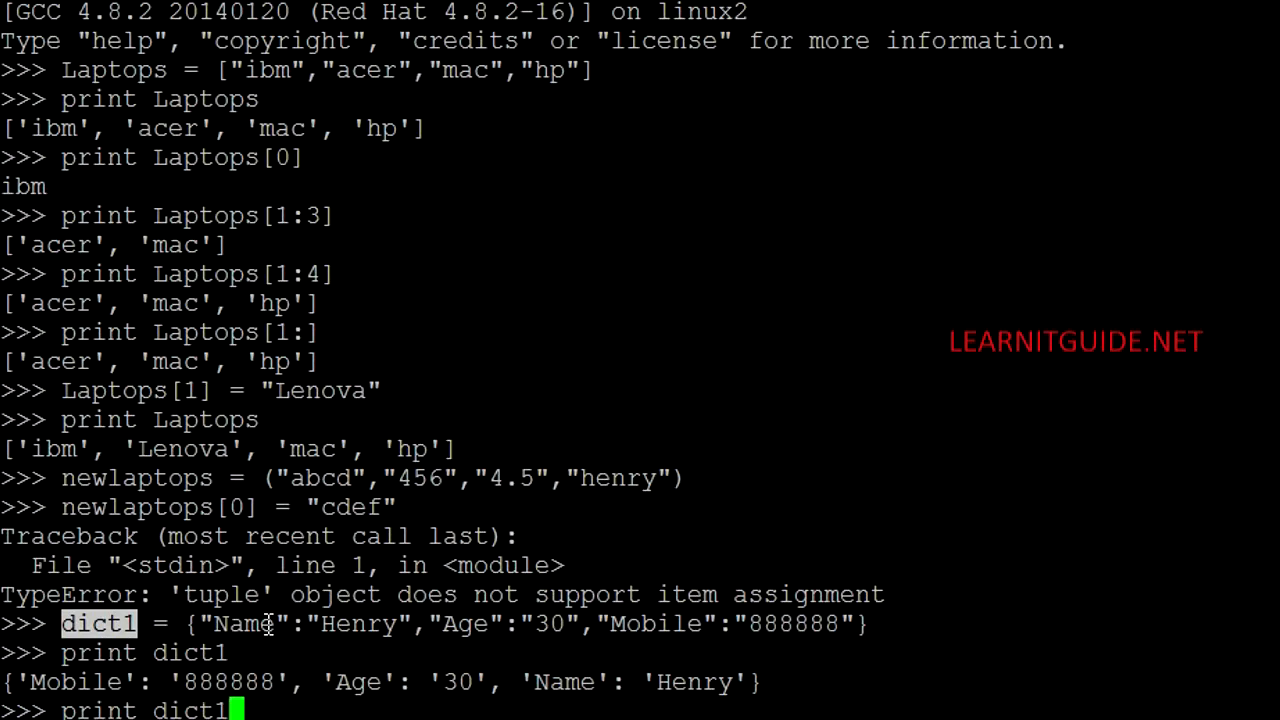
{"action": "type", "text": "["}
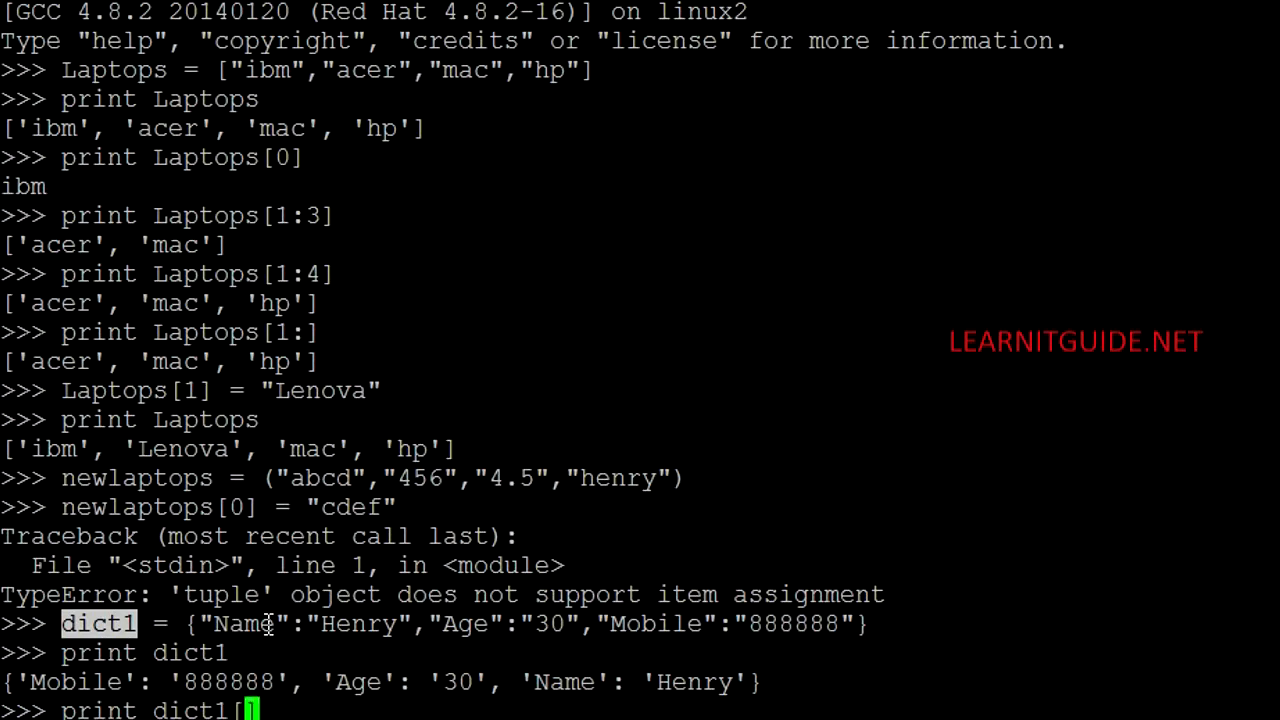
{"action": "type", "text": "[\"Nam"}
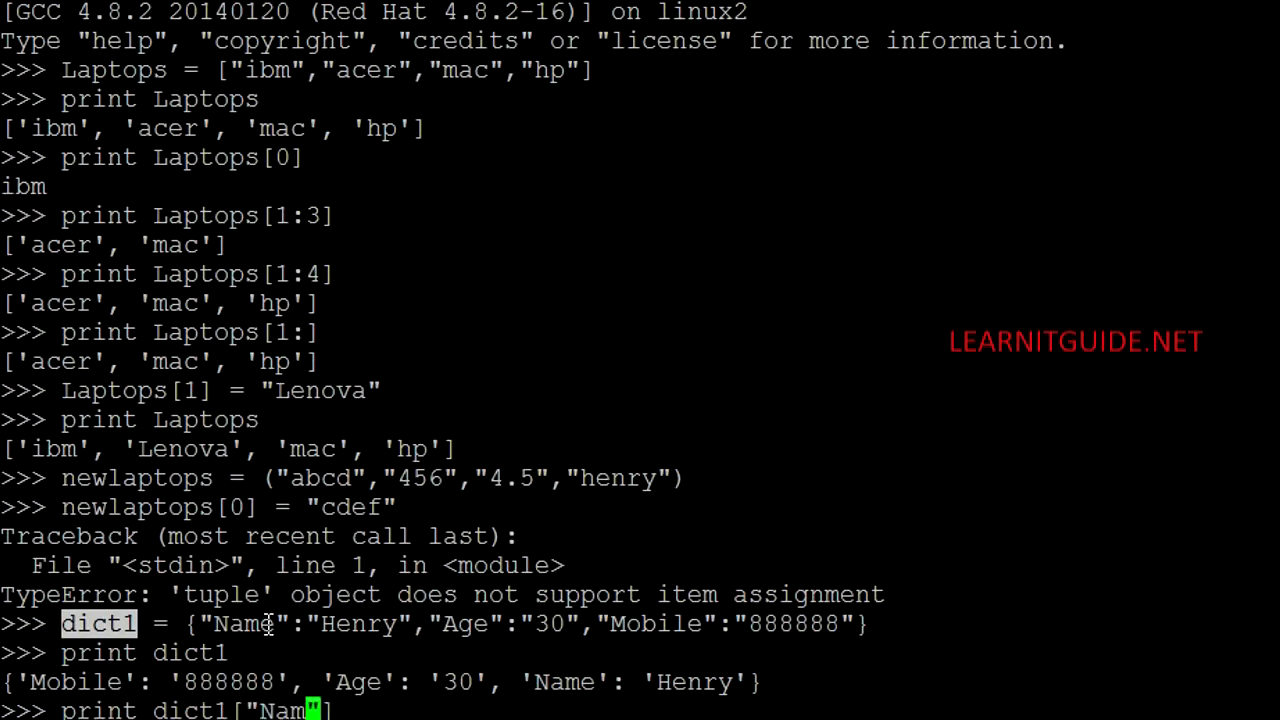
{"action": "type", "text": "e"}
{"action": "key", "text": "Return"}
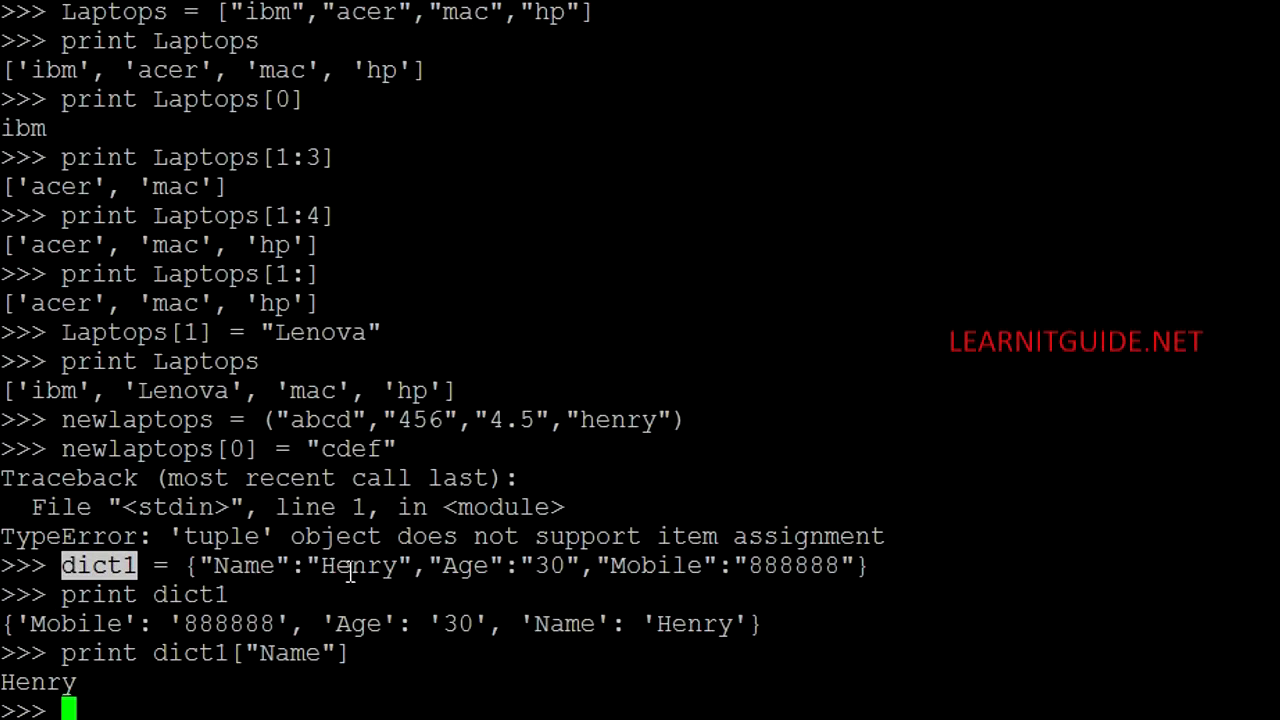
Step: Look up dict1["Age"] returning 30
{"action": "type", "text": "print dict1[\"Na"}
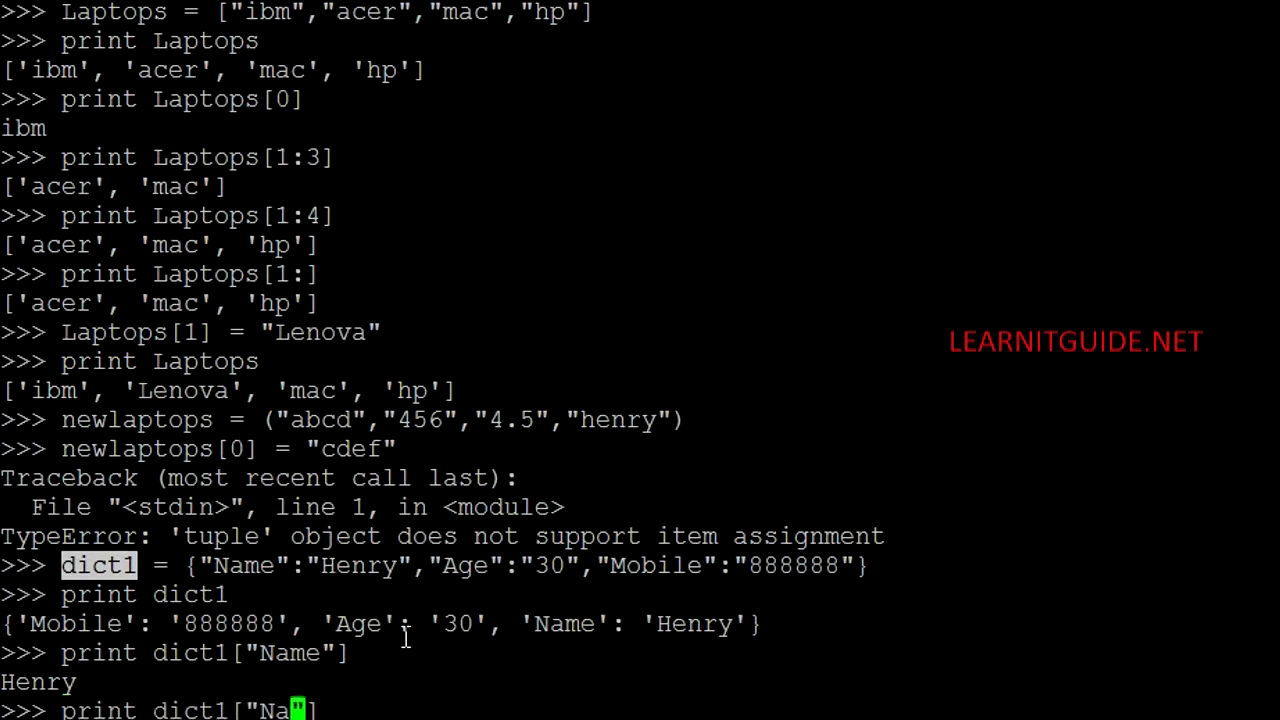
{"action": "type", "text": "Age"}
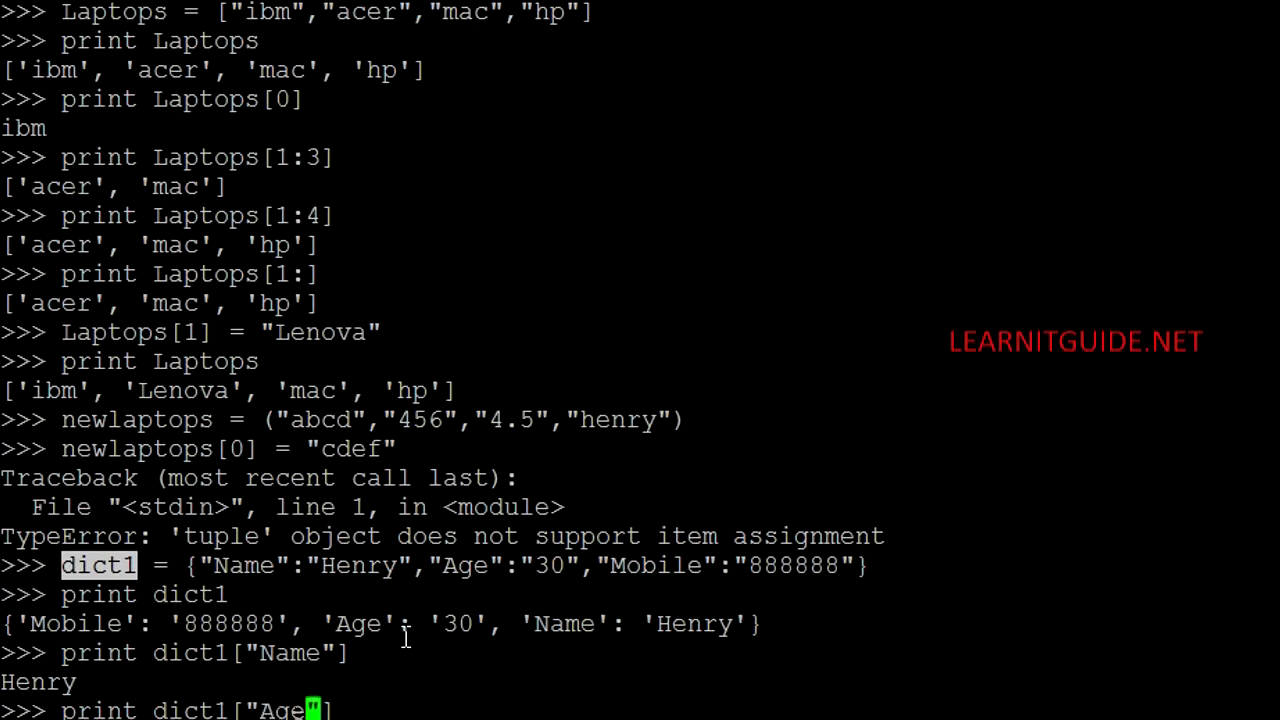
{"action": "key", "text": "Return"}
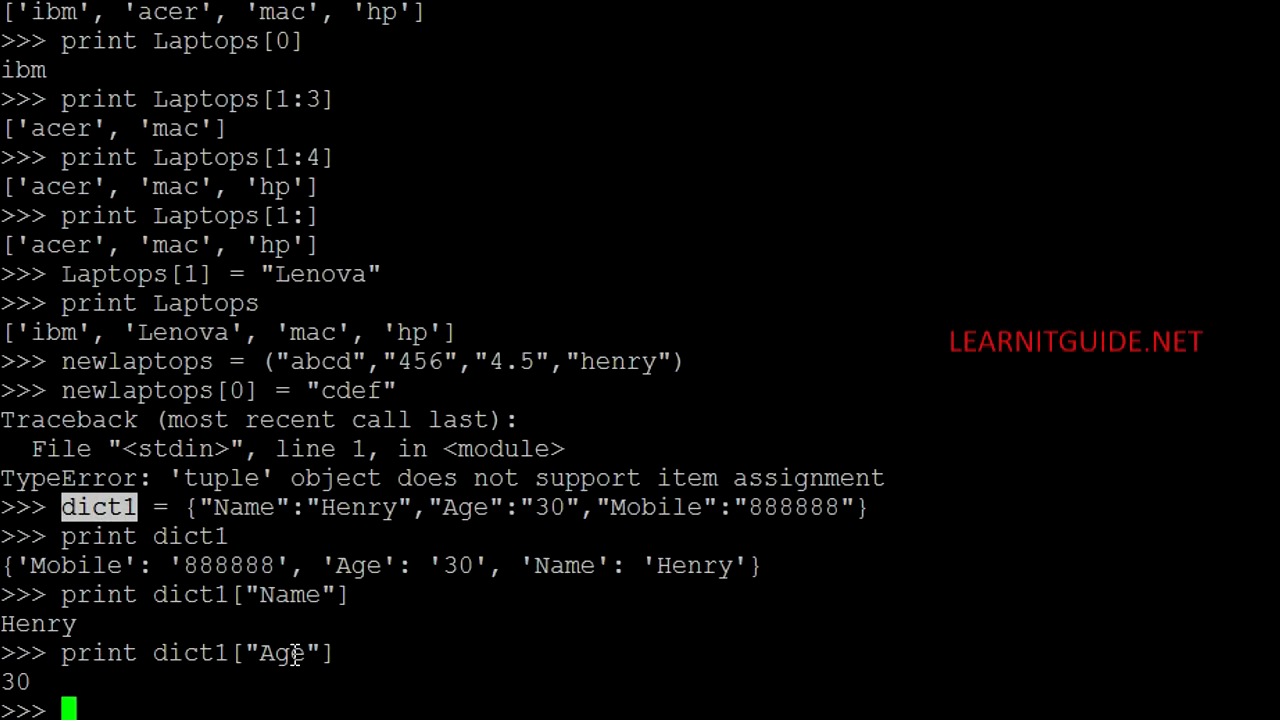
{"action": "mouse_move", "coordinate": [395, 654]}
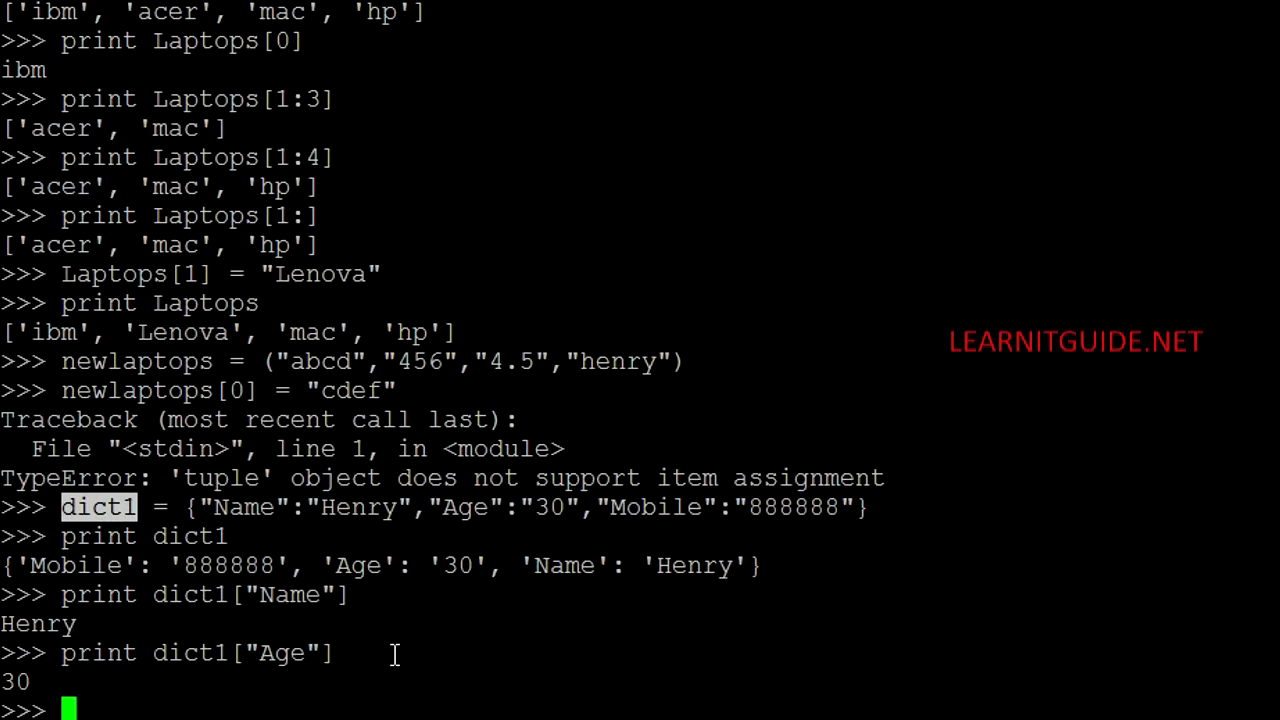
Step: Run dict1[Age] unquoted and dict1 by numeric index, raising NameError and KeyError
{"action": "type", "text": "print dict1[\"Age\"]"}
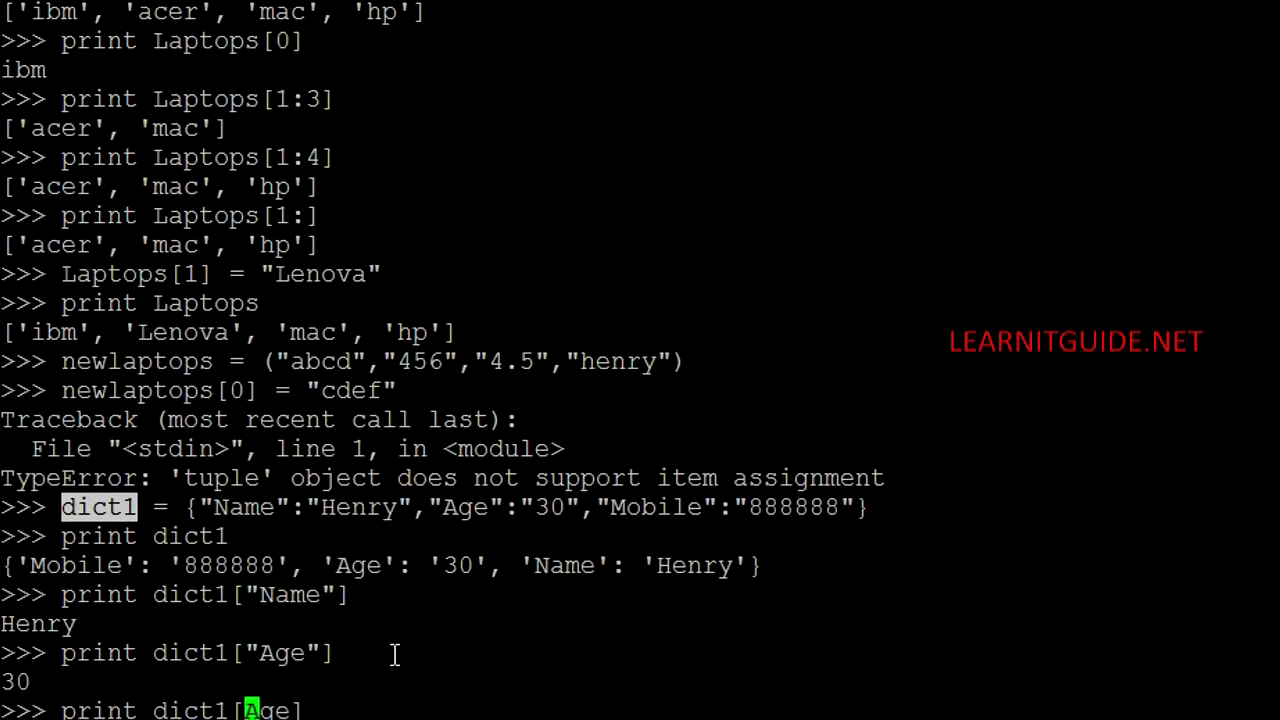
{"action": "key", "text": "Return"}
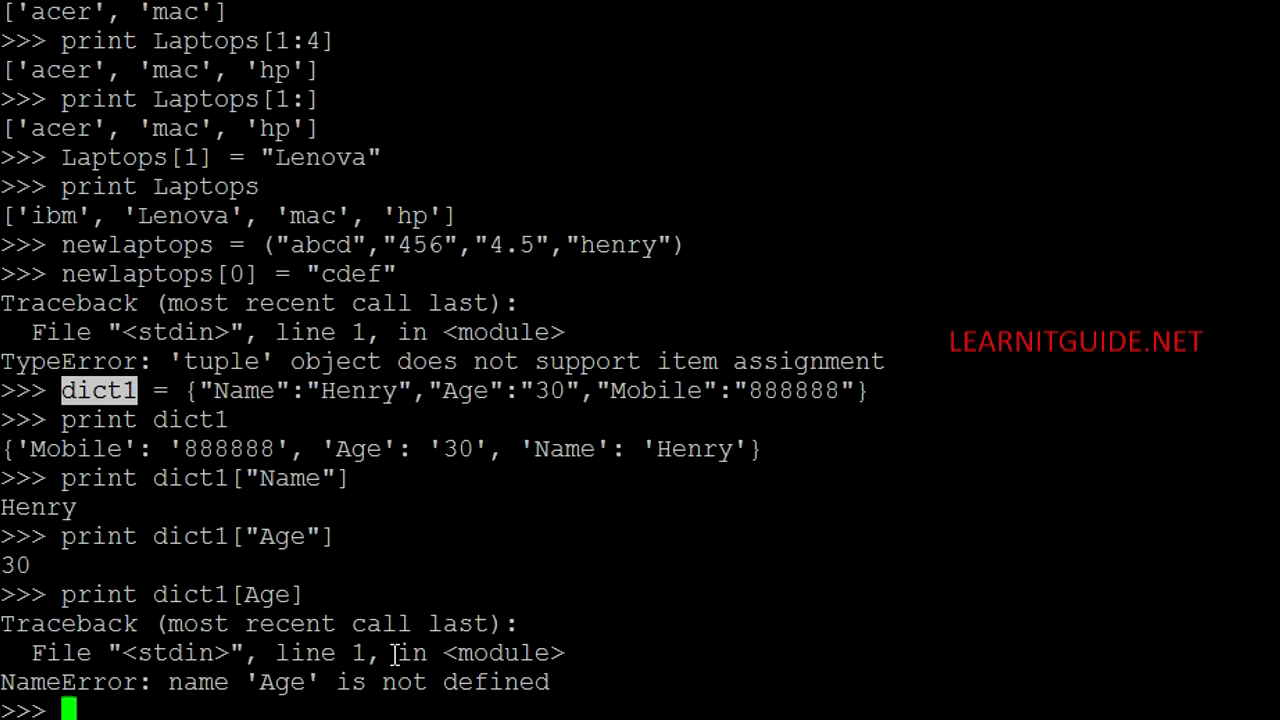
{"action": "type", "text": "print dict1[2"}
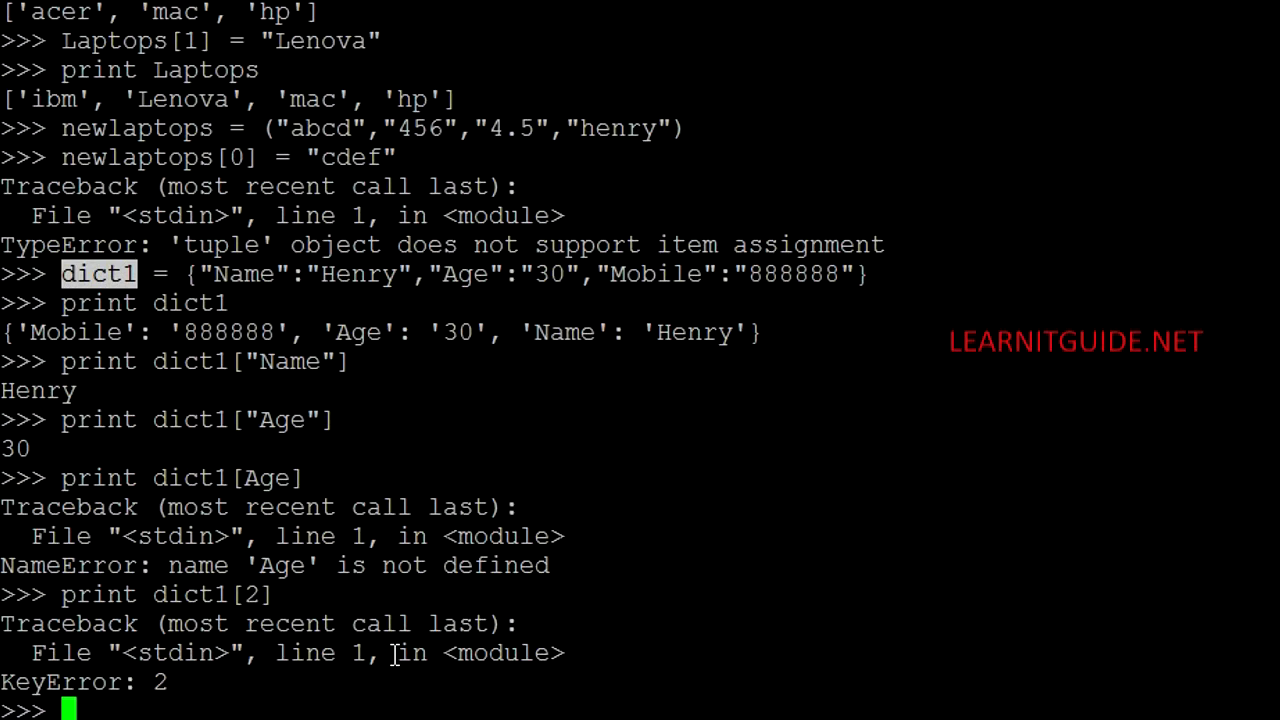
{"action": "type", "text": "print dict1["}
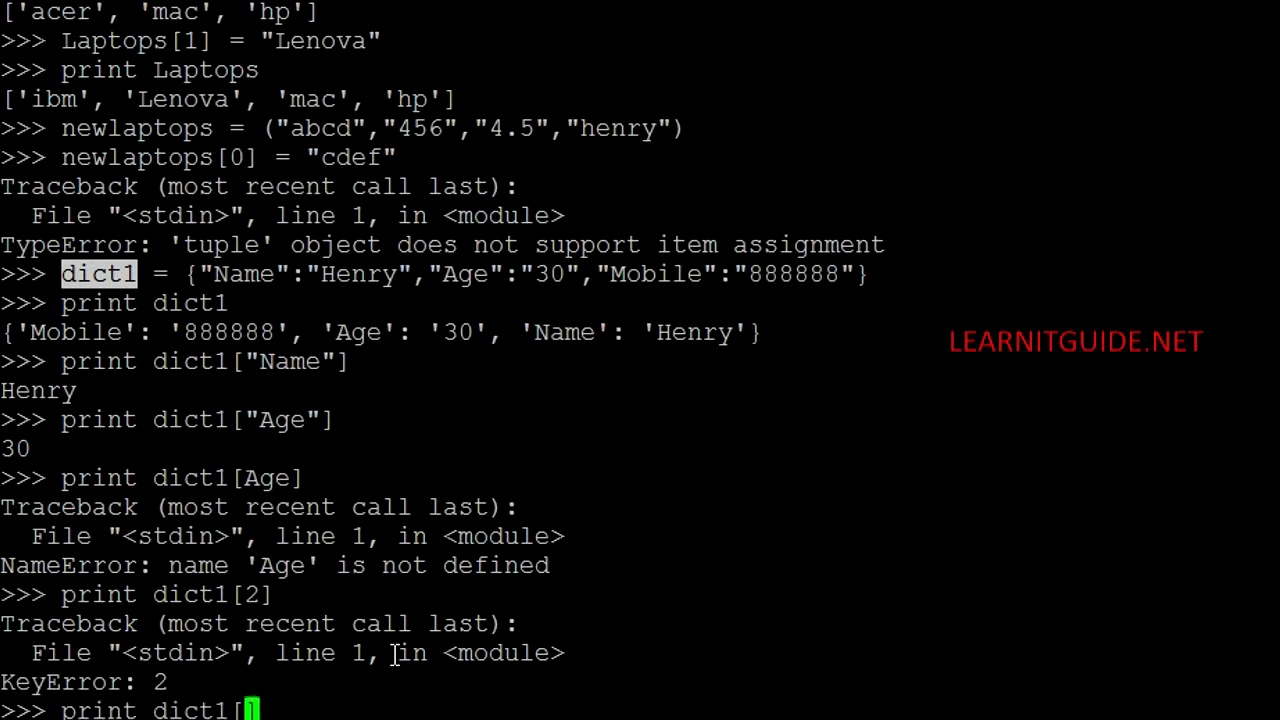
{"action": "key", "text": "Return"}
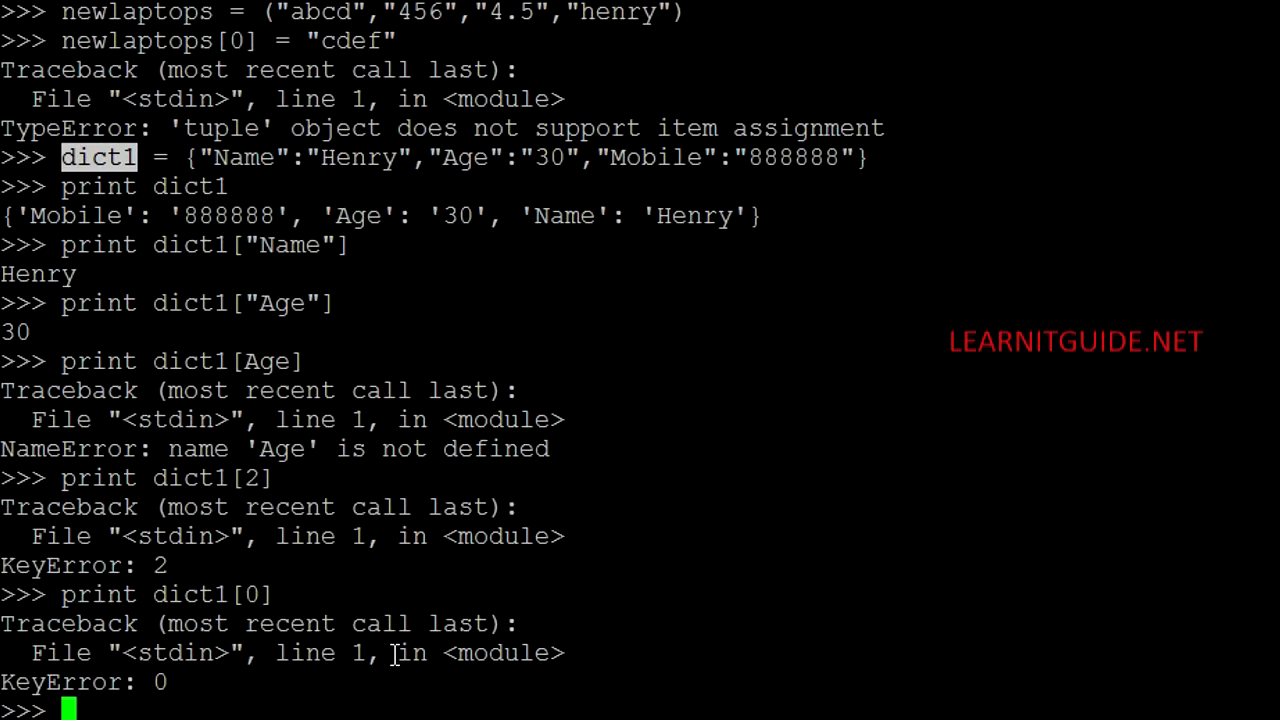
Step: Try dict1[2], then recall the line with the quoted "Age" key that returns 30
{"action": "type", "text": "print dict1[2"}
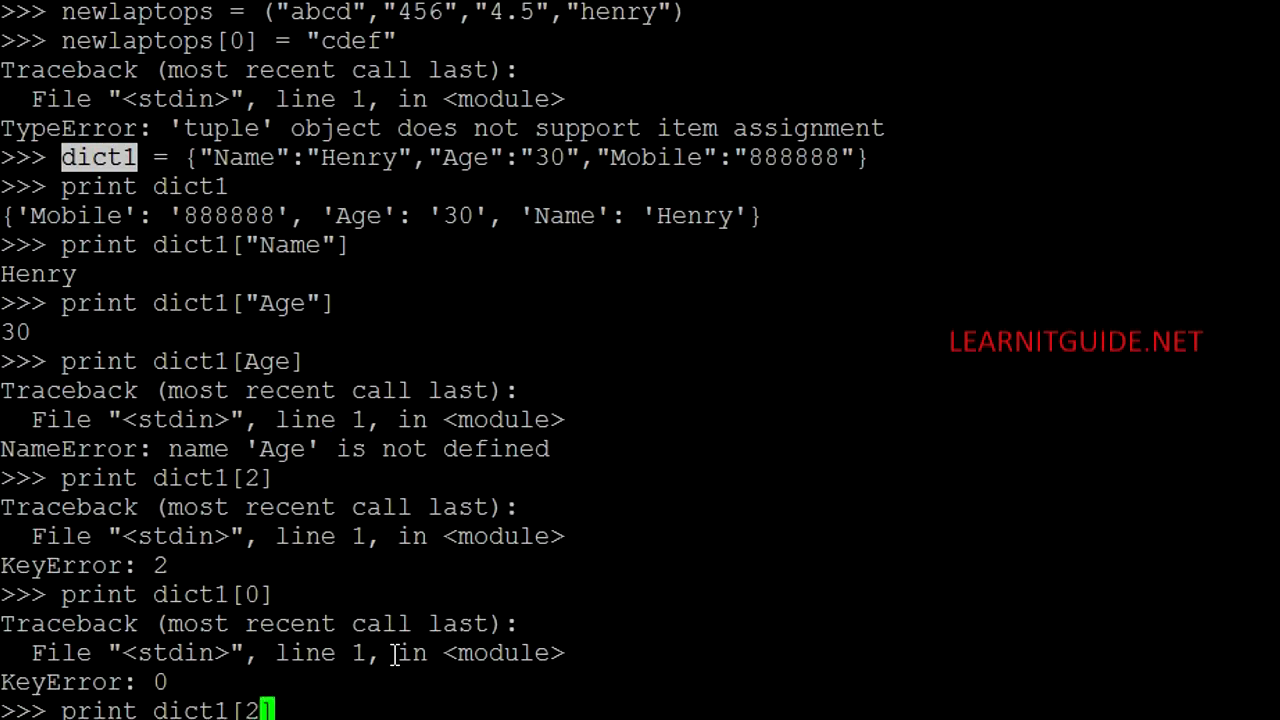
{"action": "type", "text": "Age\""}
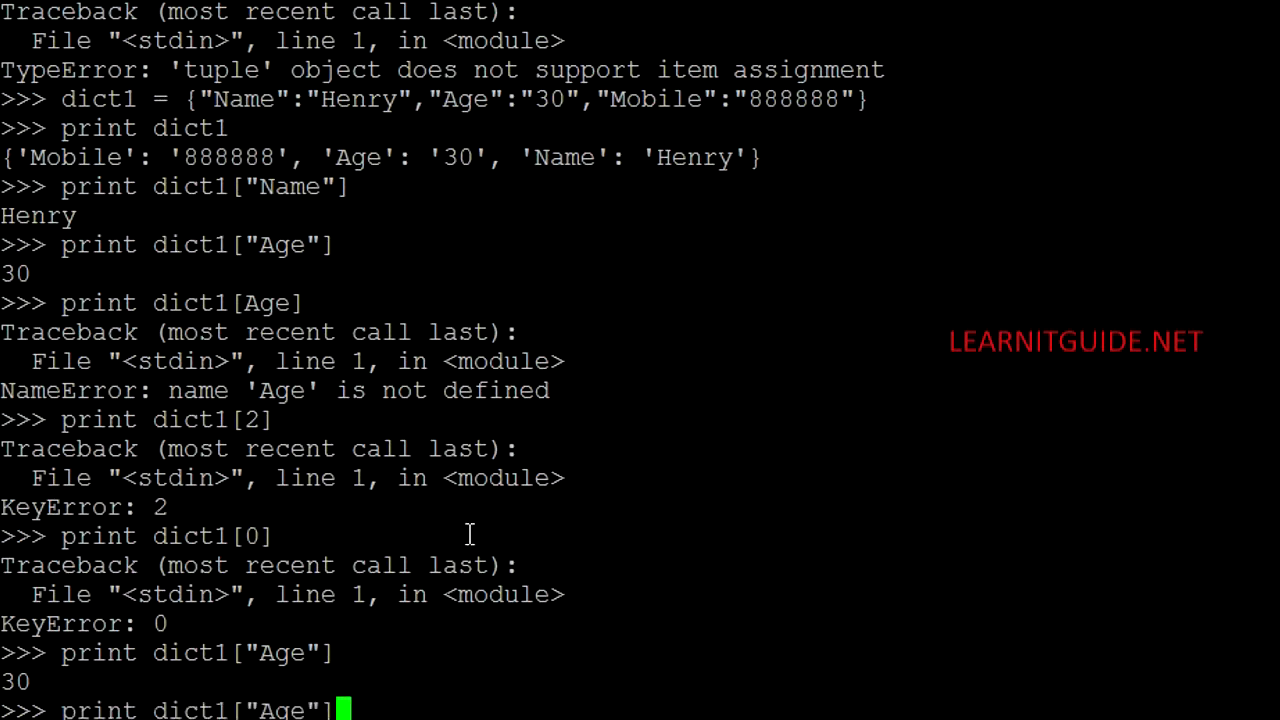
Step: Run print dict1.keys() to list the keys ['Mobile', 'Age', 'Name']
{"action": "key", "text": "BackSpace"}
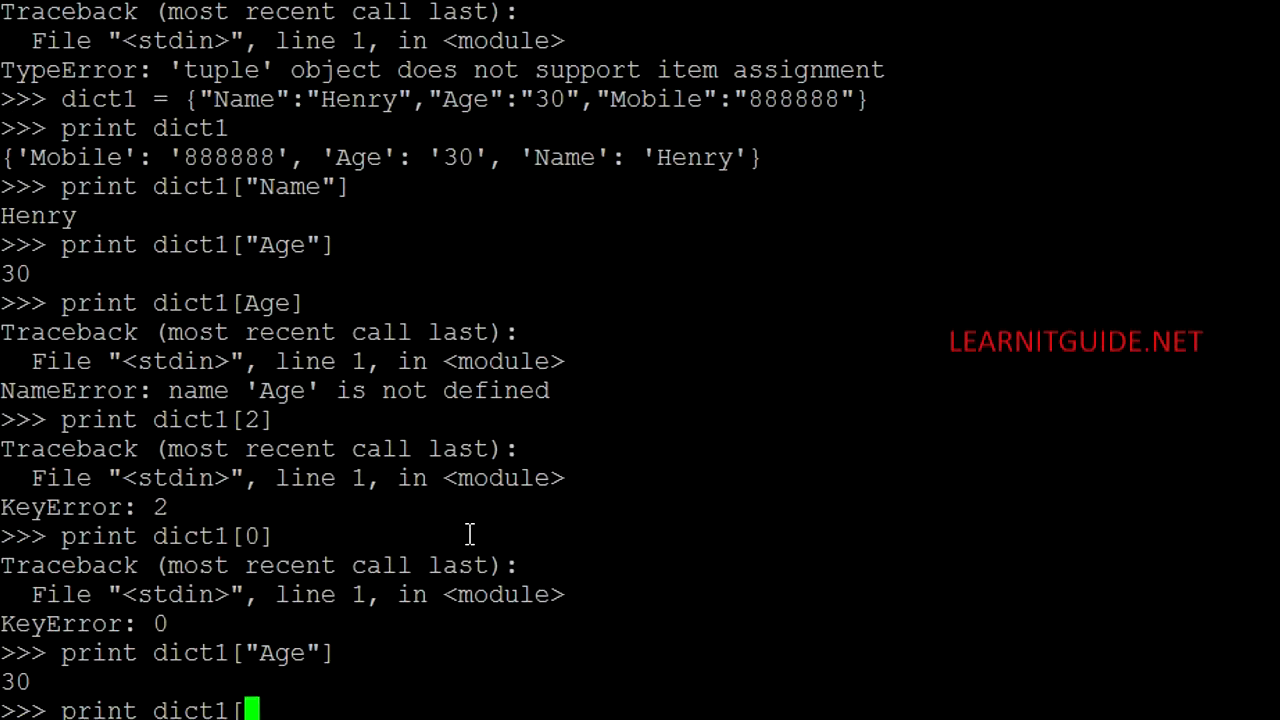
{"action": "key", "text": "BackSpace"}
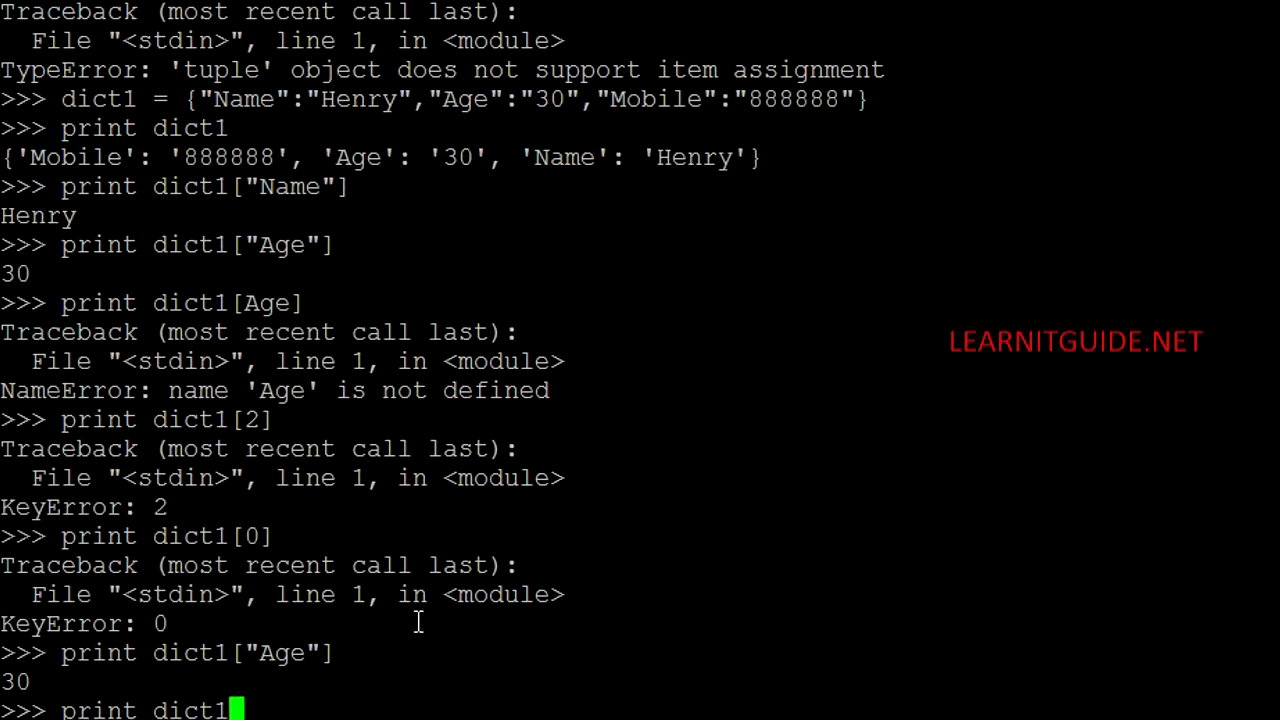
{"action": "type", "text": ".key"}
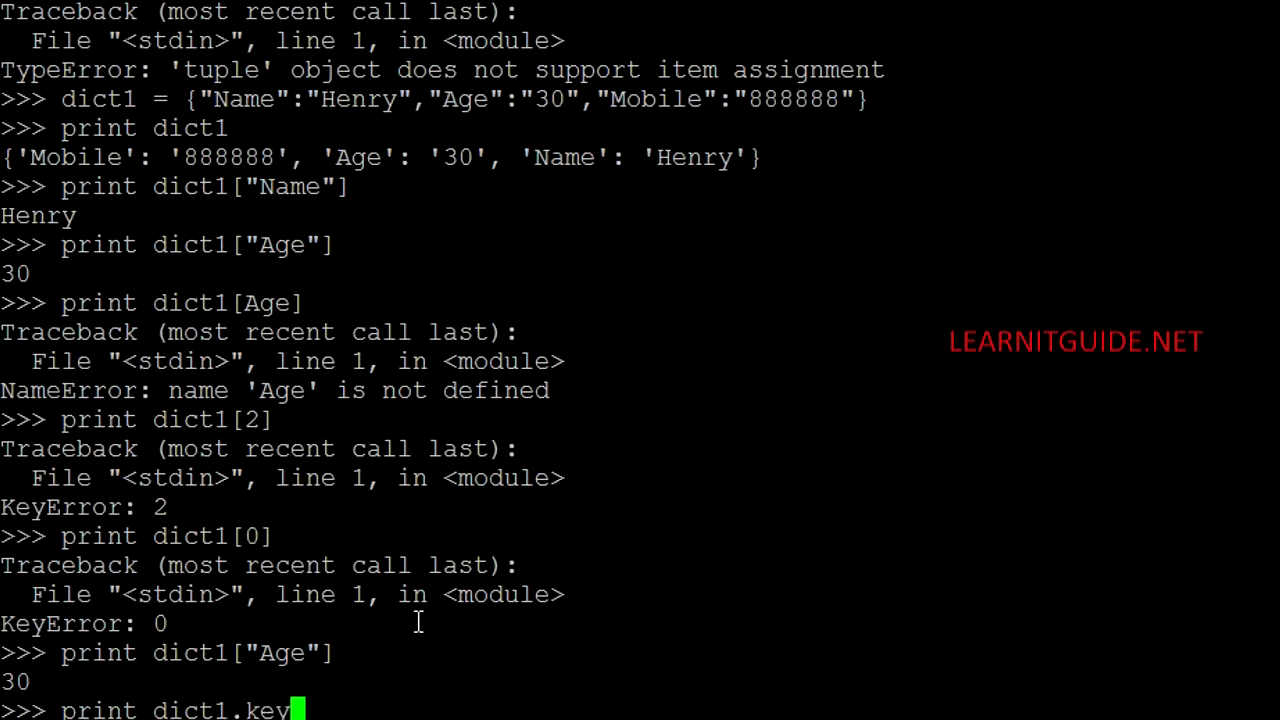
{"action": "key", "text": "Return"}
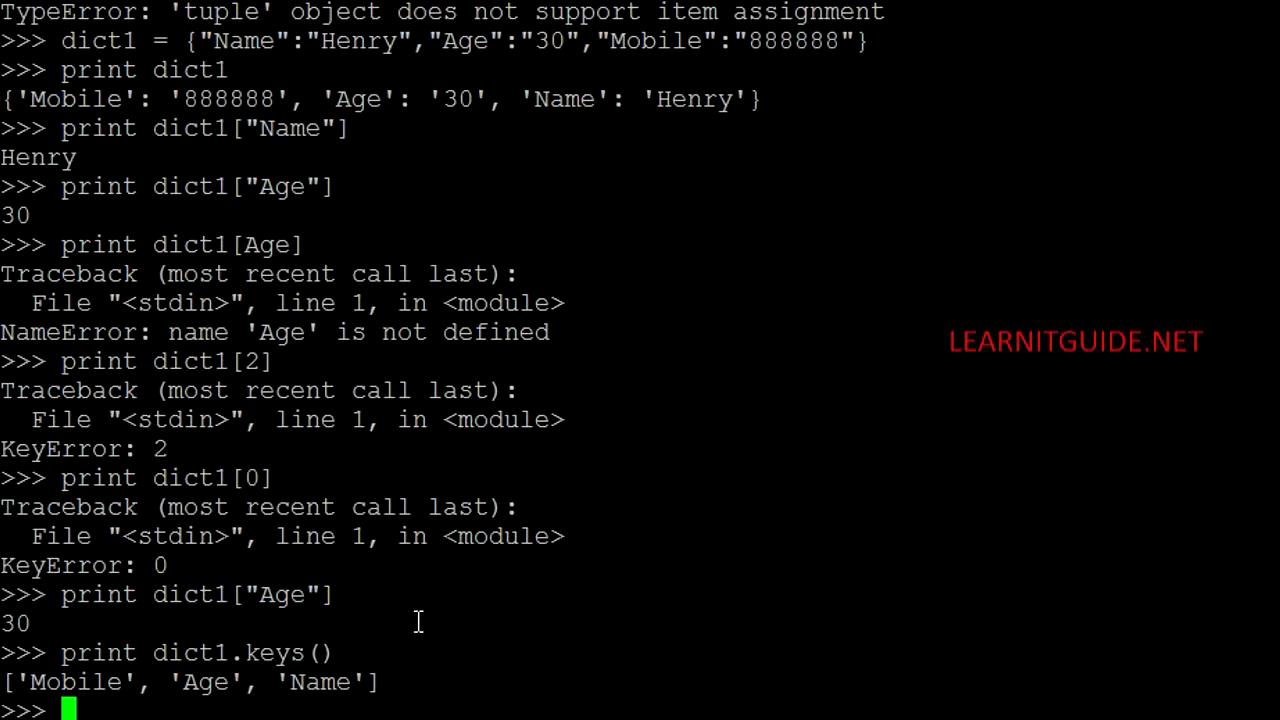
{"action": "mouse_move", "coordinate": [168, 682]}
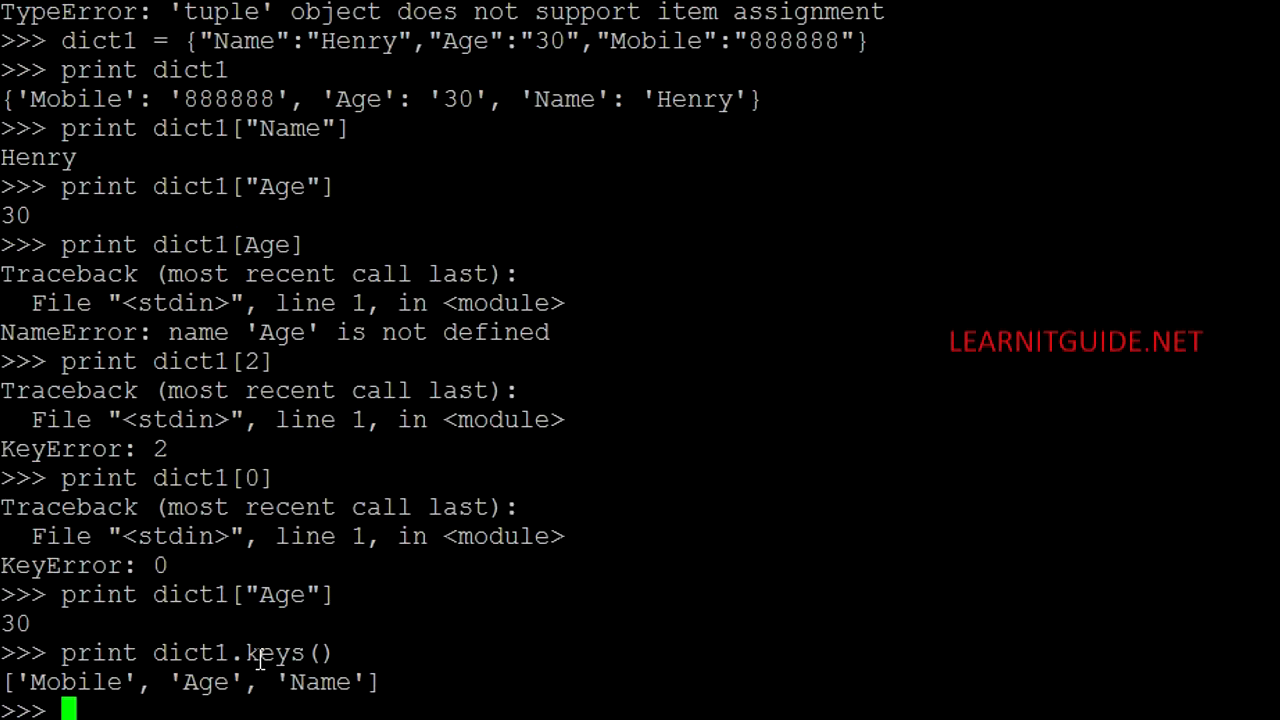
{"action": "mouse_move", "coordinate": [538, 628]}
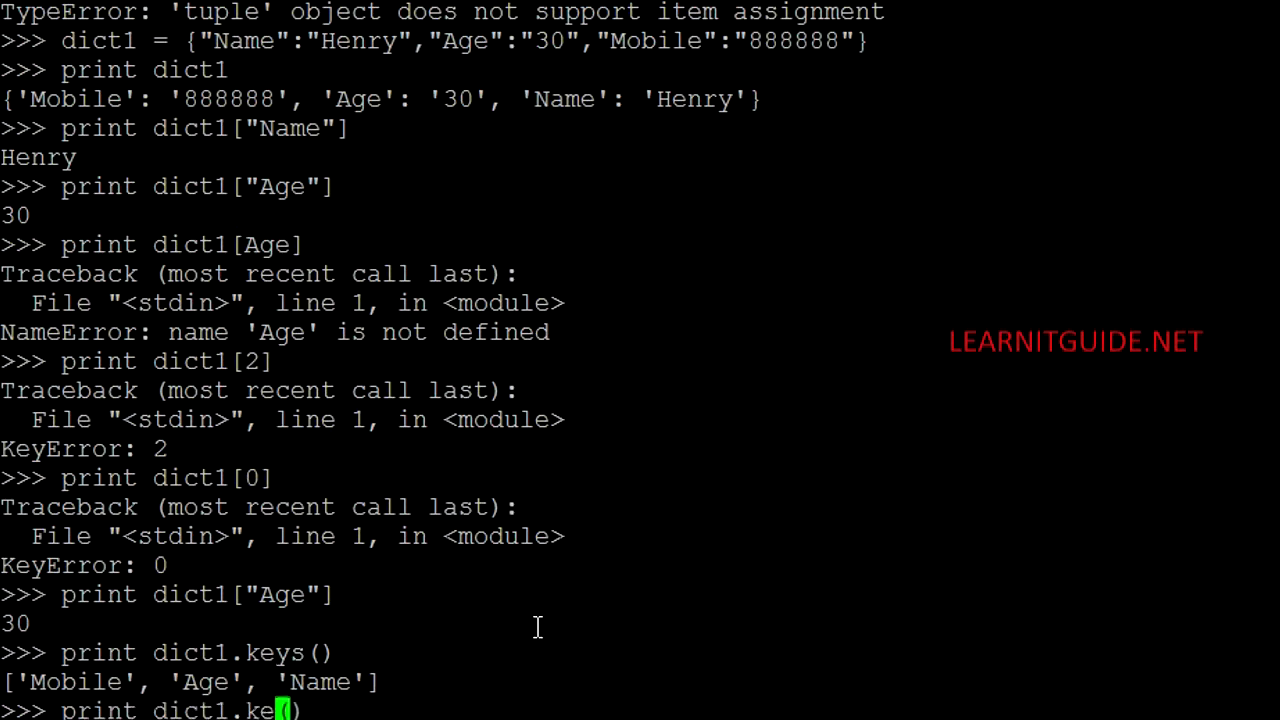
Step: Run print dict1.values() to list the values ['888888', '30', 'Henry']
{"action": "key", "text": "BackSpace"}
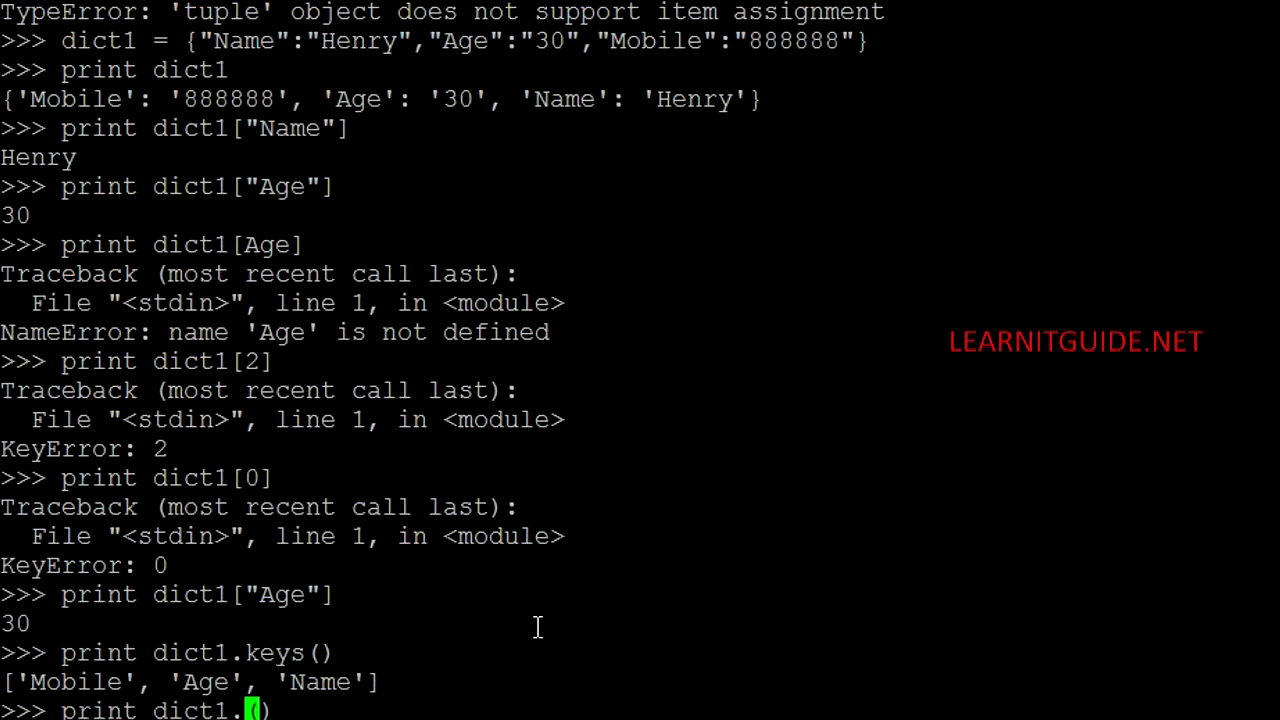
{"action": "type", "text": "values"}
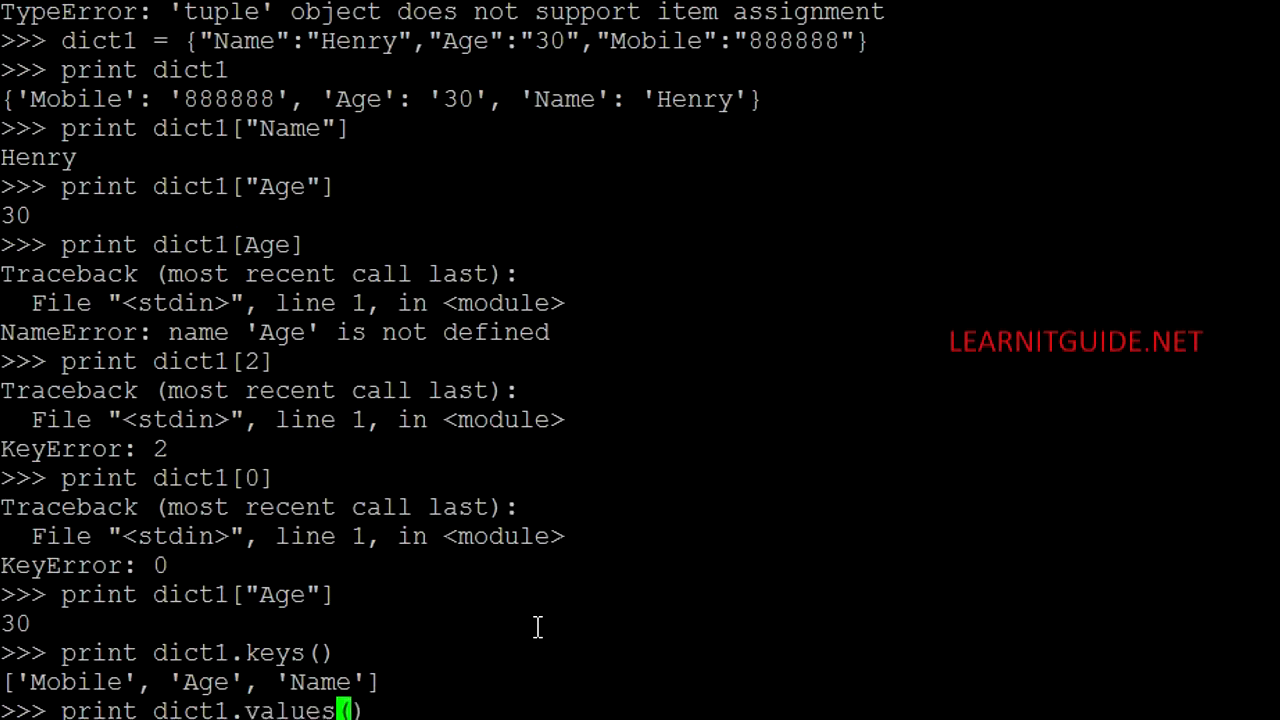
{"action": "key", "text": "Return"}
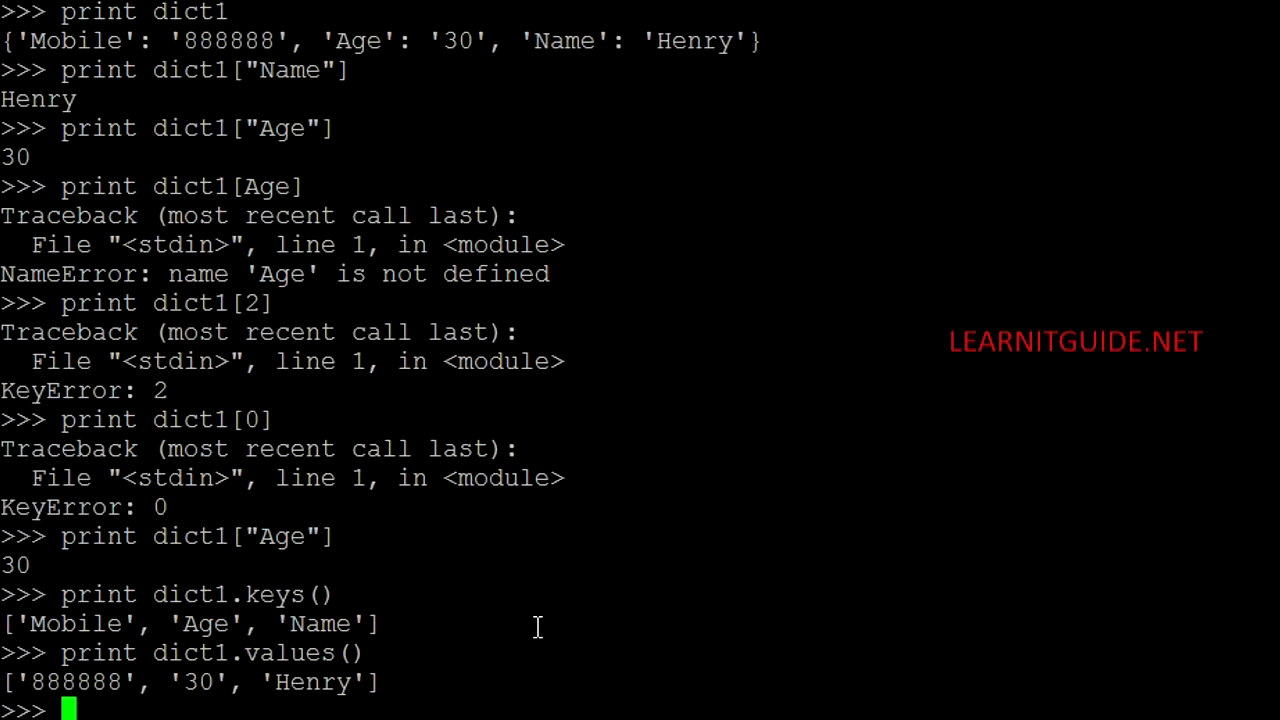
{"action": "mouse_move", "coordinate": [540, 546]}
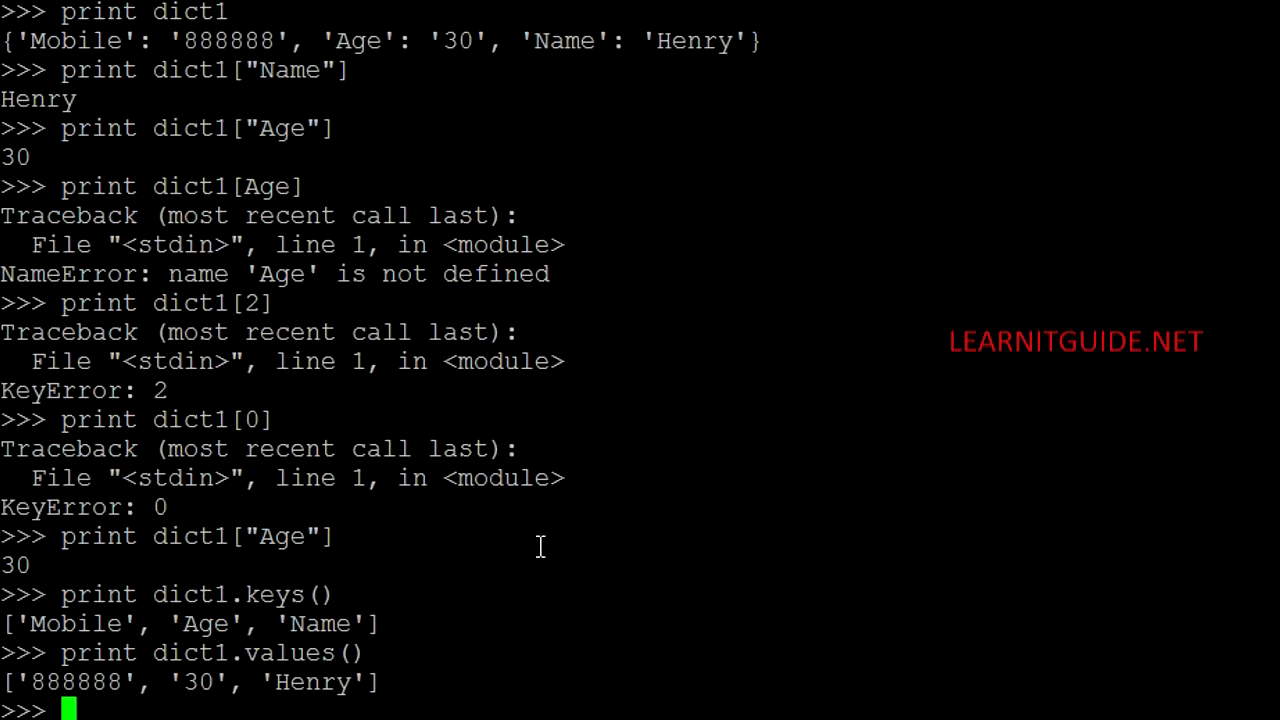